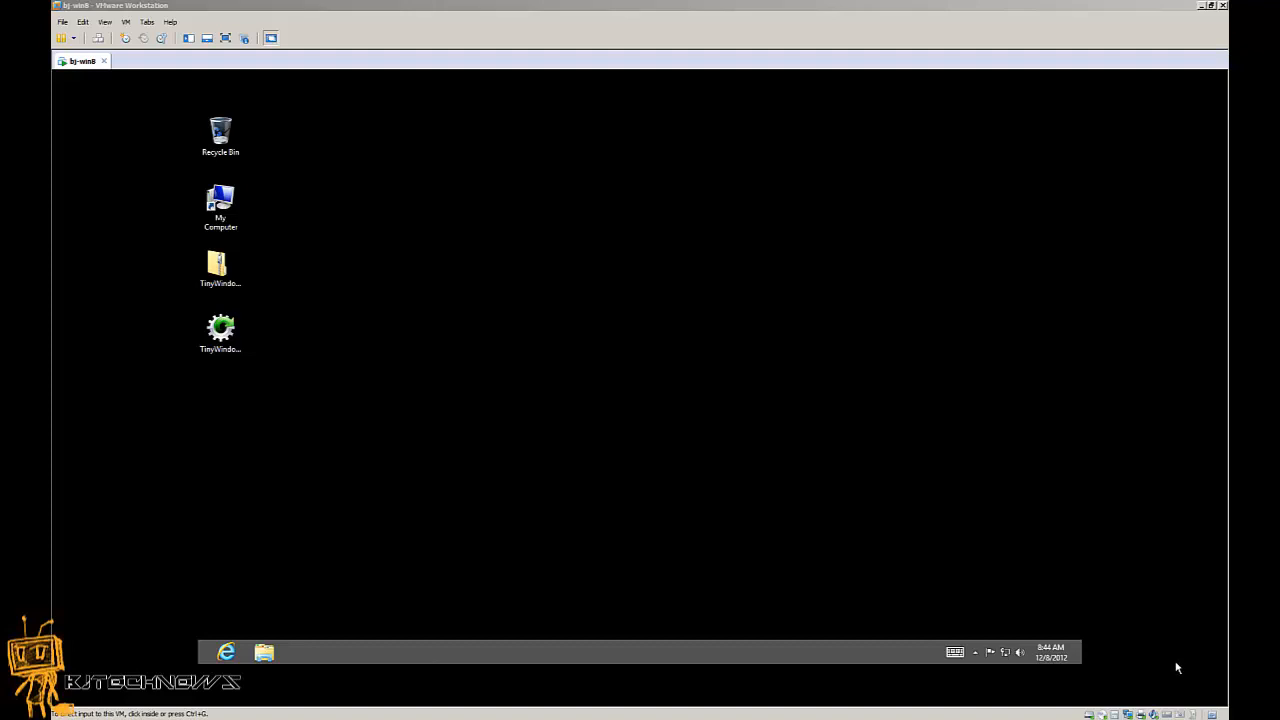
mouse_move(1044, 636)
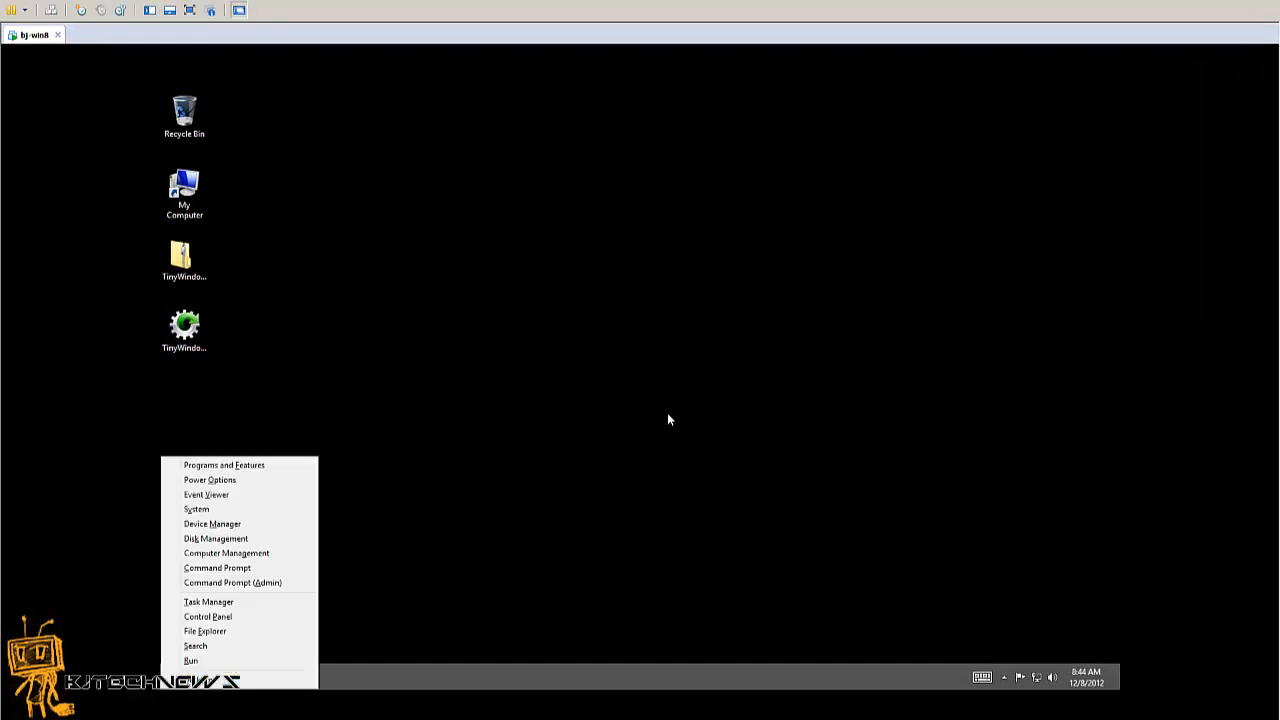
Bring up the Run prompt and enter %appdata% in its Open box.
click(190, 660)
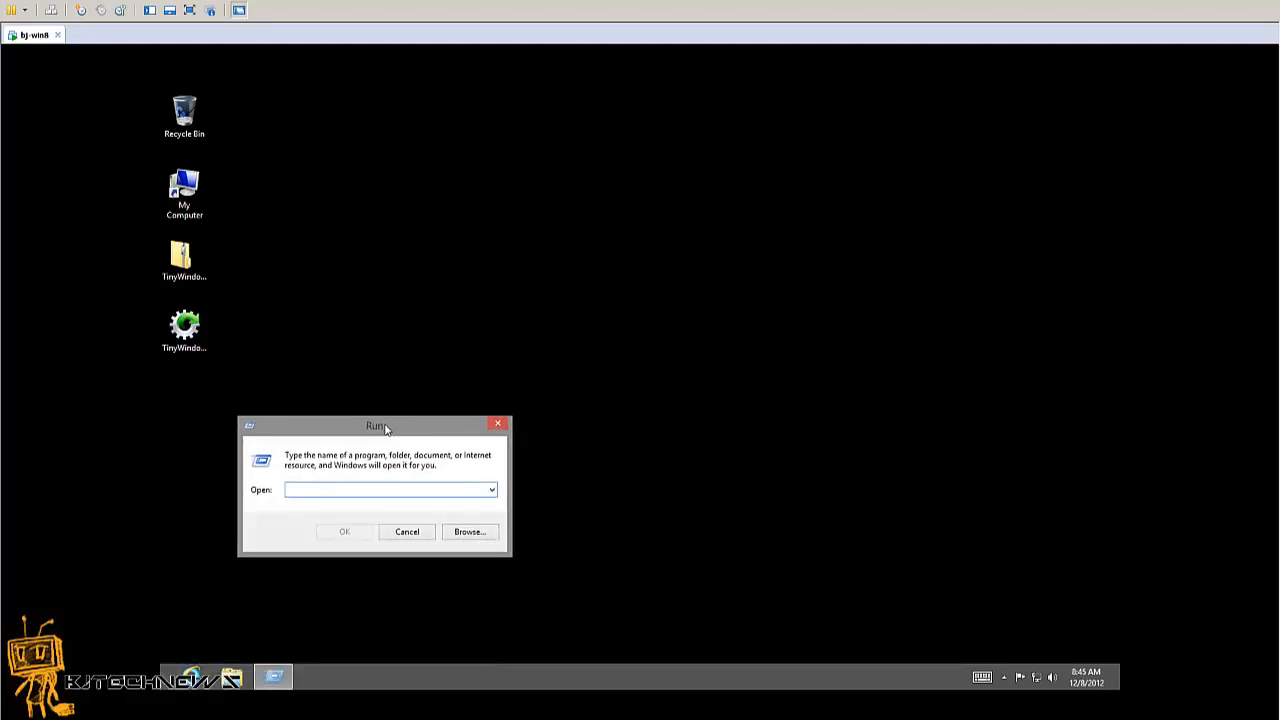
click(390, 488)
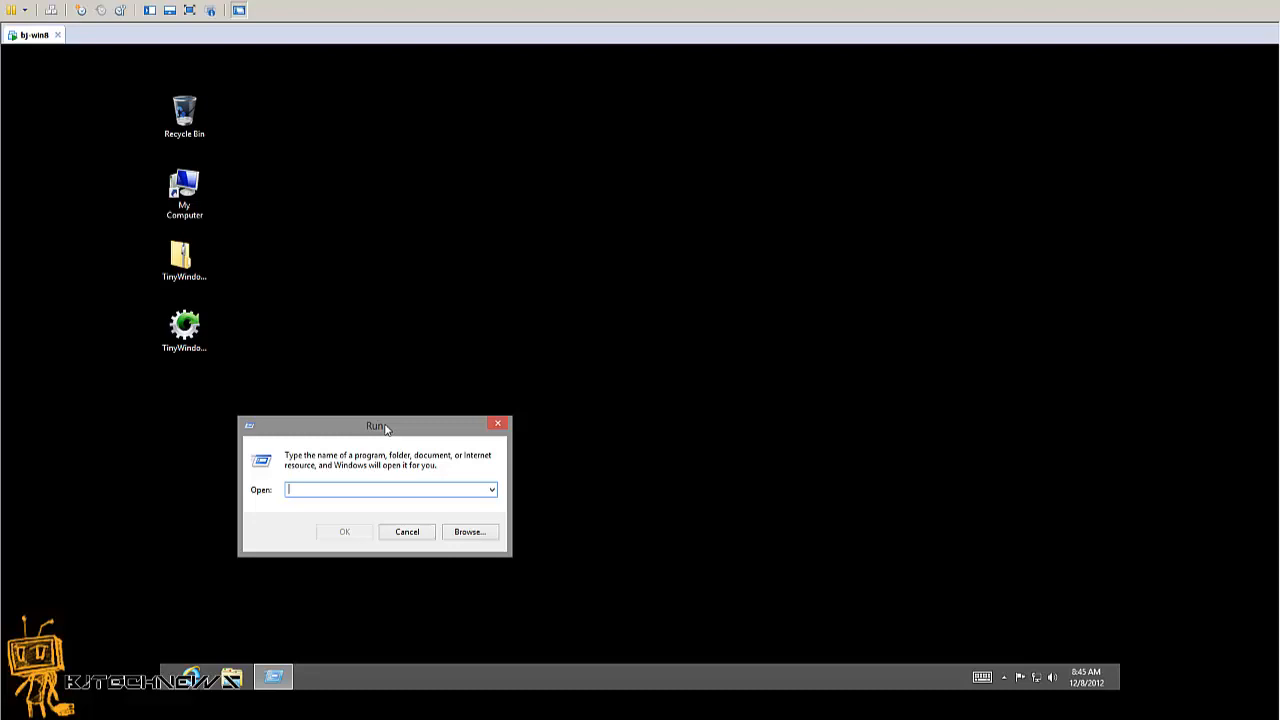
text(%)
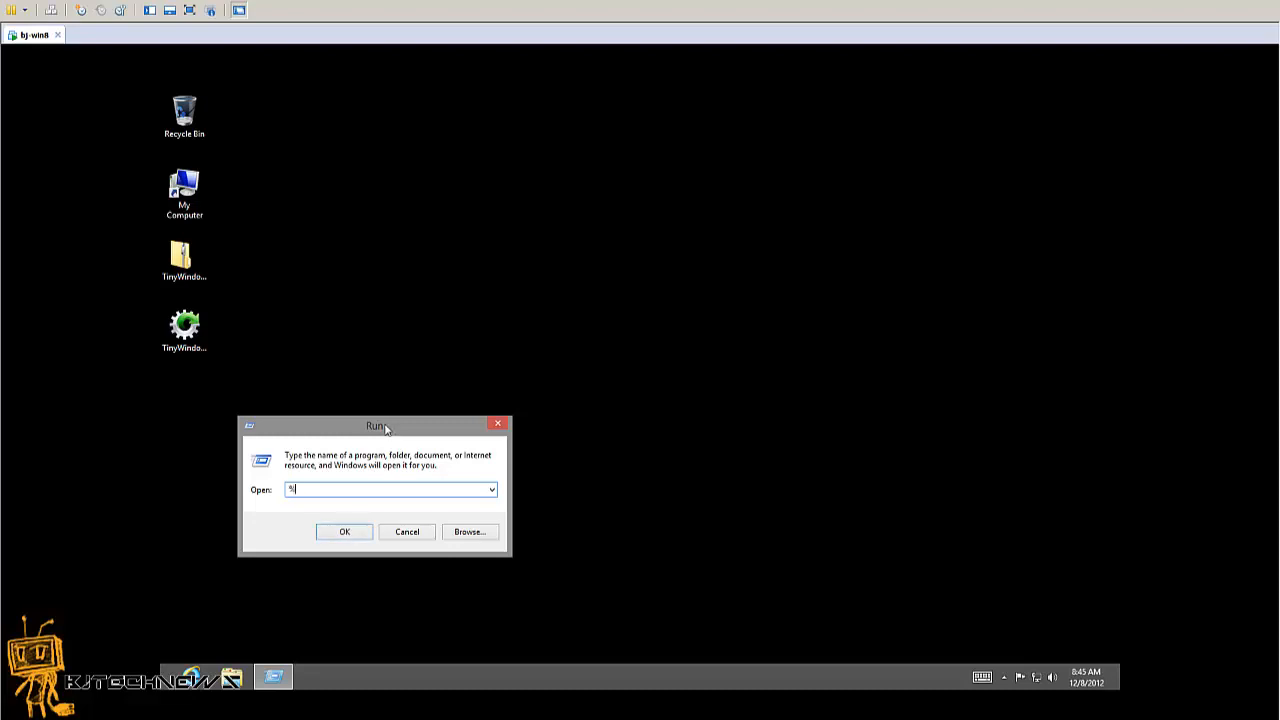
text(appdat)
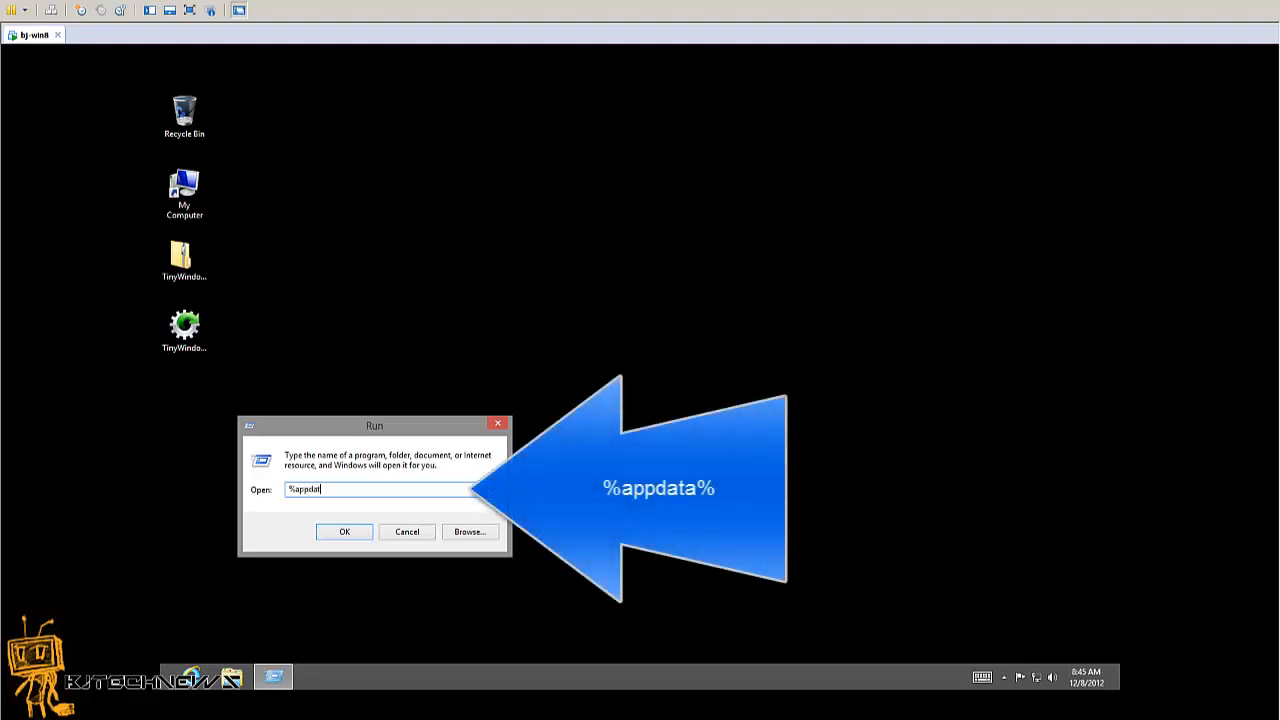
text(%)
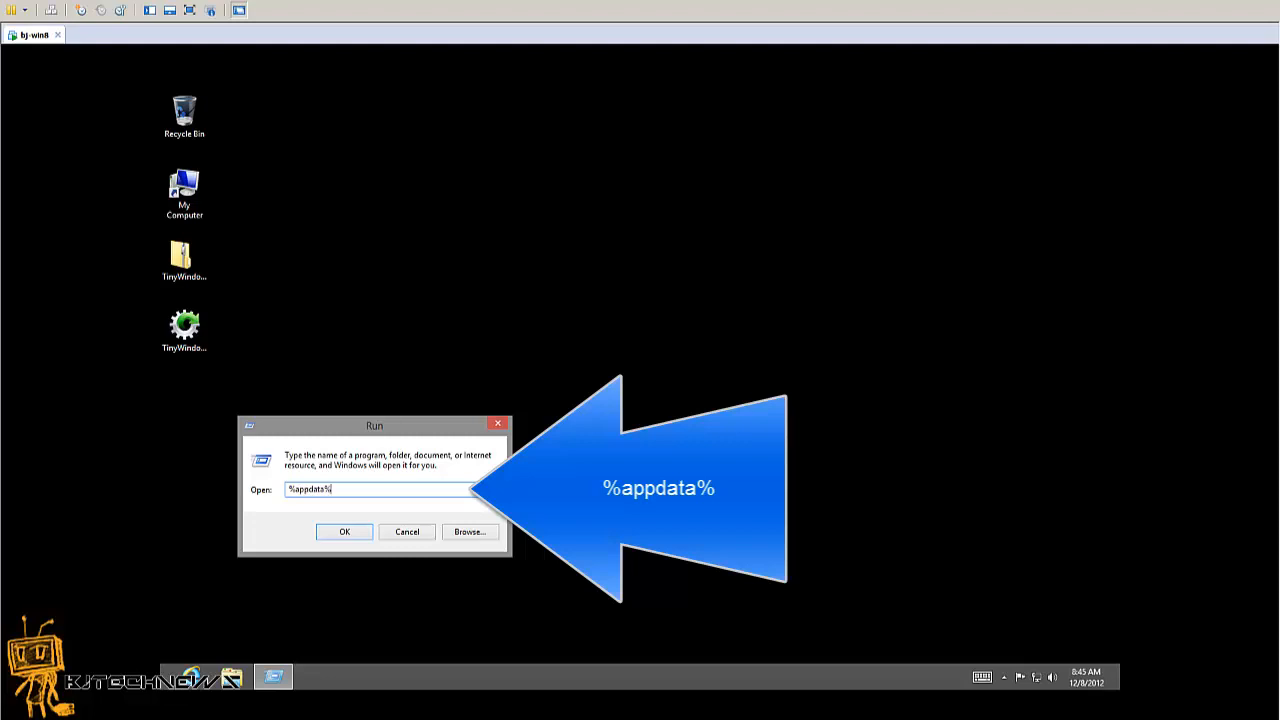
mouse_move(350, 480)
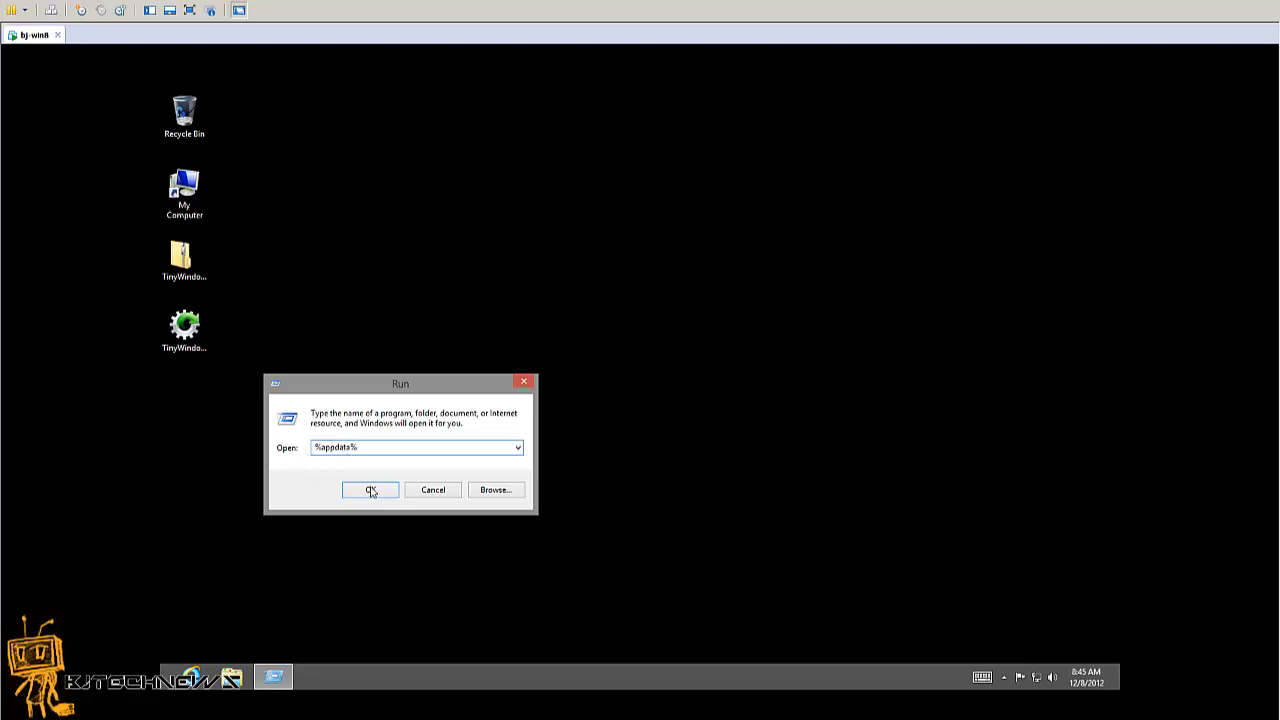
Submit %appdata% and drill through Windows, Start Menu, Programs into the empty Startup folder.
click(370, 490)
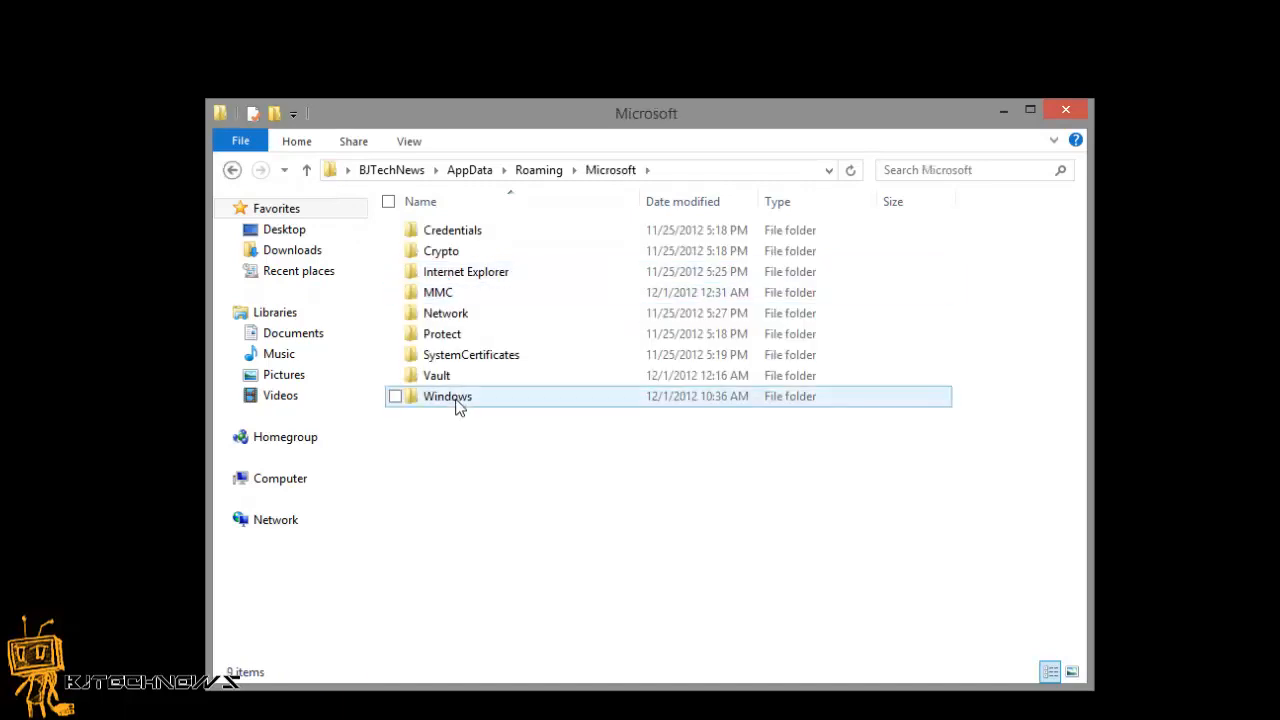
double_click(448, 396)
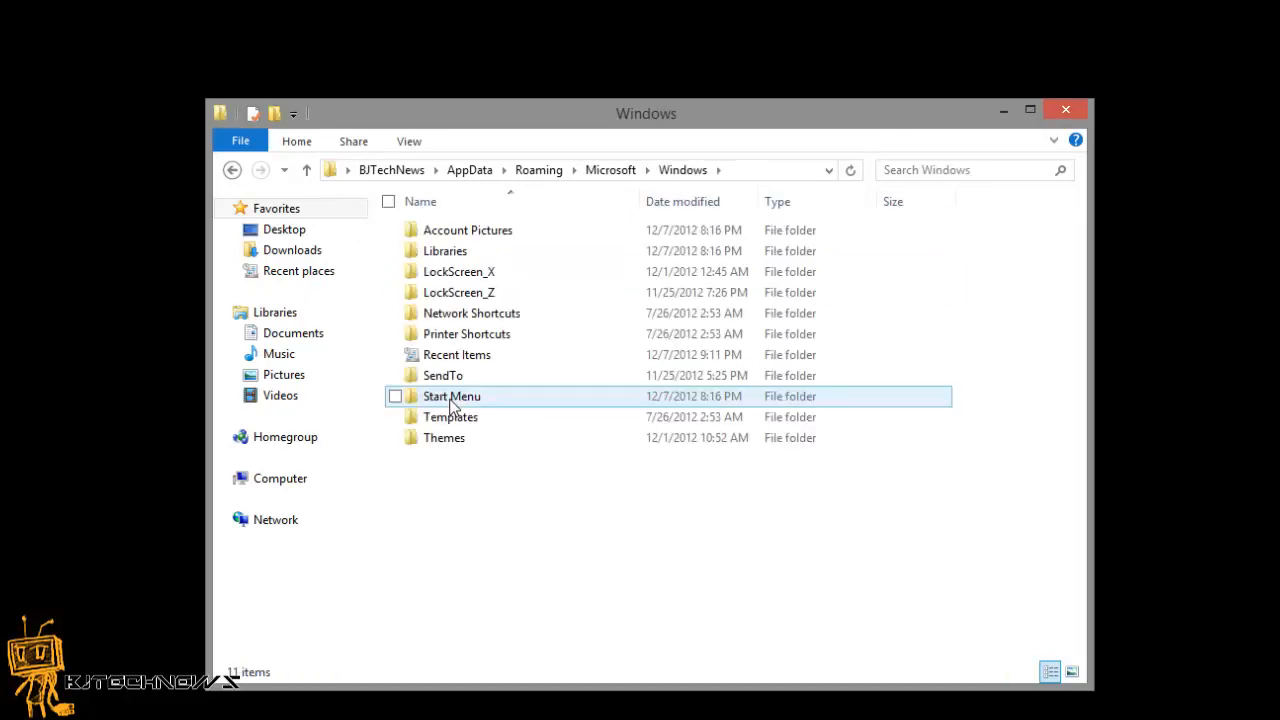
click(396, 396)
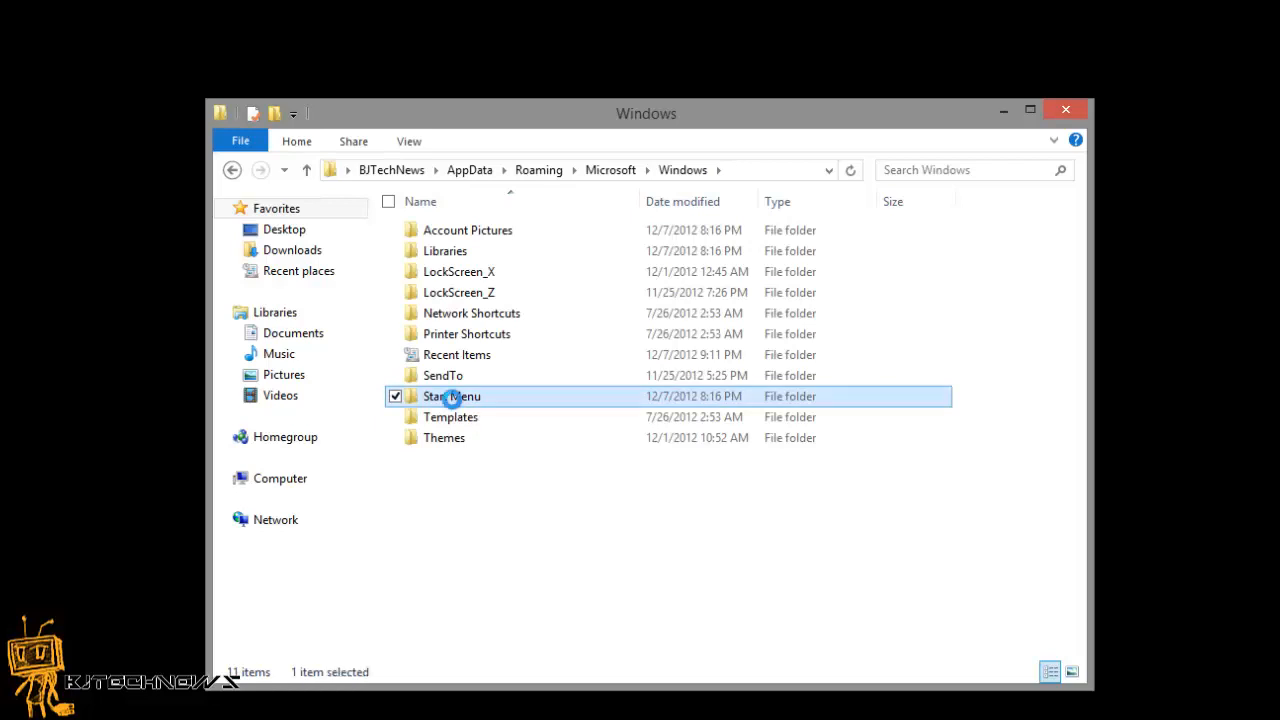
double_click(452, 396)
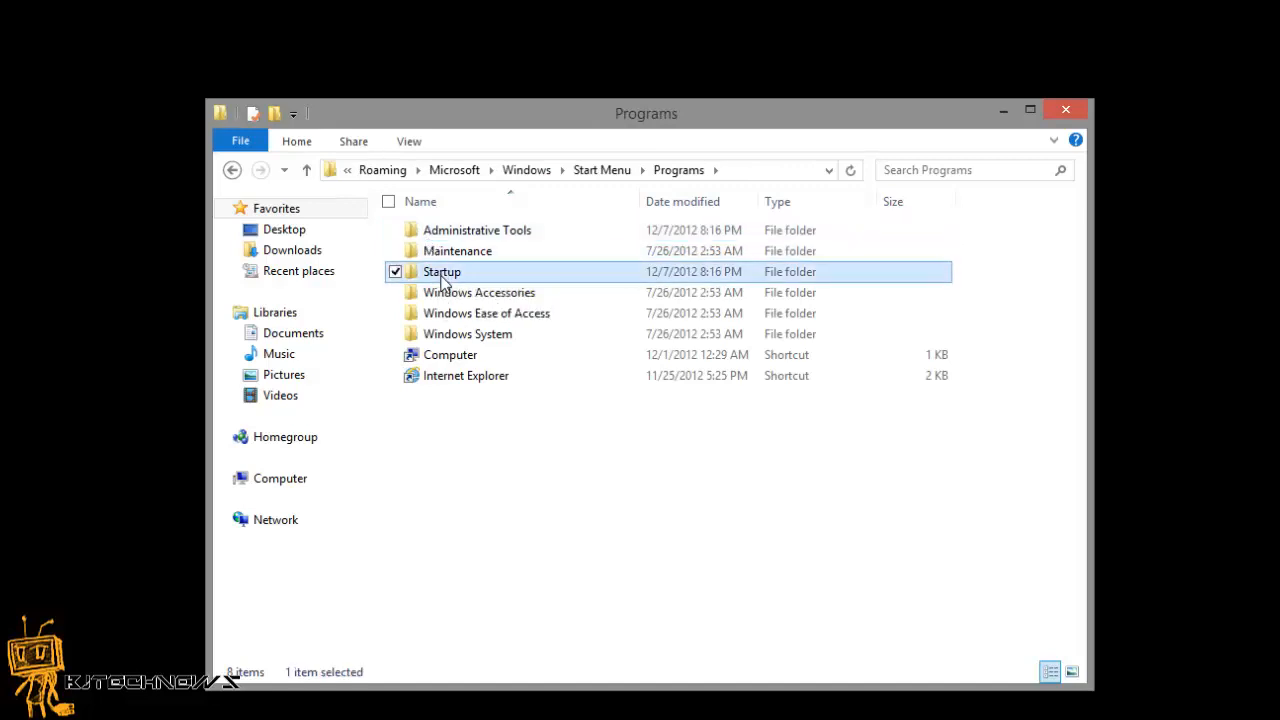
double_click(442, 272)
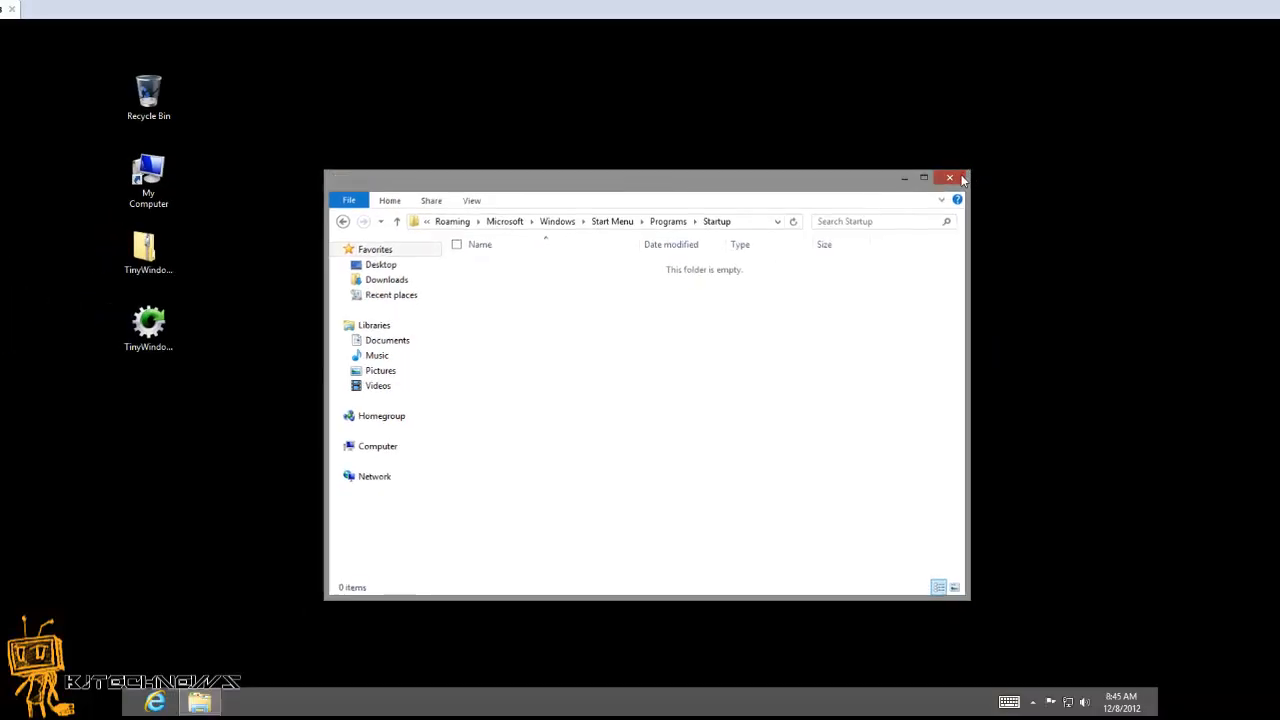
Close the Startup window, centre the Run dialog and enter %programdata%.
click(948, 178)
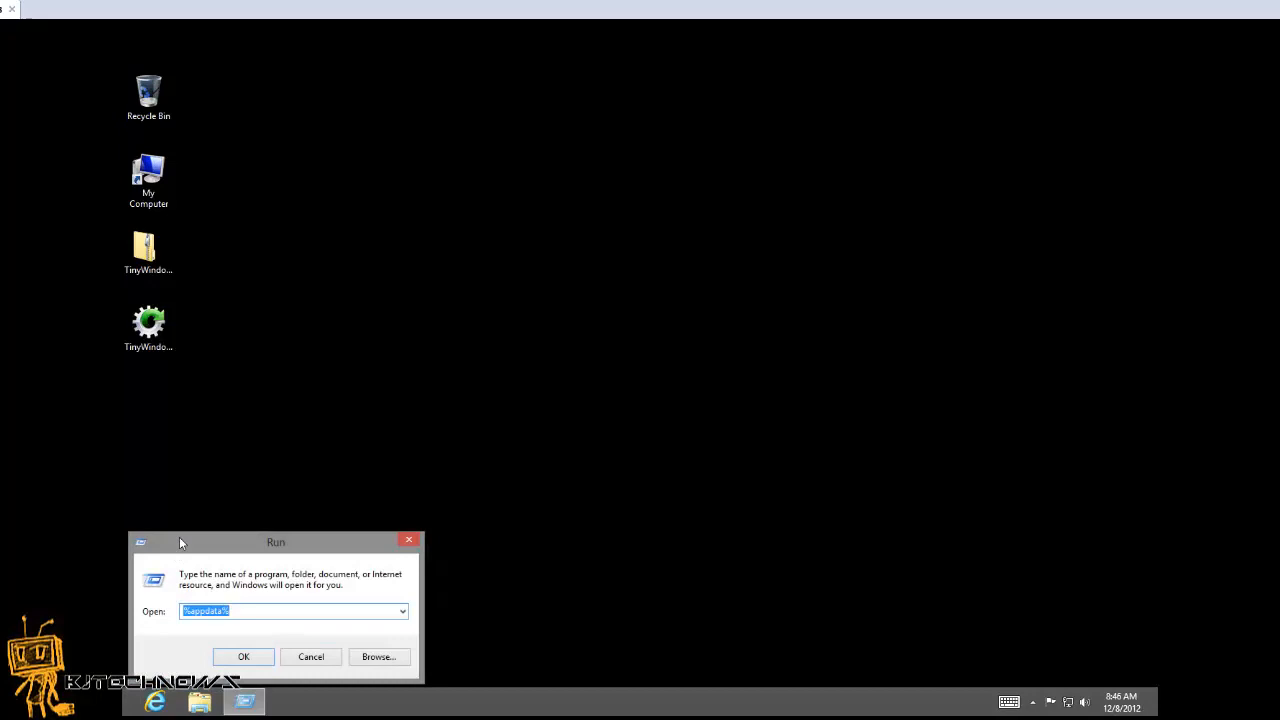
drag(276, 542, 422, 196)
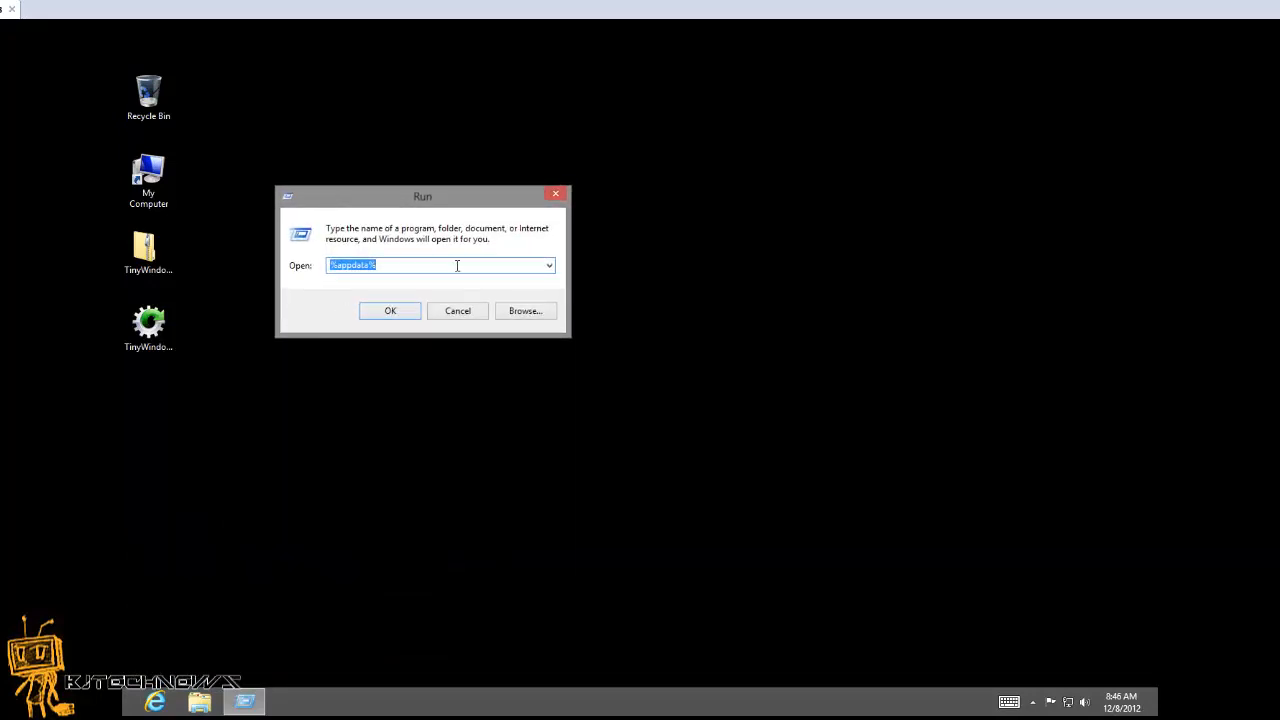
mouse_move(258, 280)
text(%)
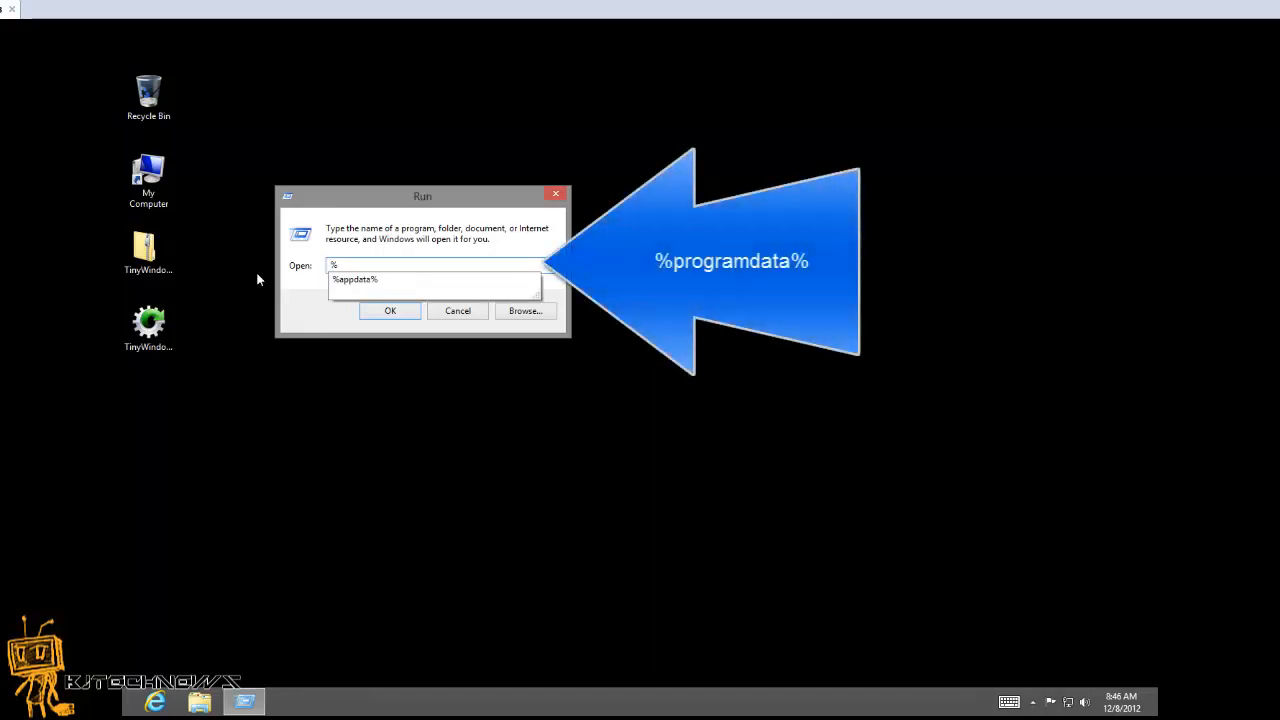
text(prog)
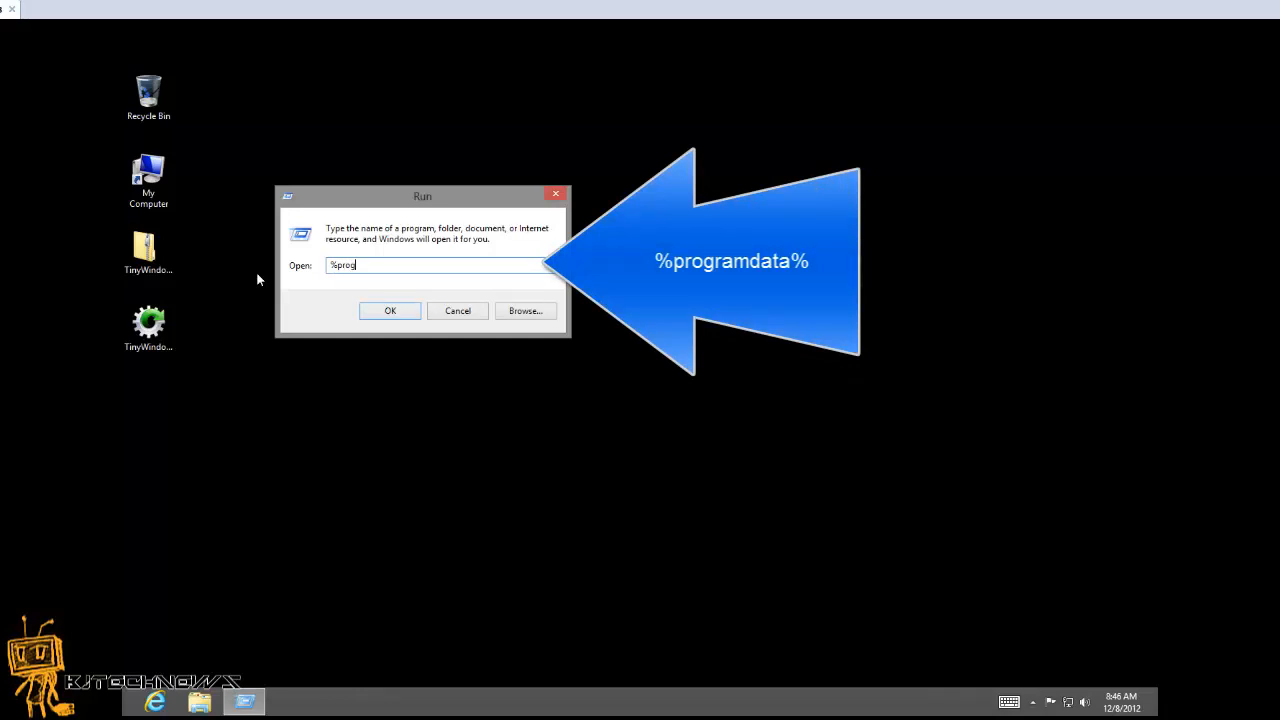
text(ramd)
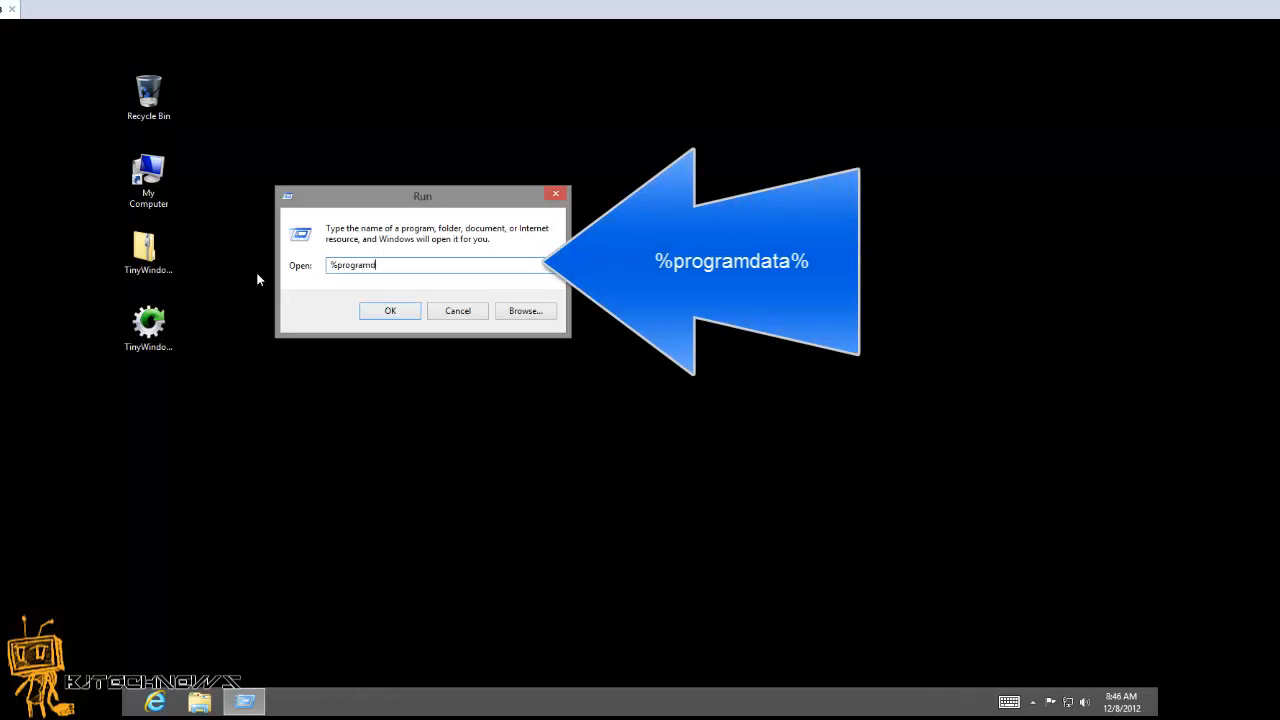
text(at%)
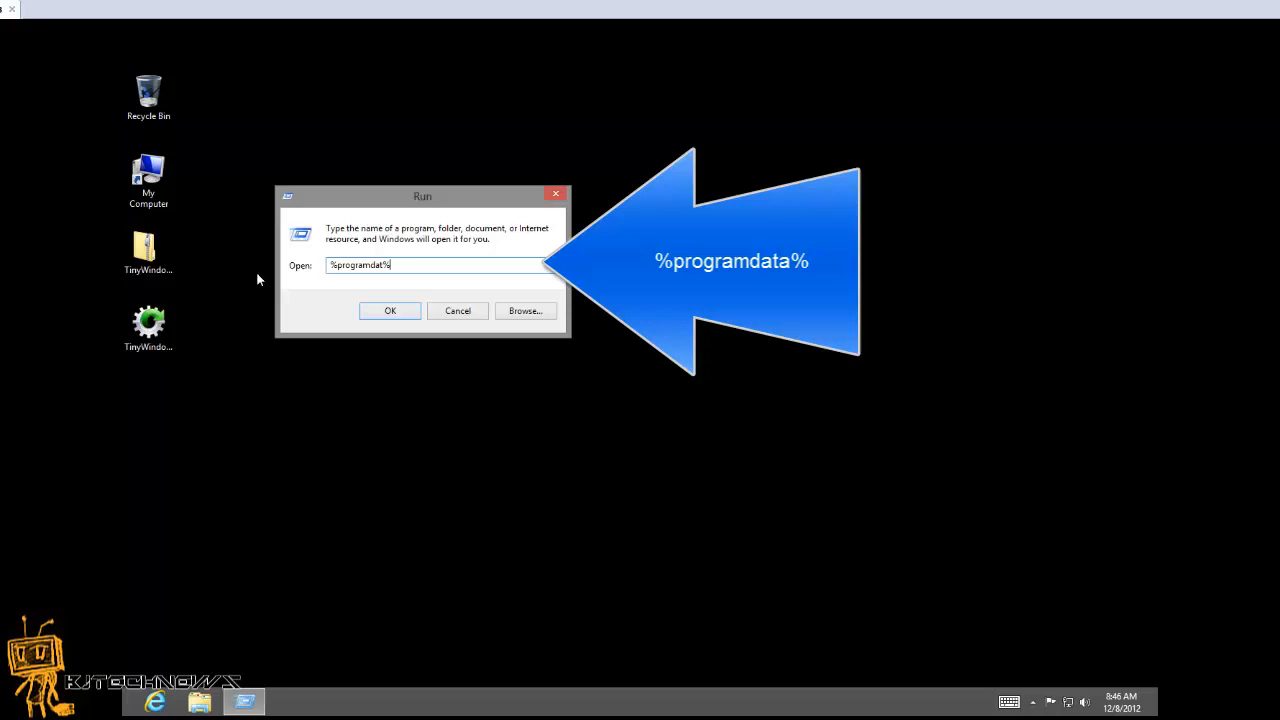
key(backspace)
text(a)
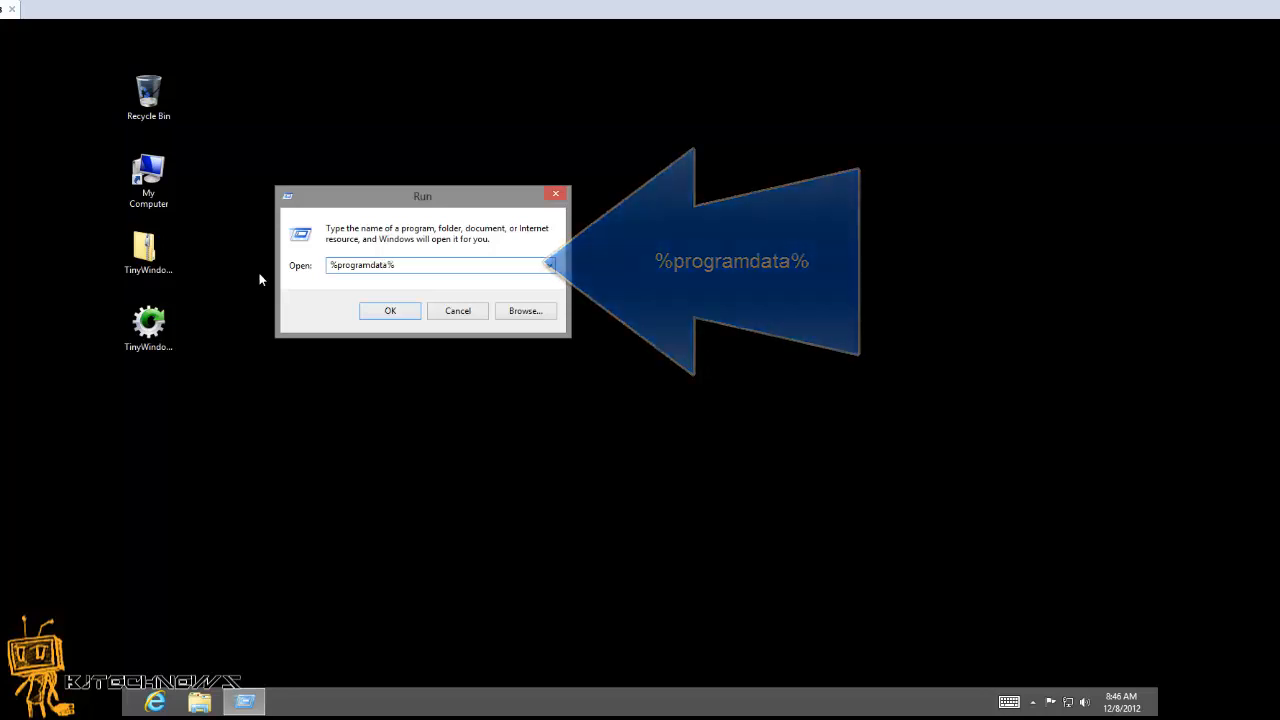
Submit %programdata% and drill through Microsoft, Windows, Start Menu, Programs into the shared Startup folder.
click(390, 312)
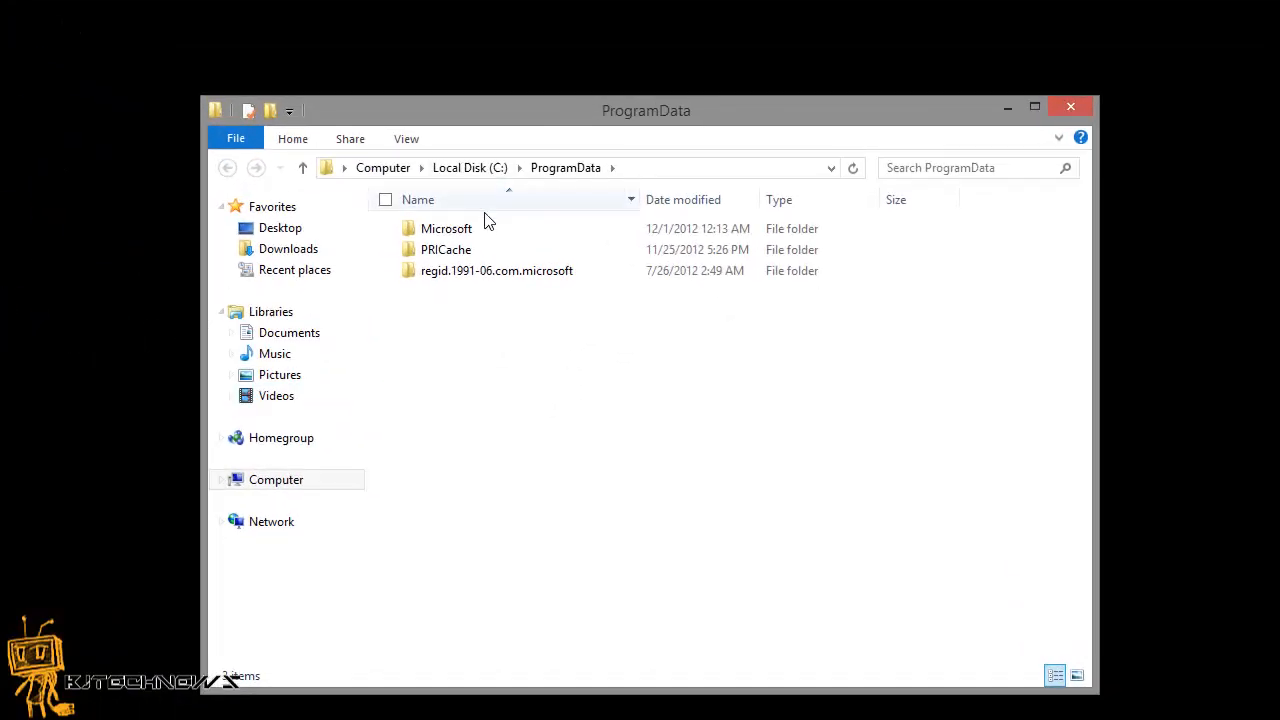
double_click(446, 228)
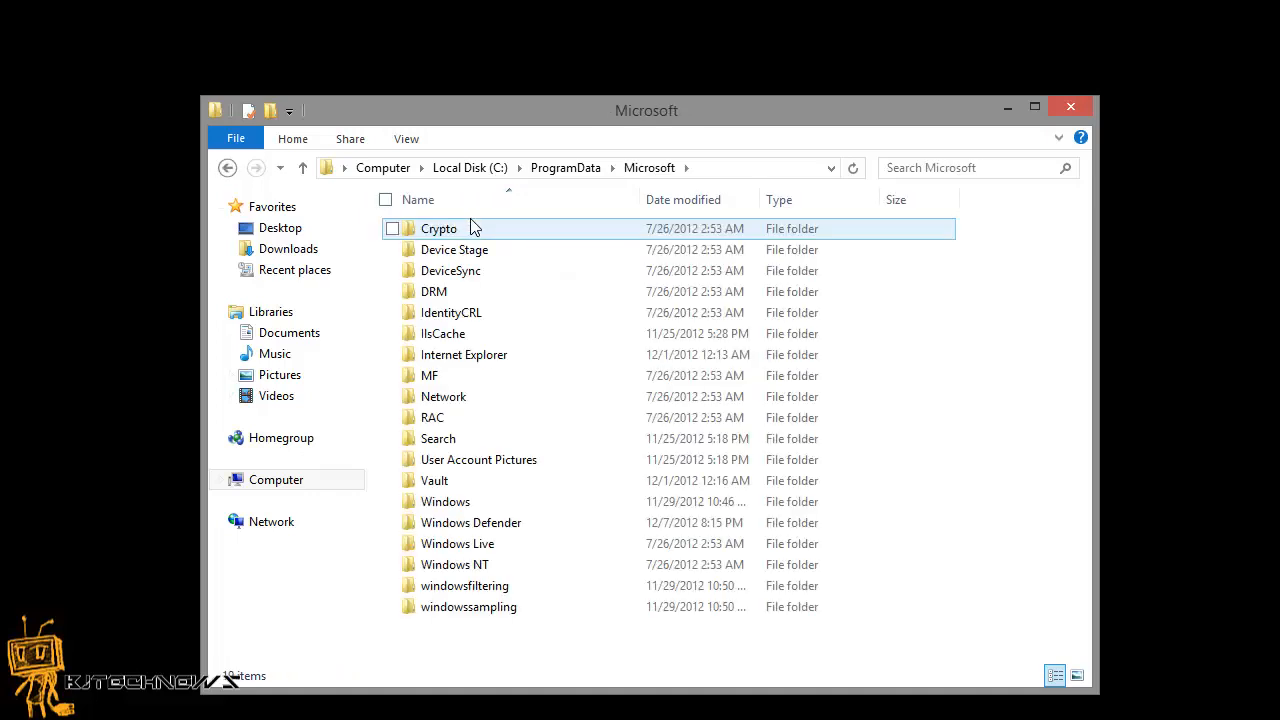
click(444, 500)
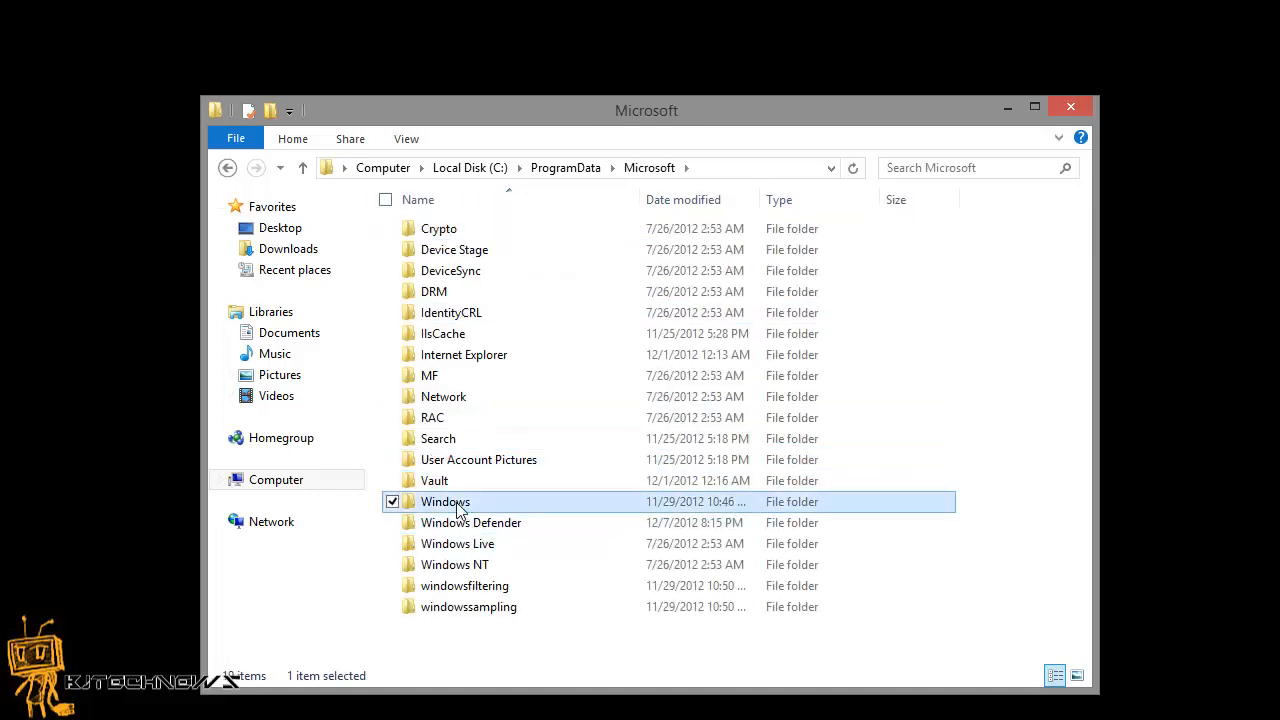
double_click(444, 500)
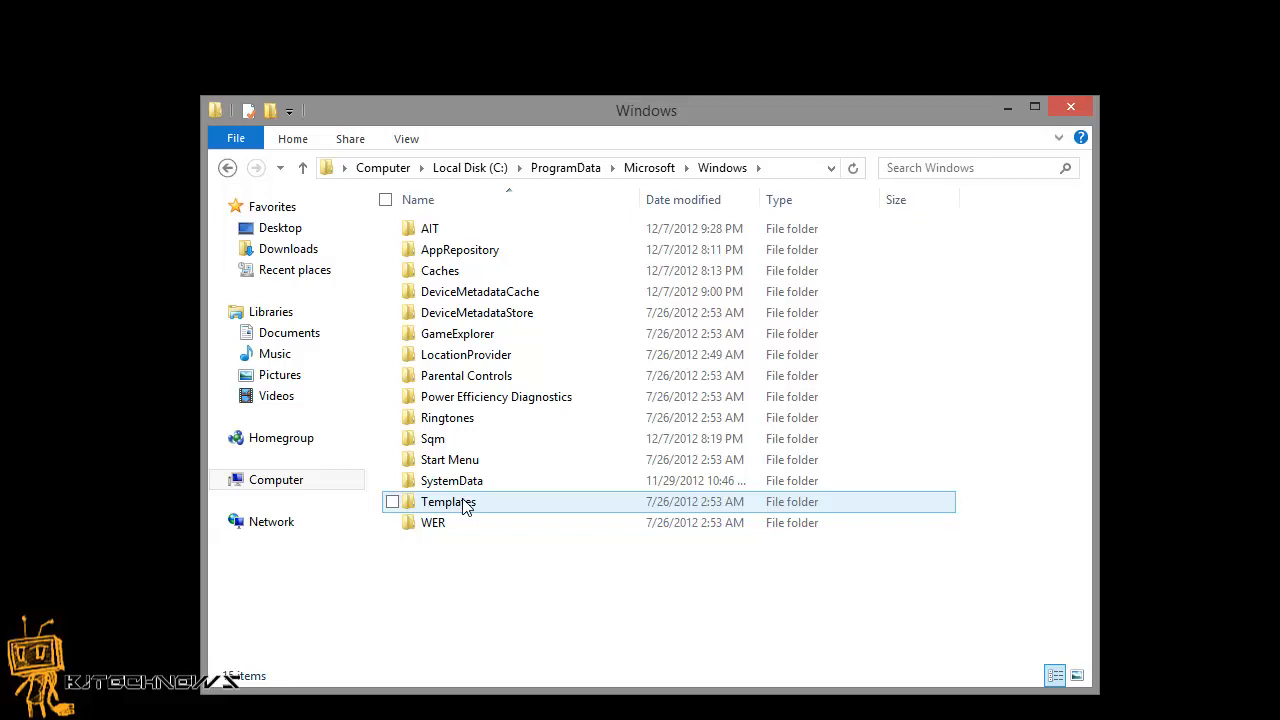
double_click(448, 458)
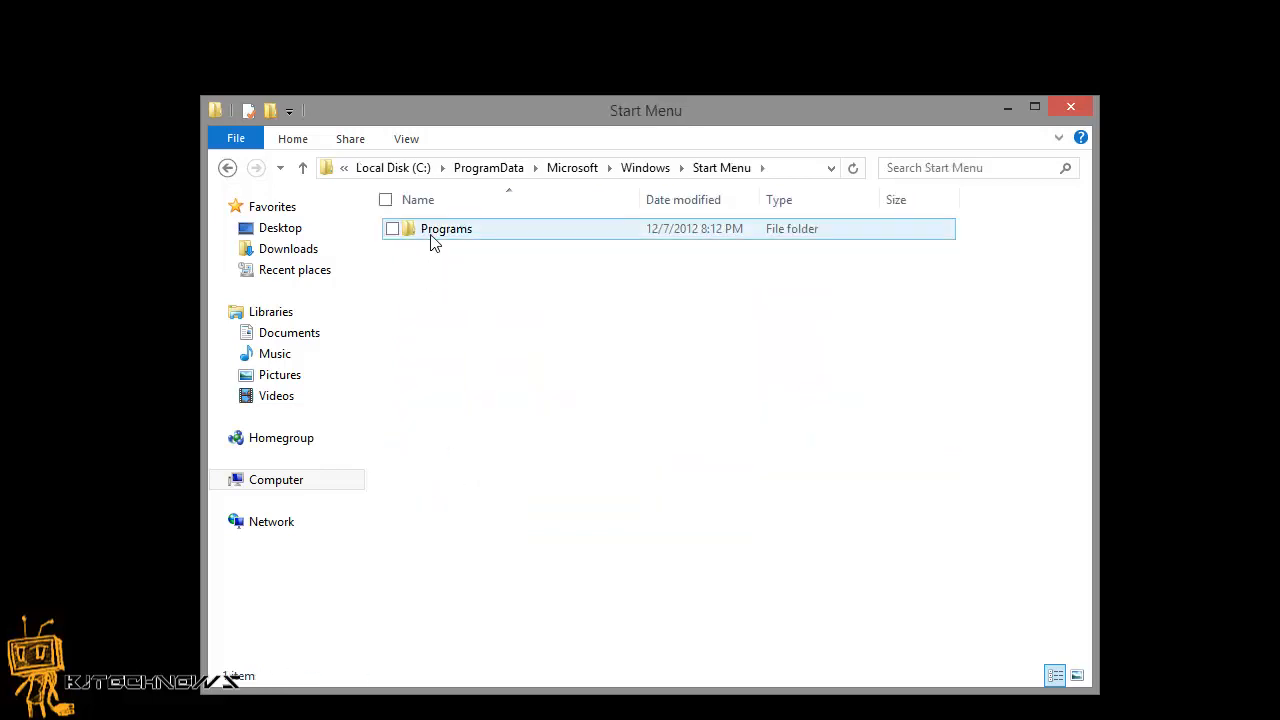
double_click(446, 228)
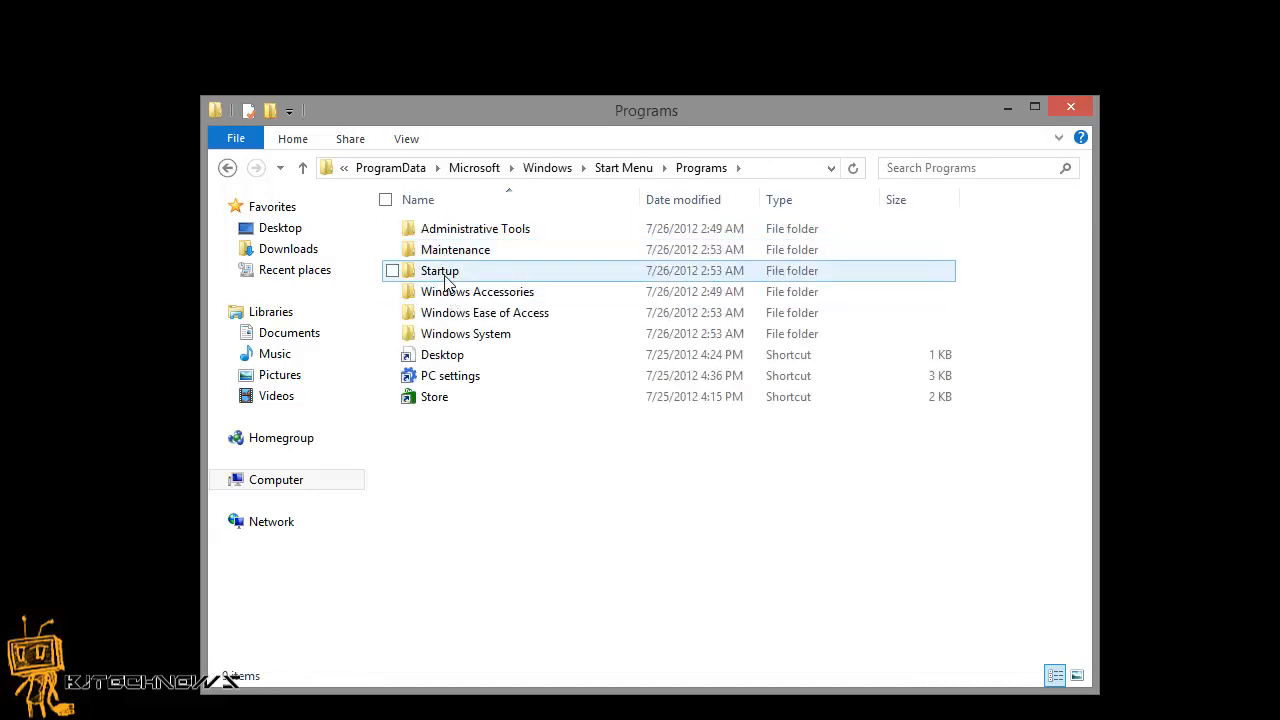
double_click(440, 270)
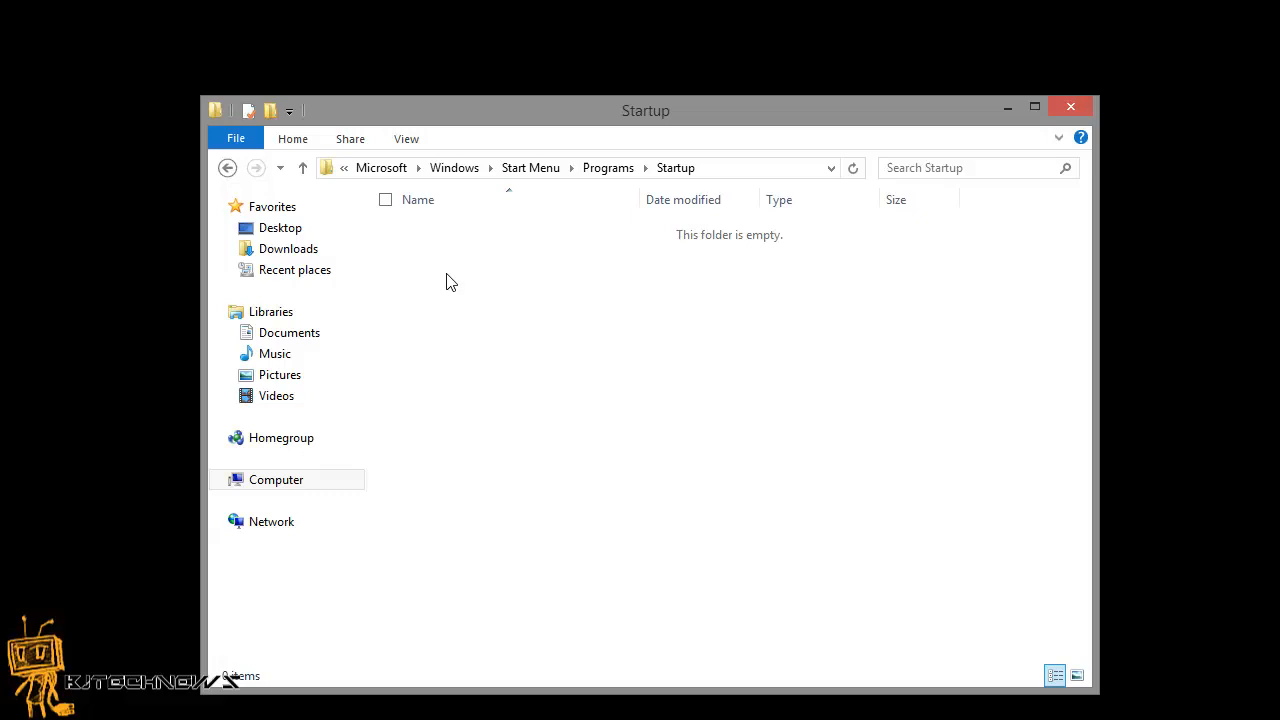
mouse_move(400, 104)
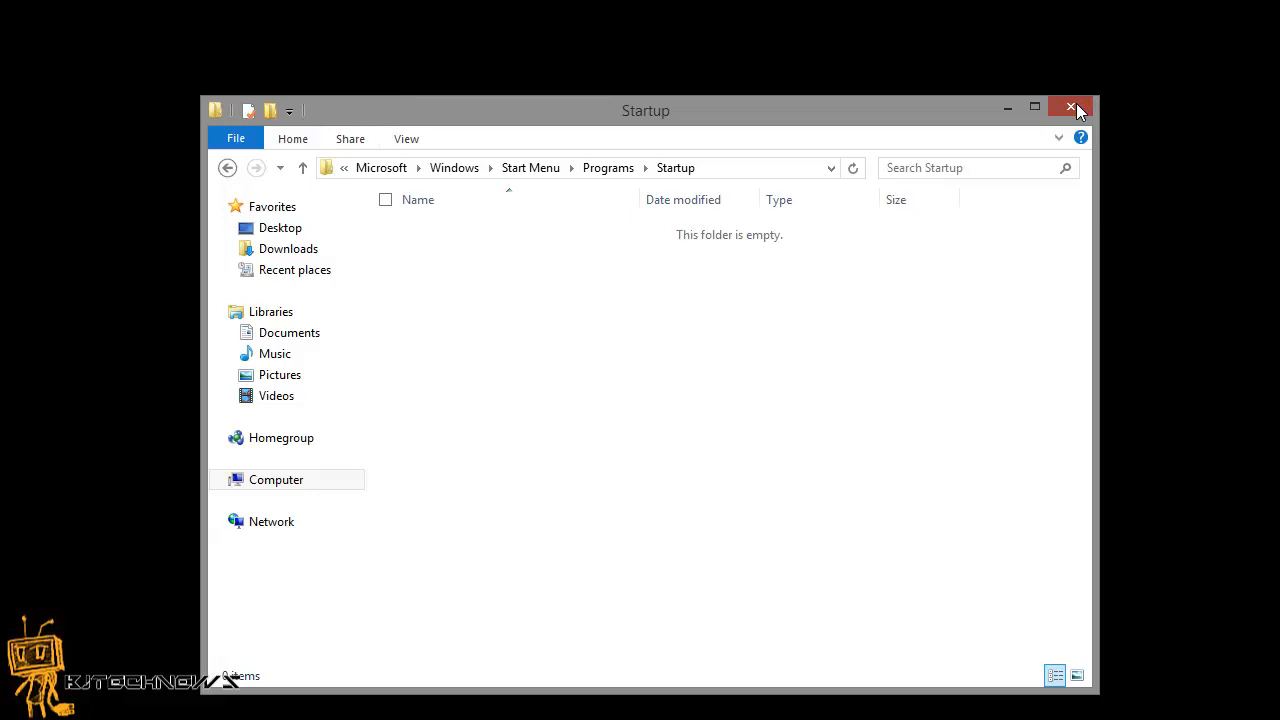
Close the shared Startup window and run shell:startup to reach the user's Startup folder directly.
click(1078, 108)
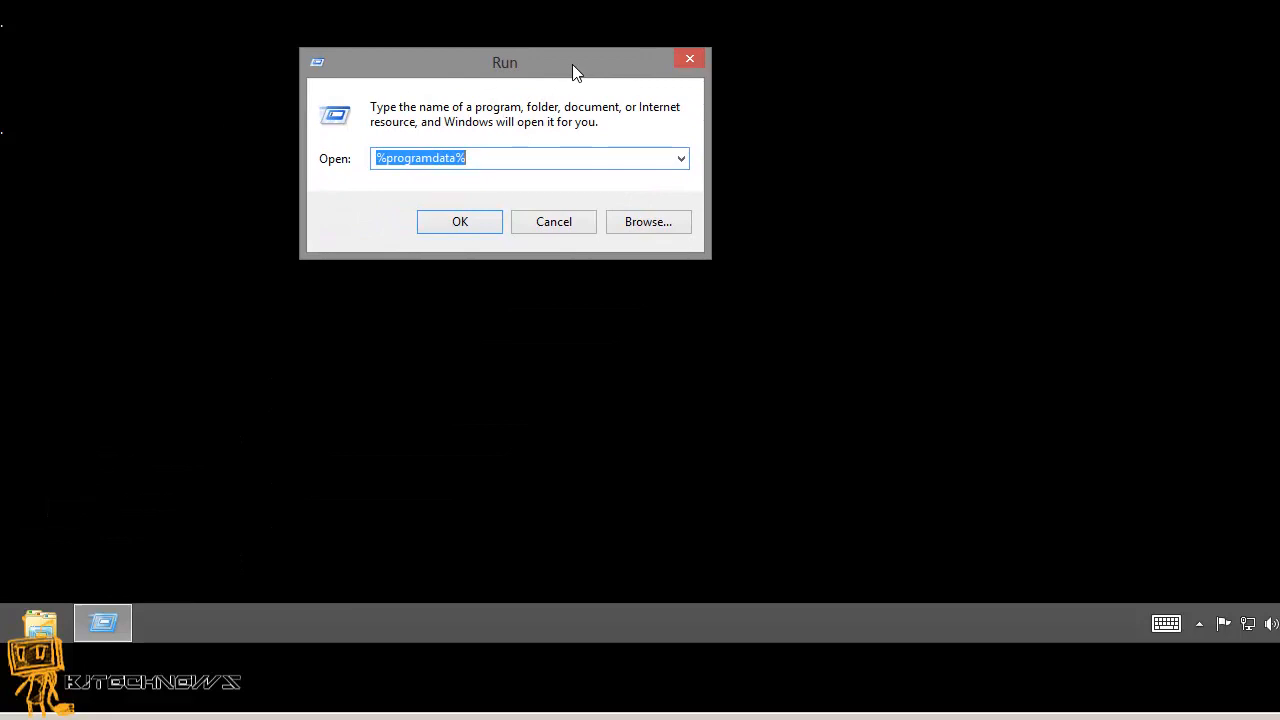
text(she)
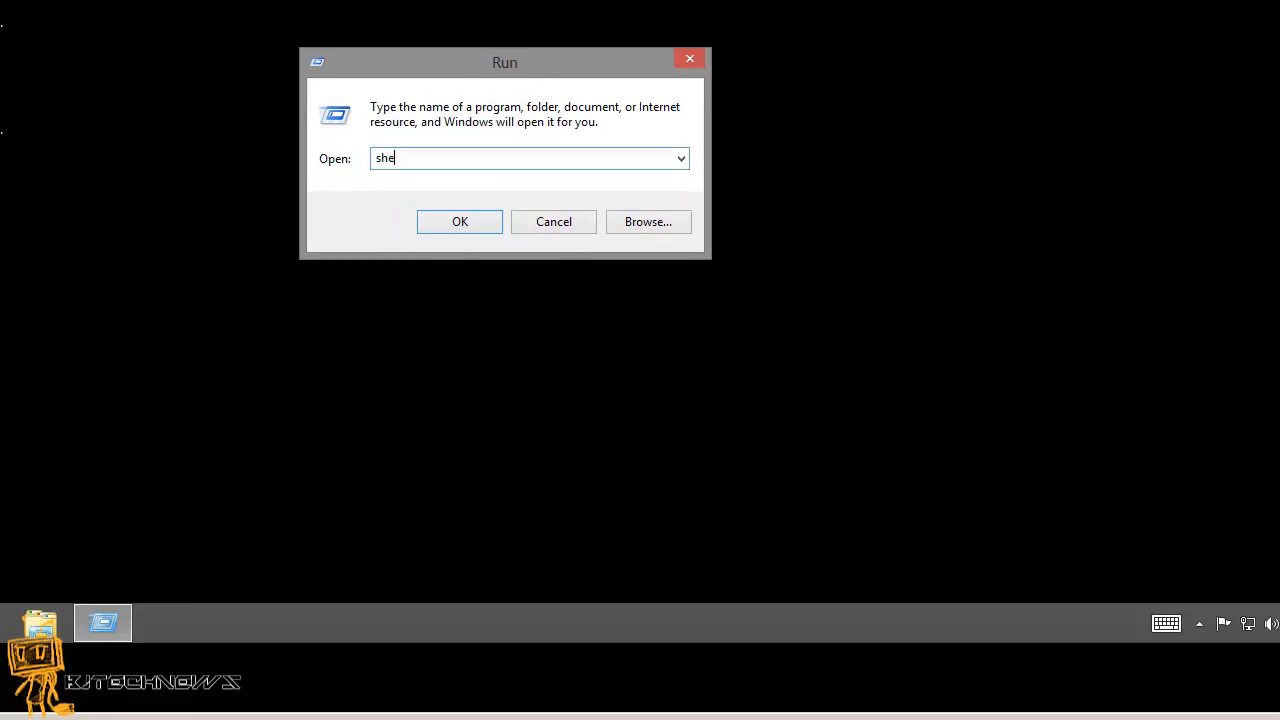
text(ll)
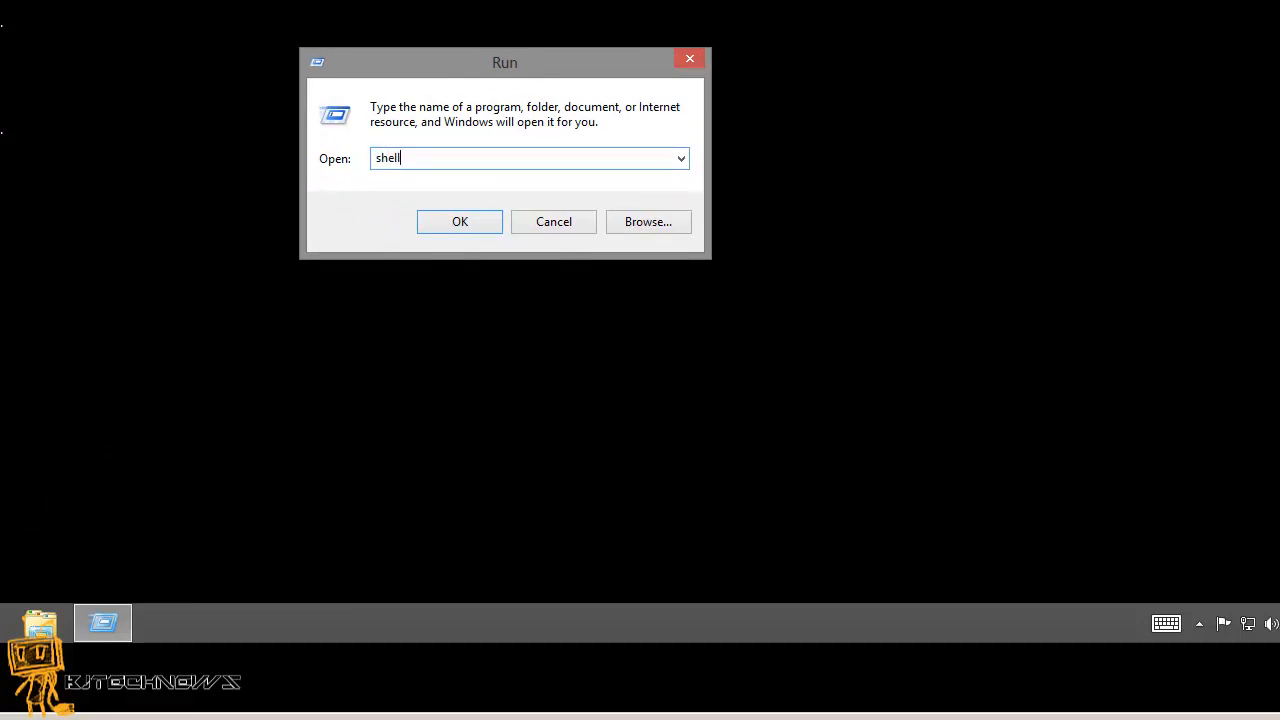
text(:s)
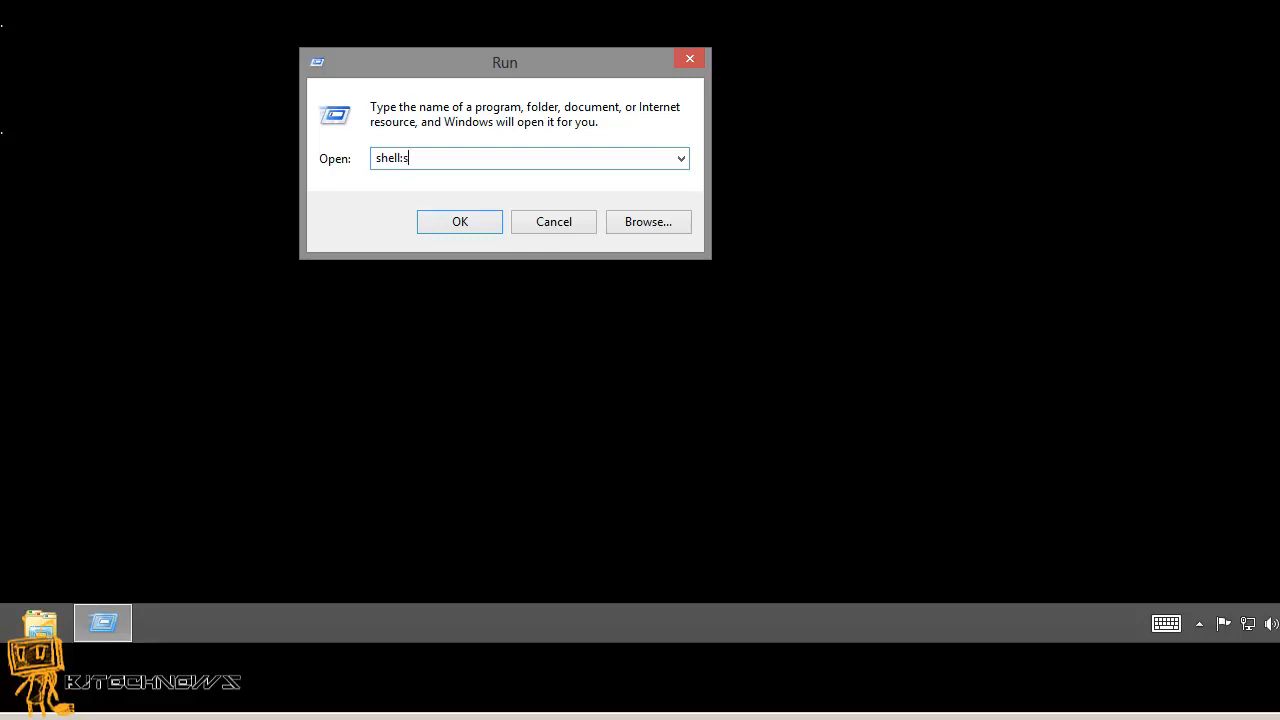
text(tart)
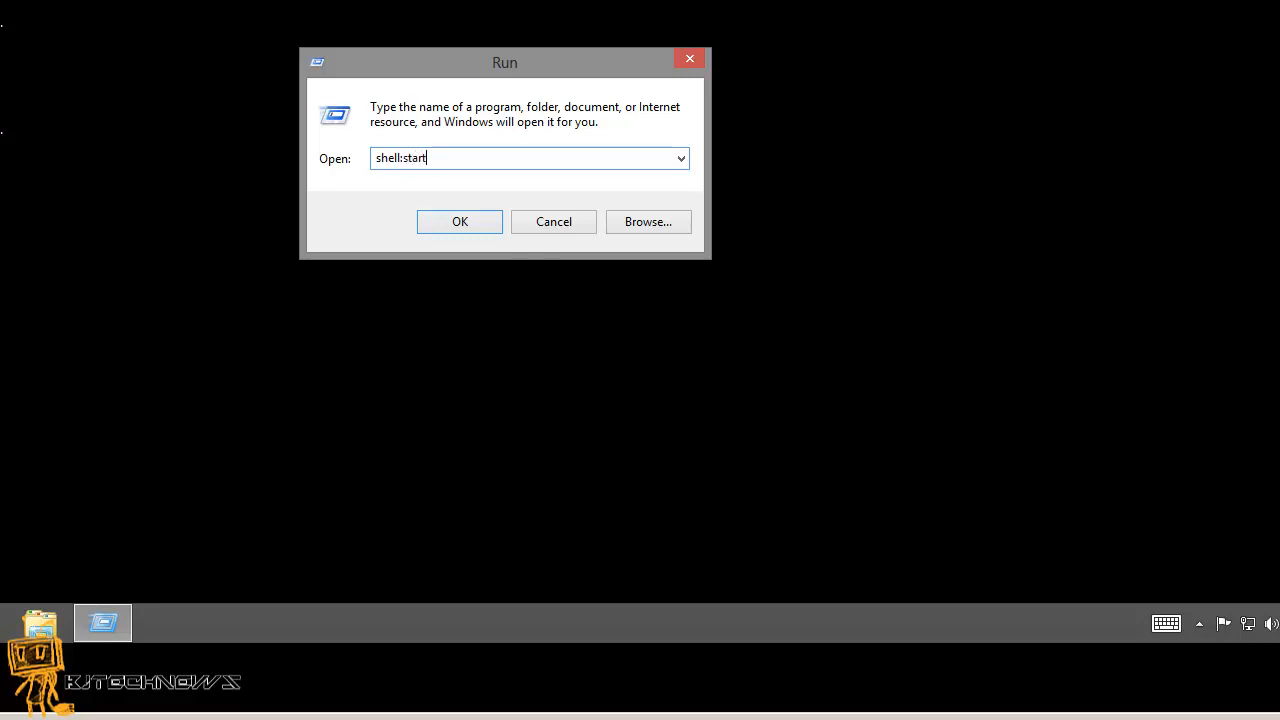
text(up)
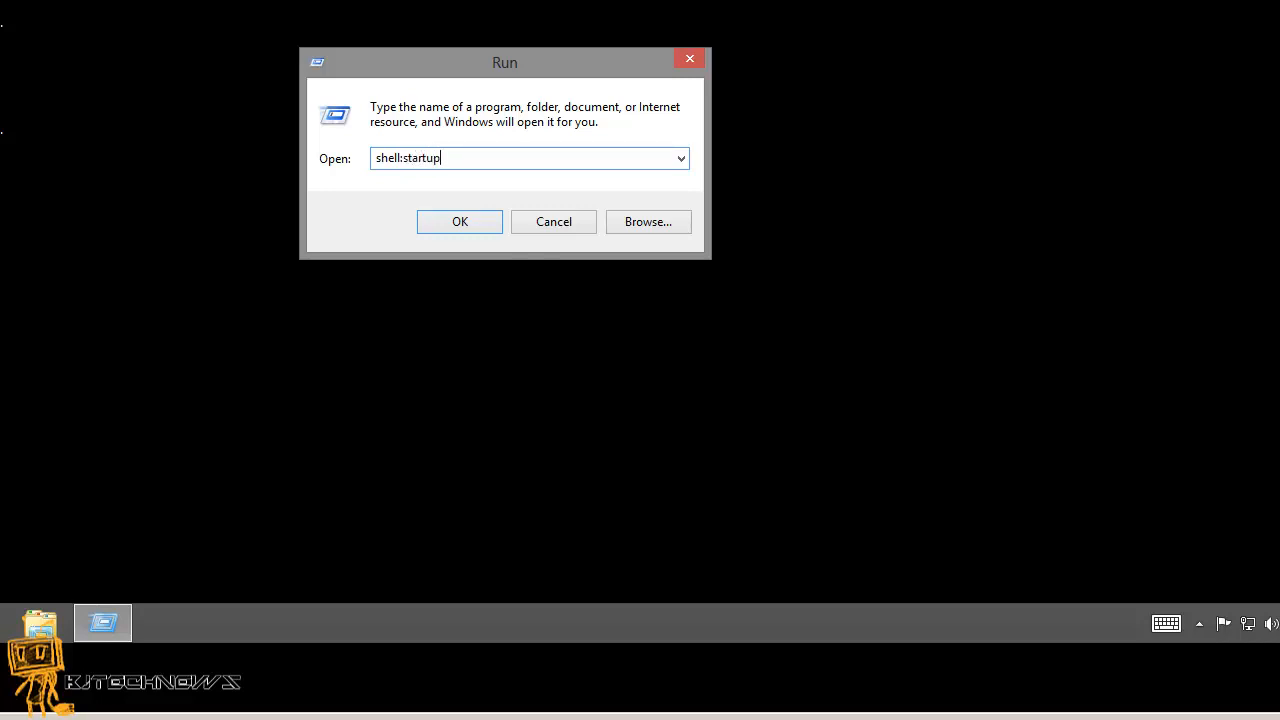
click(460, 220)
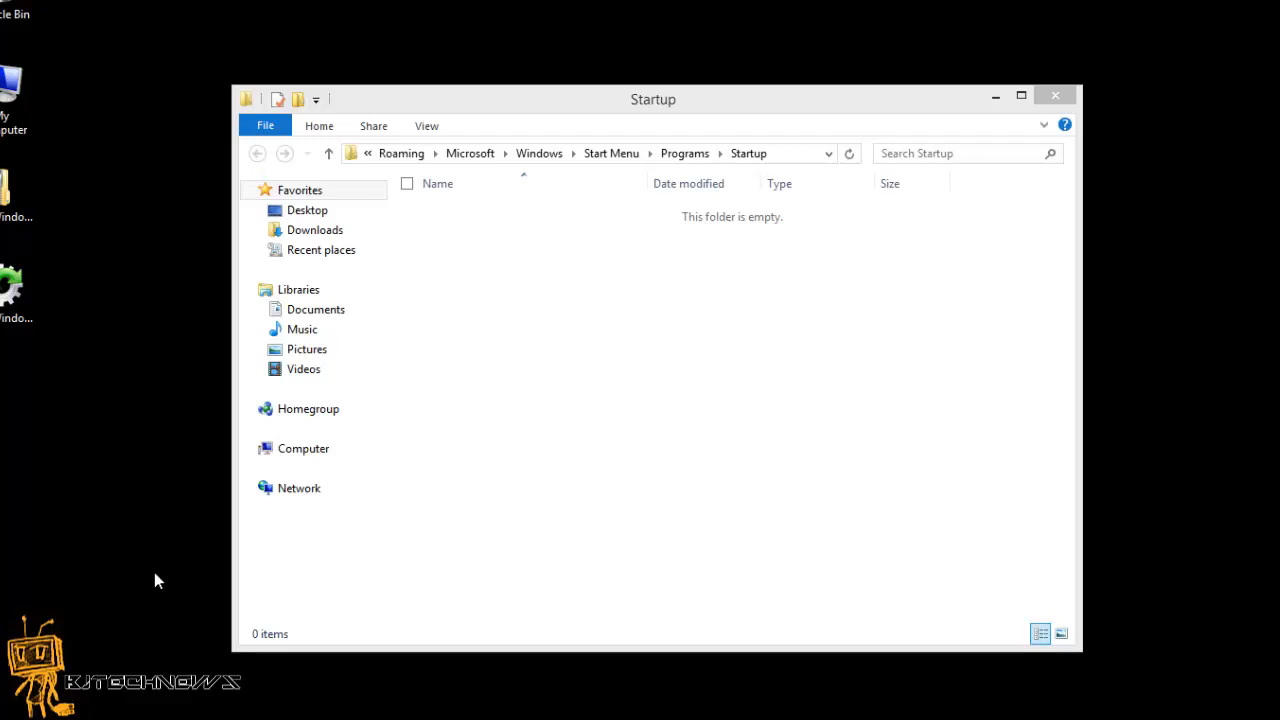
mouse_move(100, 600)
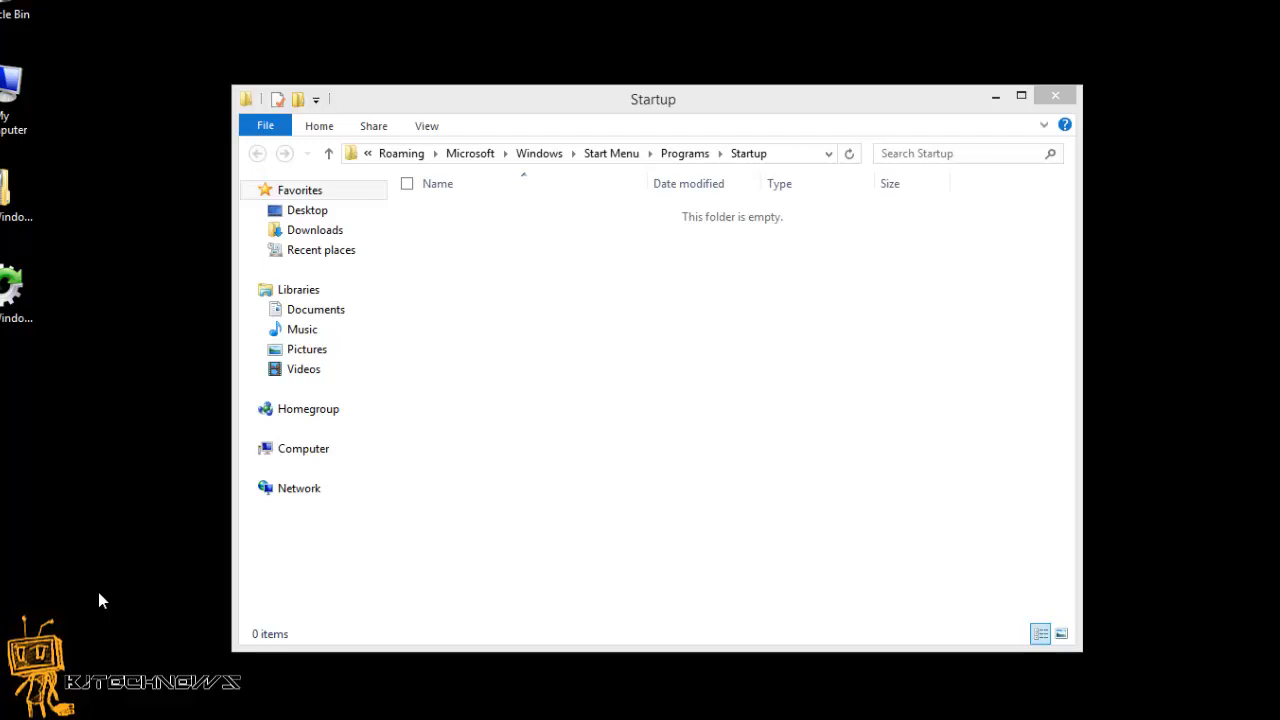
Bring up the Win+X power-user menu from the Start corner.
right_click(4, 716)
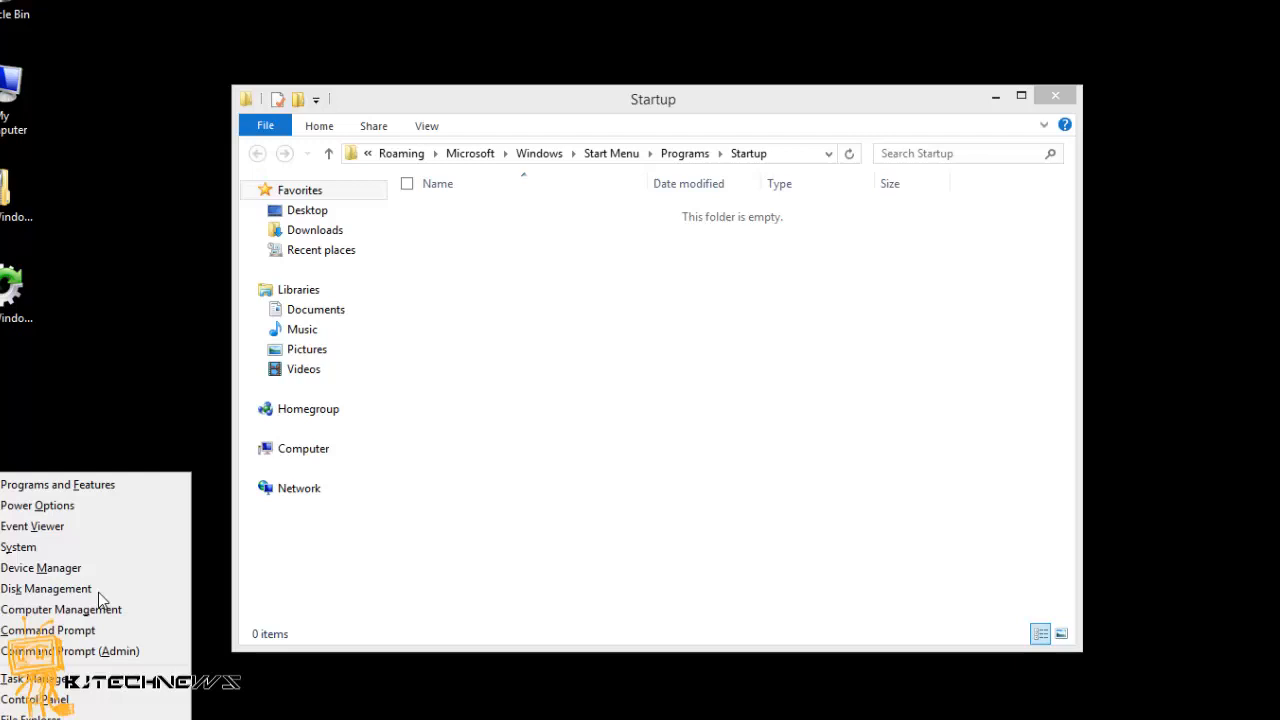
mouse_move(88, 374)
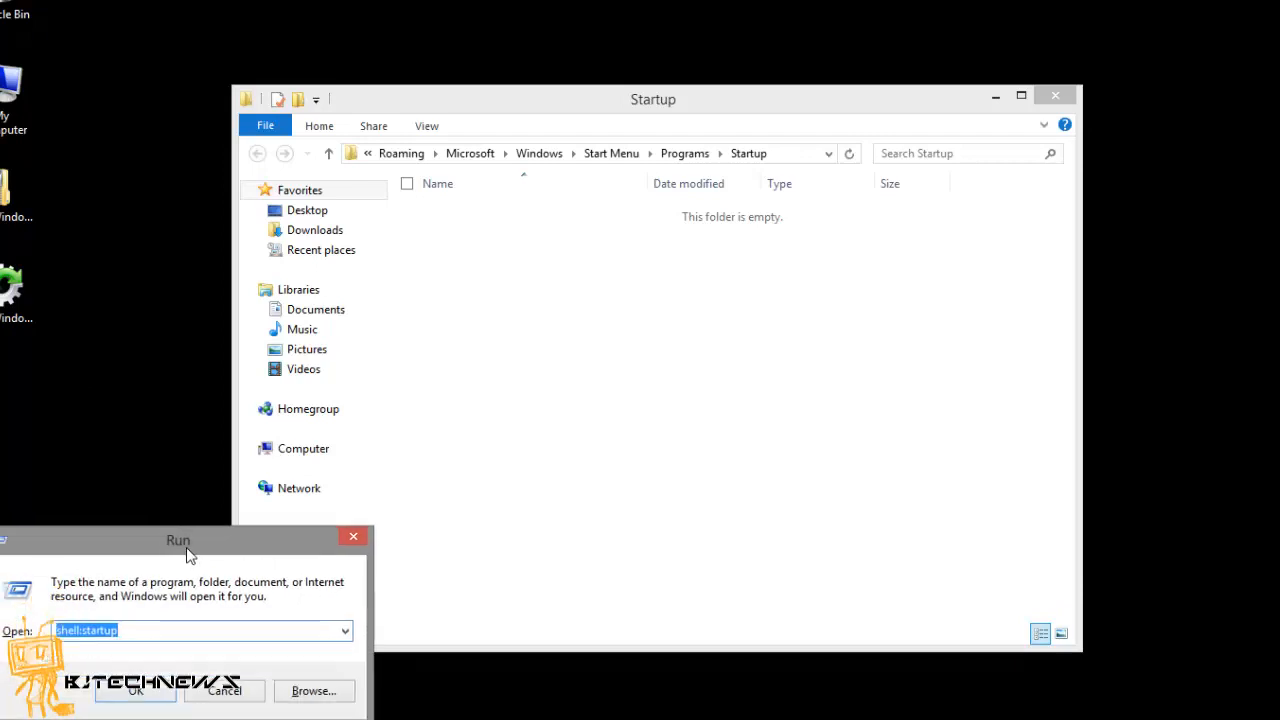
Centre the Run dialog and run shell:common startup to reach the all-users Startup folder.
drag(178, 540, 524, 266)
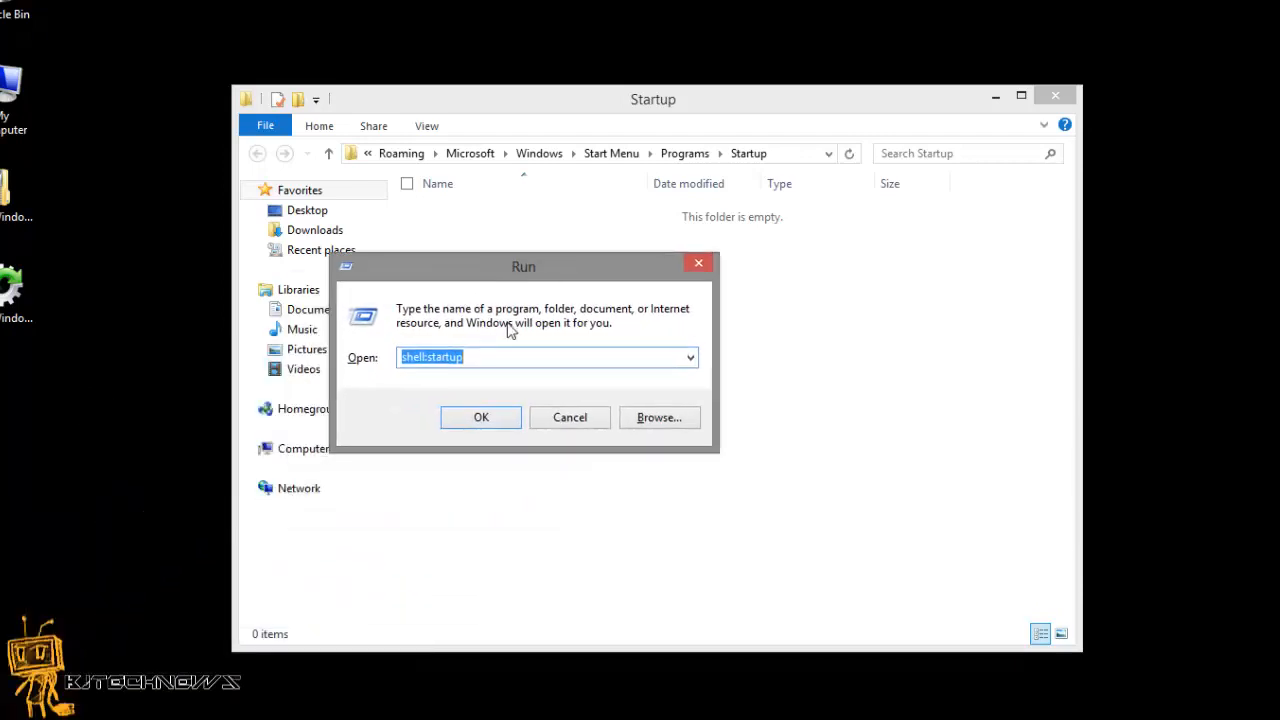
text(shell)
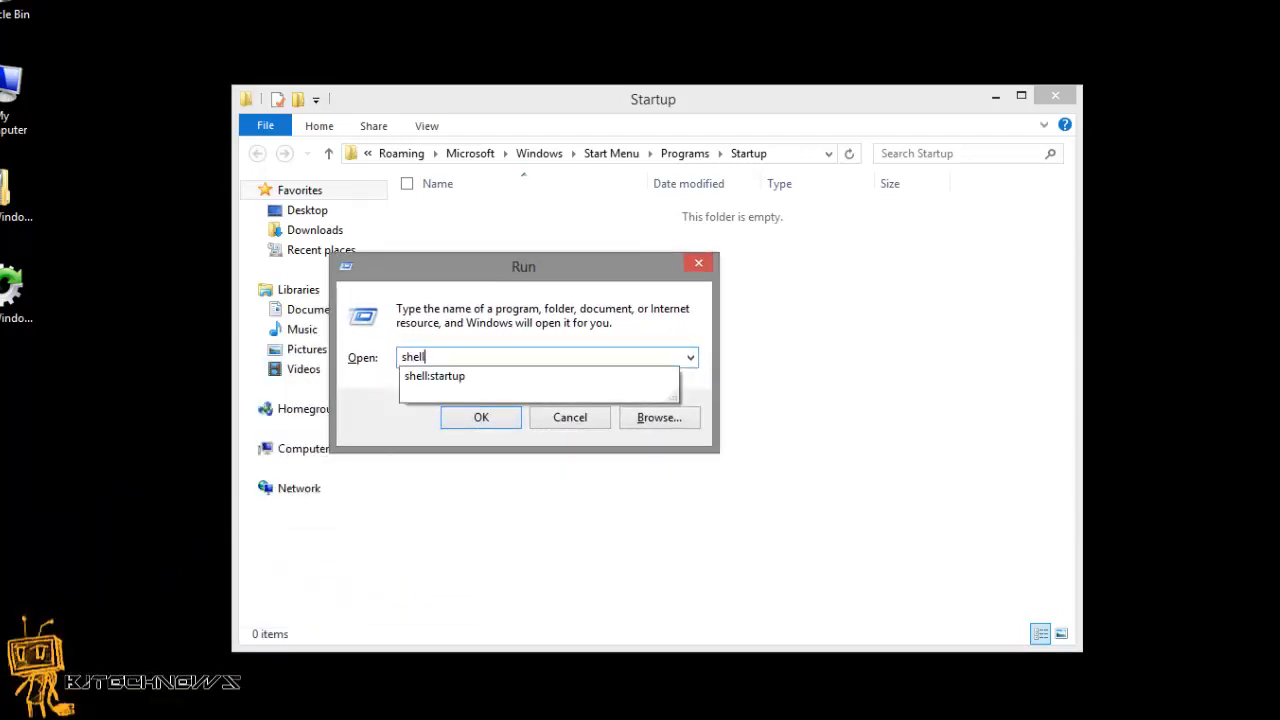
text(:comm)
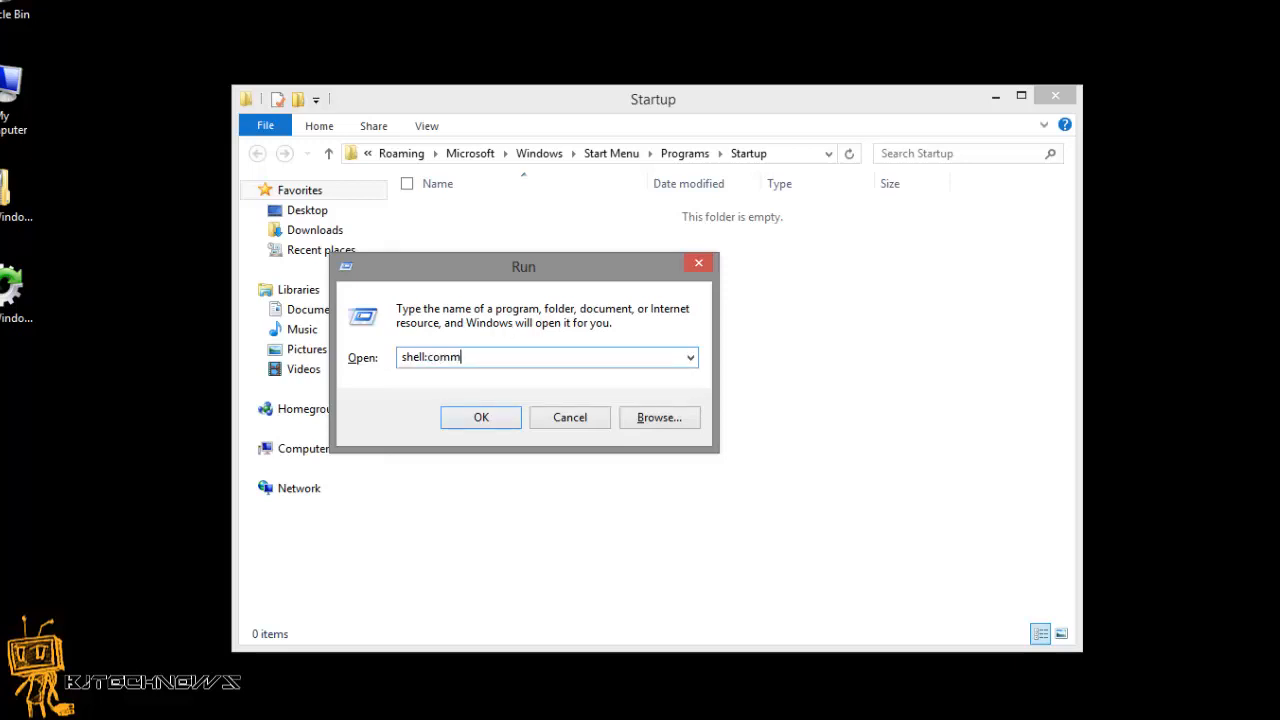
text(on)
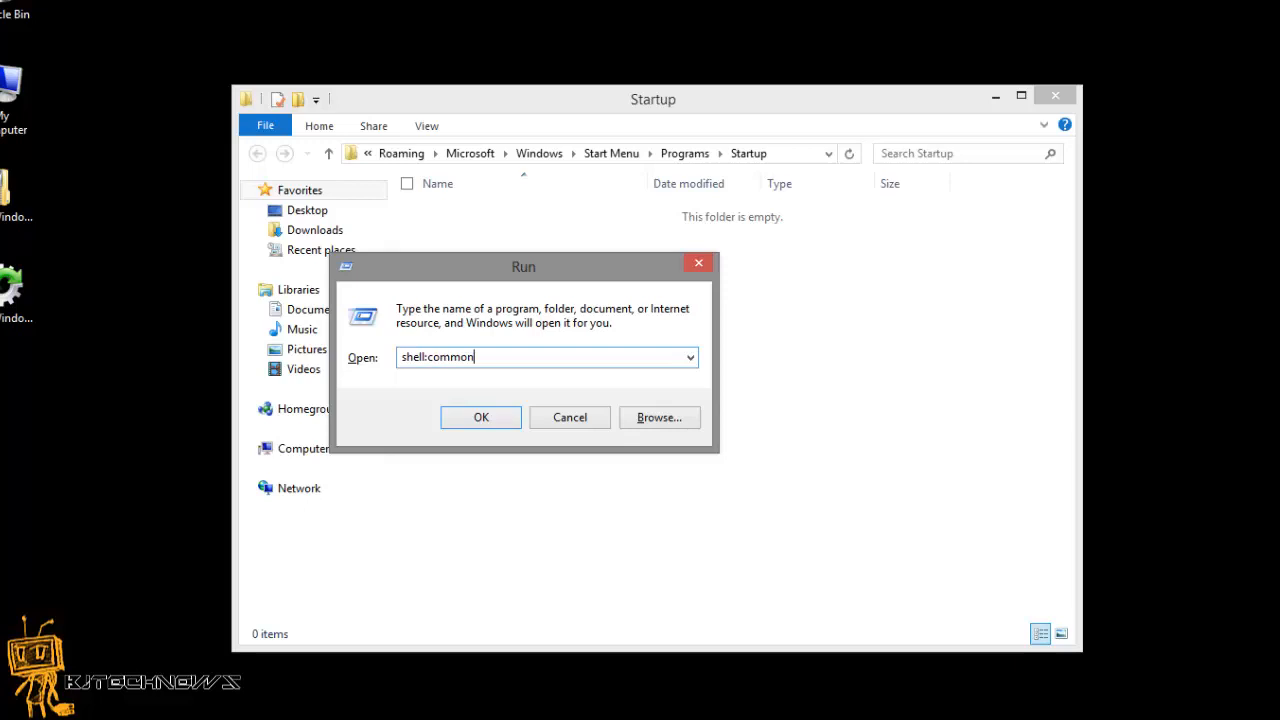
text(sta)
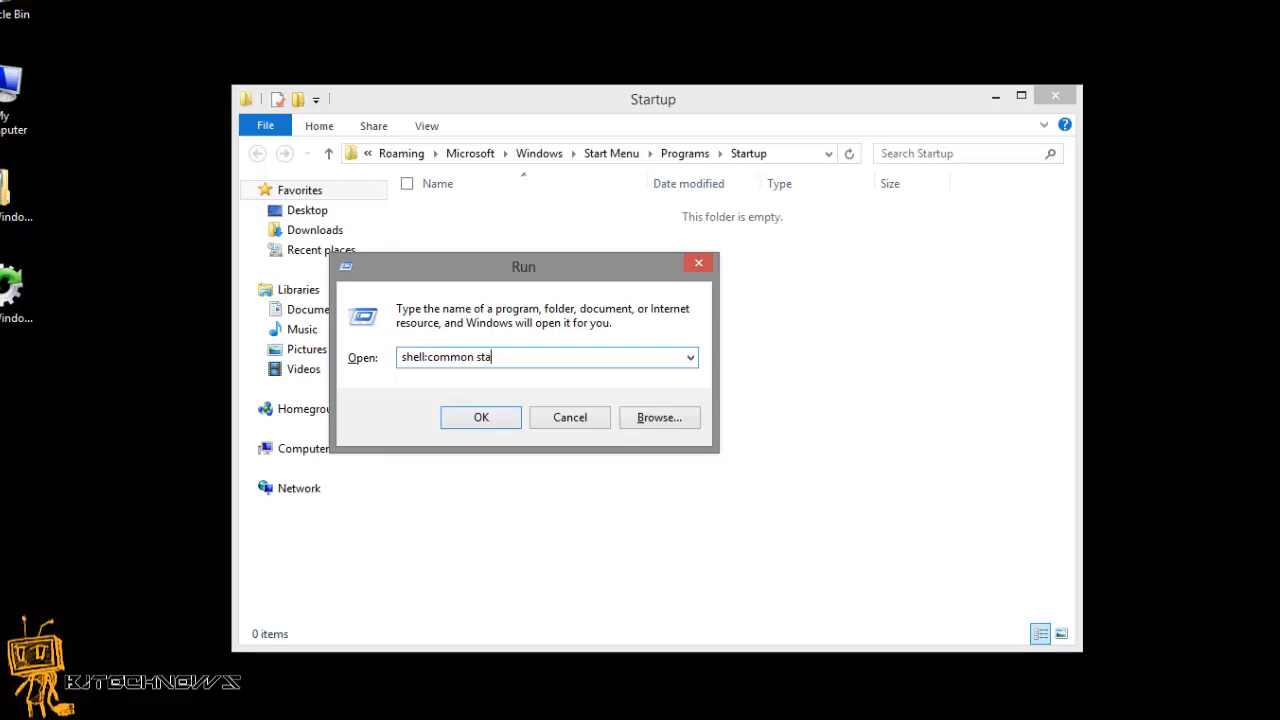
text(rtup)
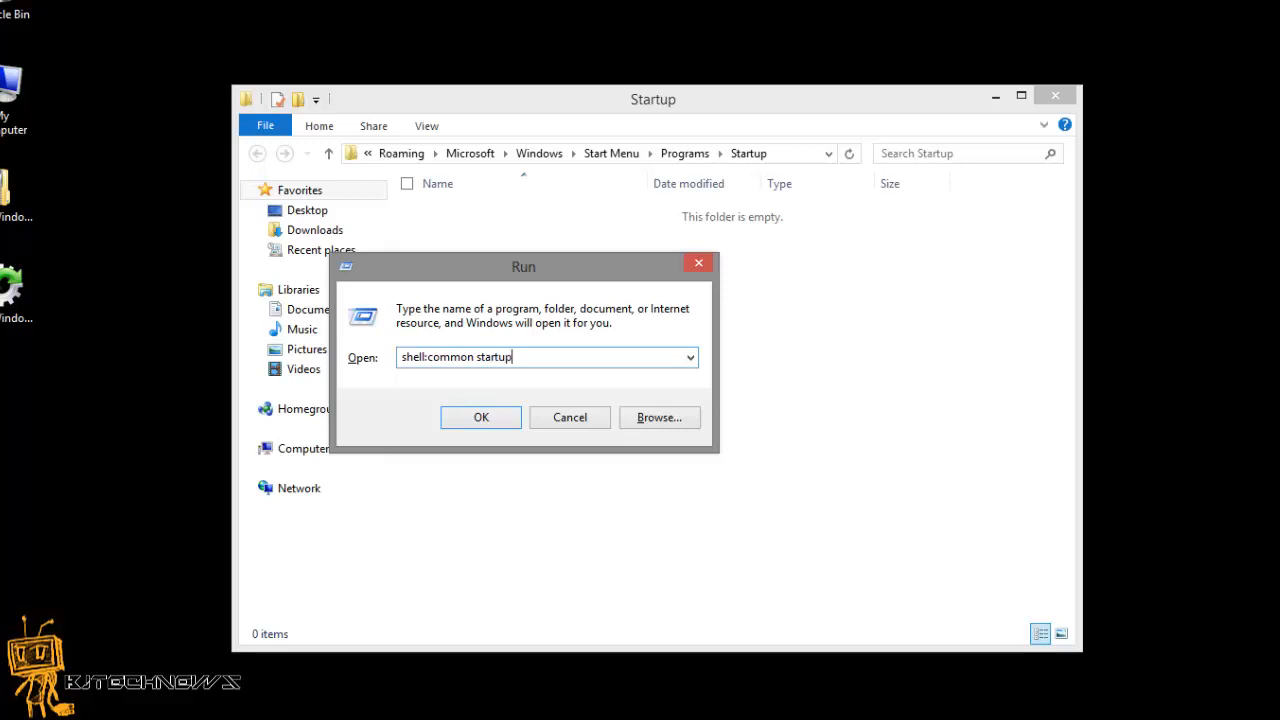
click(480, 418)
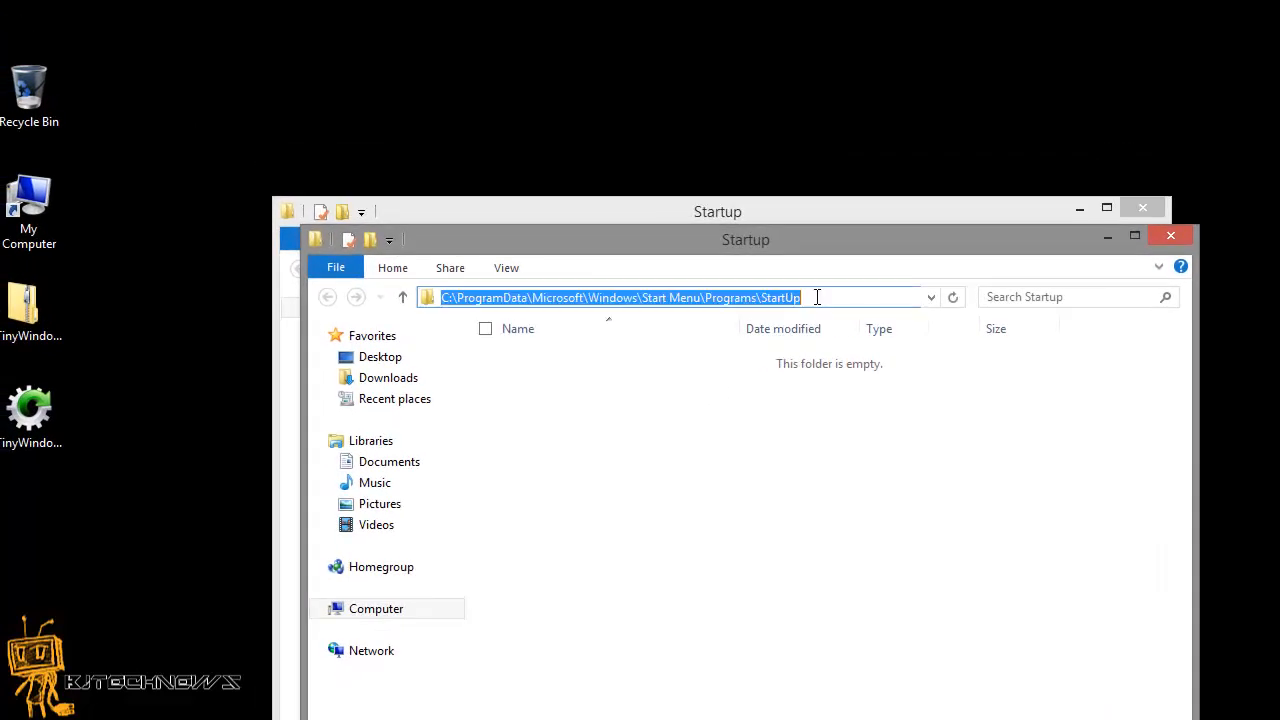
mouse_move(496, 312)
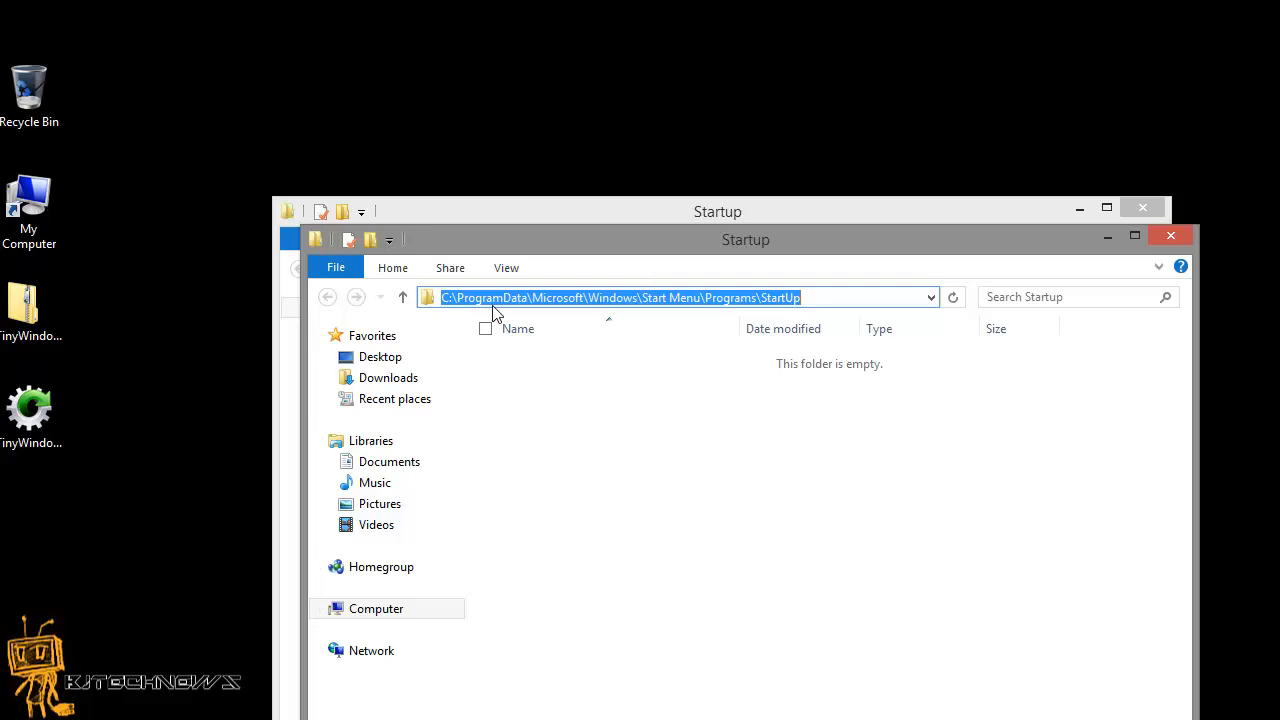
mouse_move(90, 480)
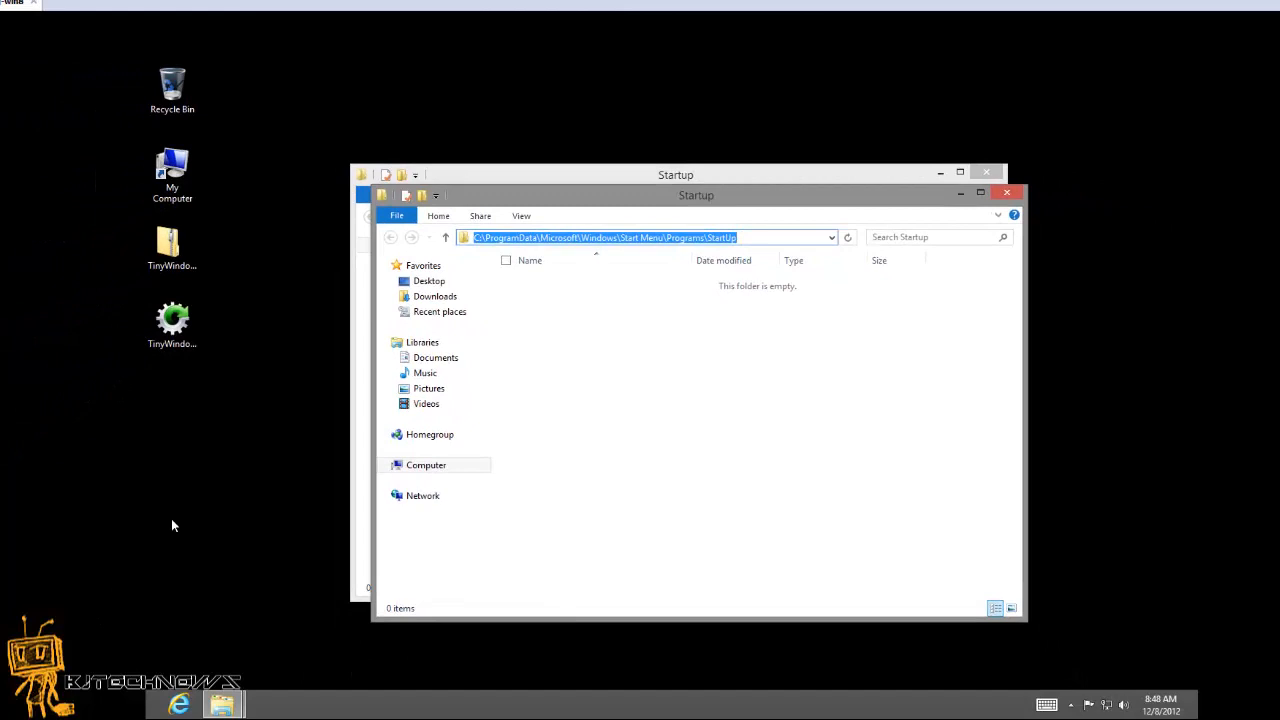
mouse_move(192, 528)
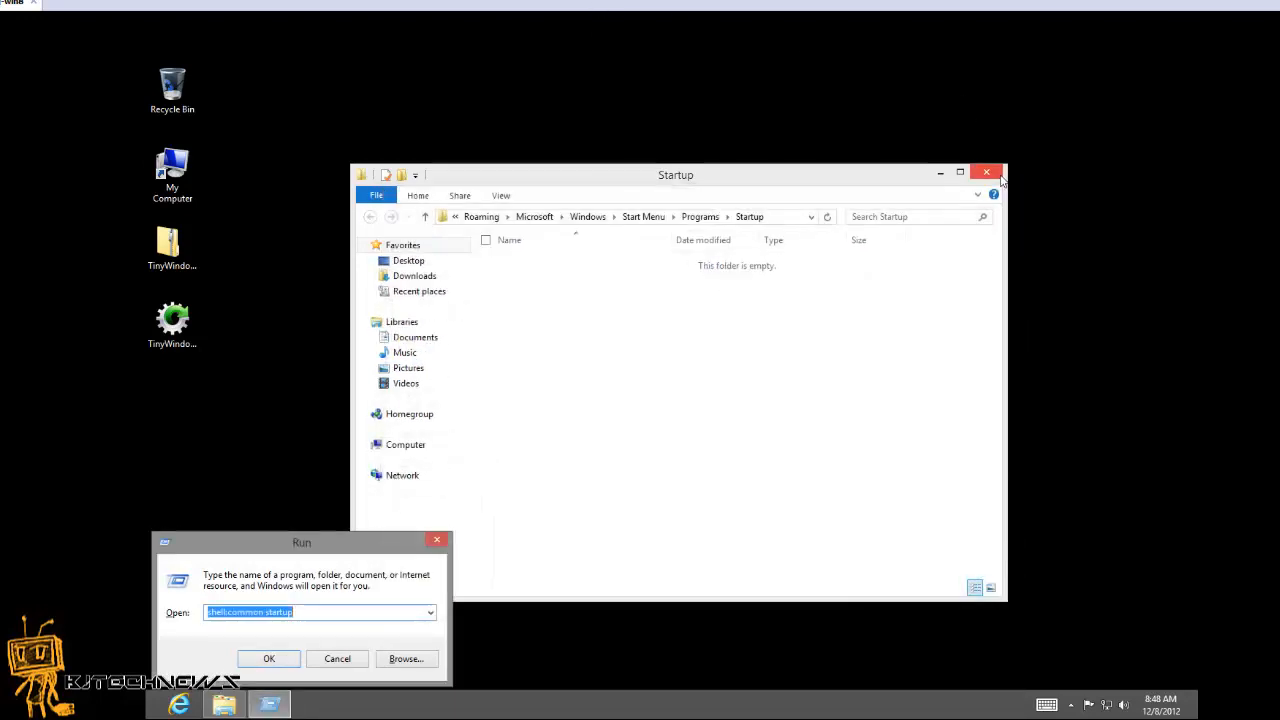
Close the Startup window and run regedit, triggering the UAC permission prompt.
click(986, 172)
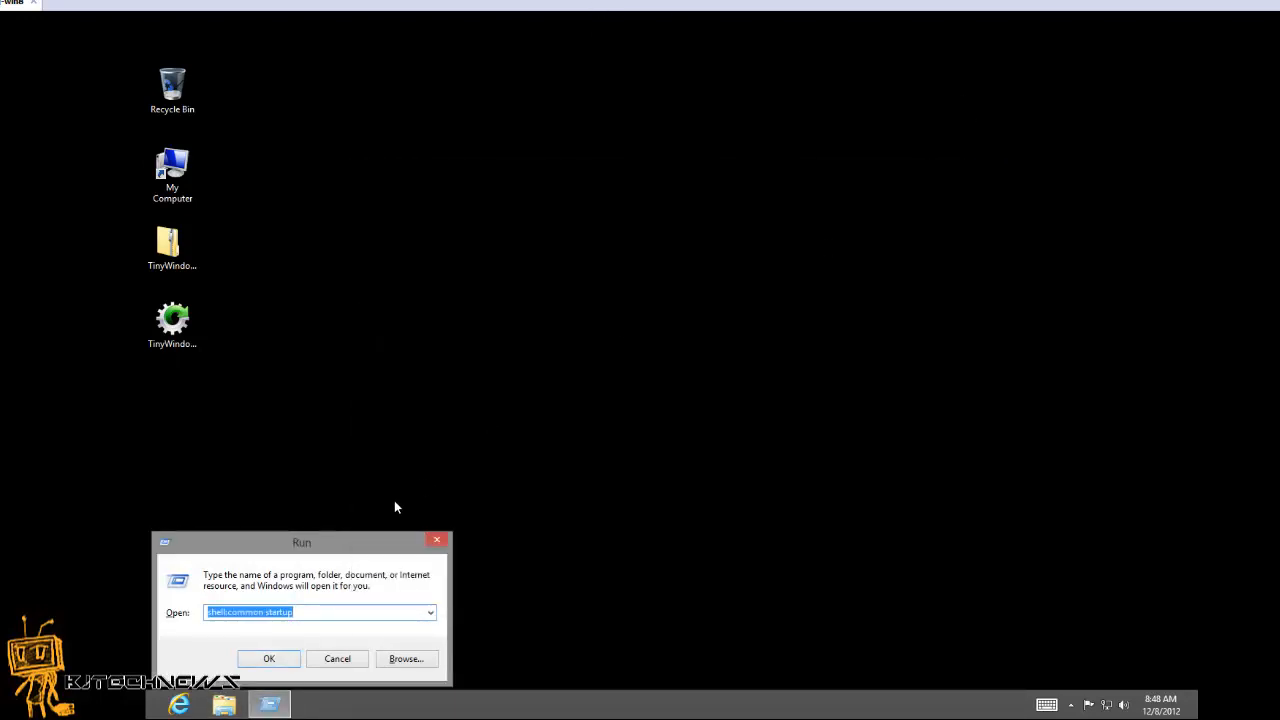
text(regedit.msc)
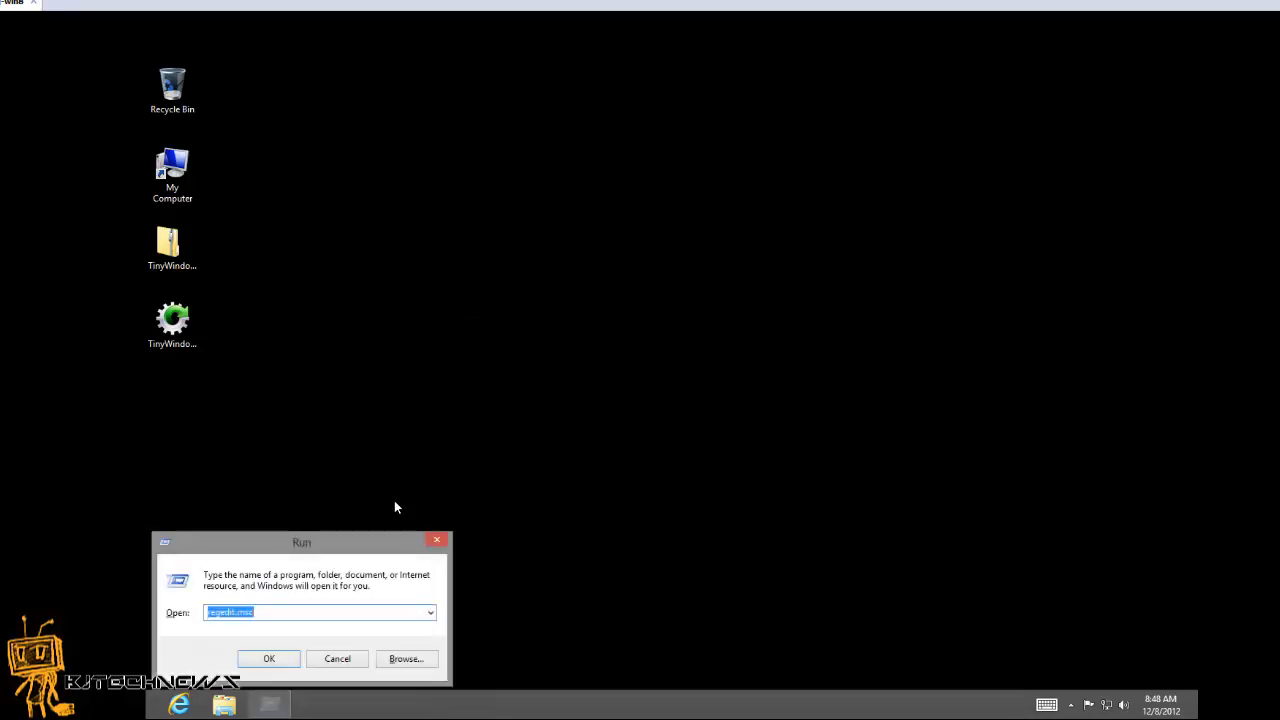
text(re)
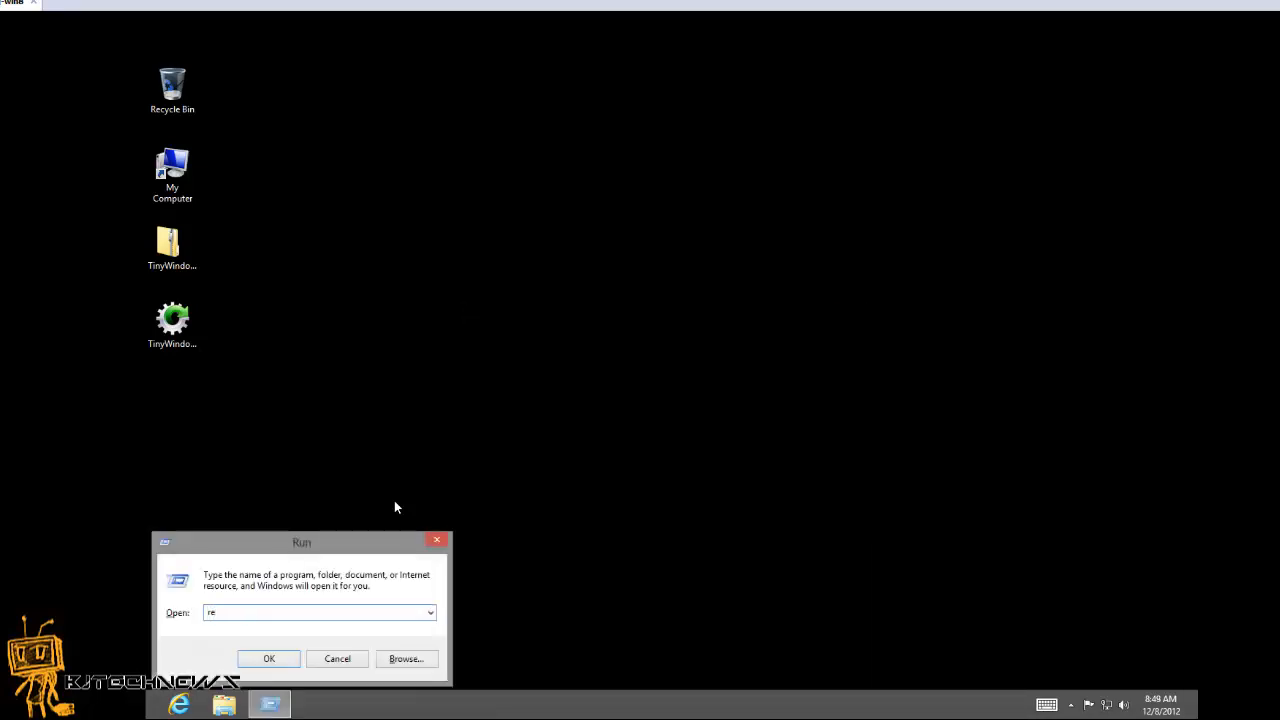
text(gedit)
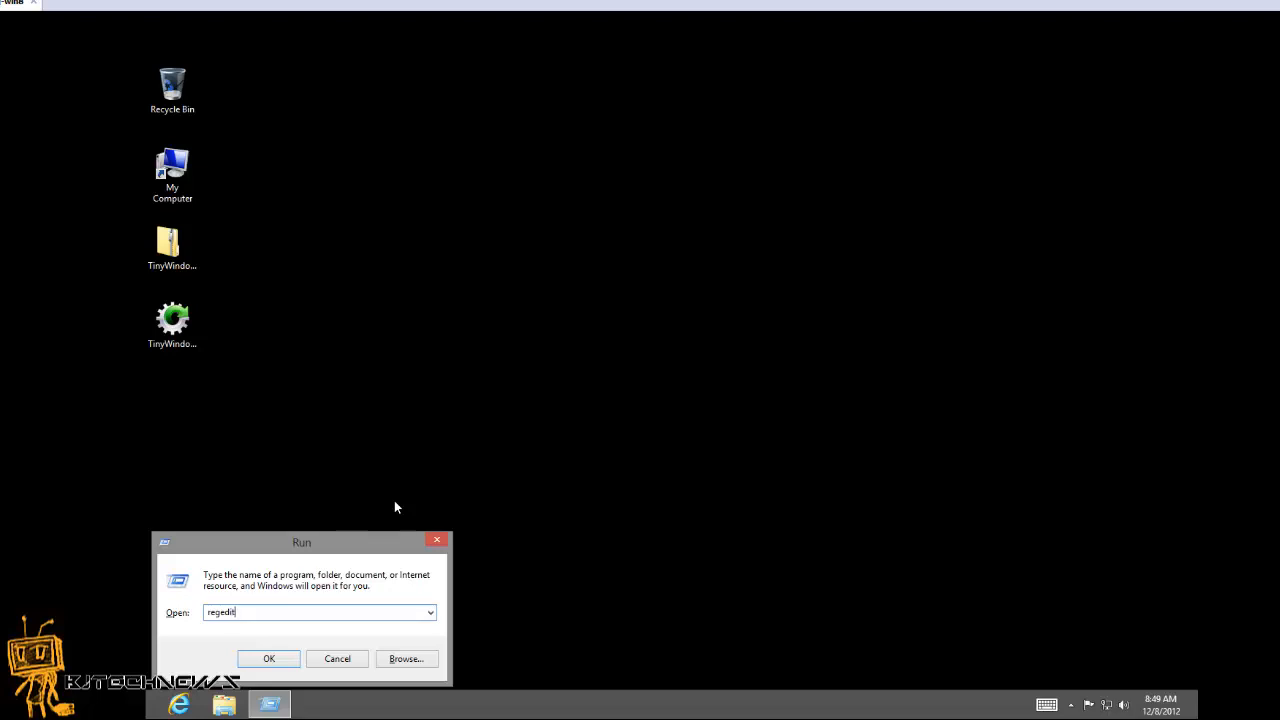
click(268, 658)
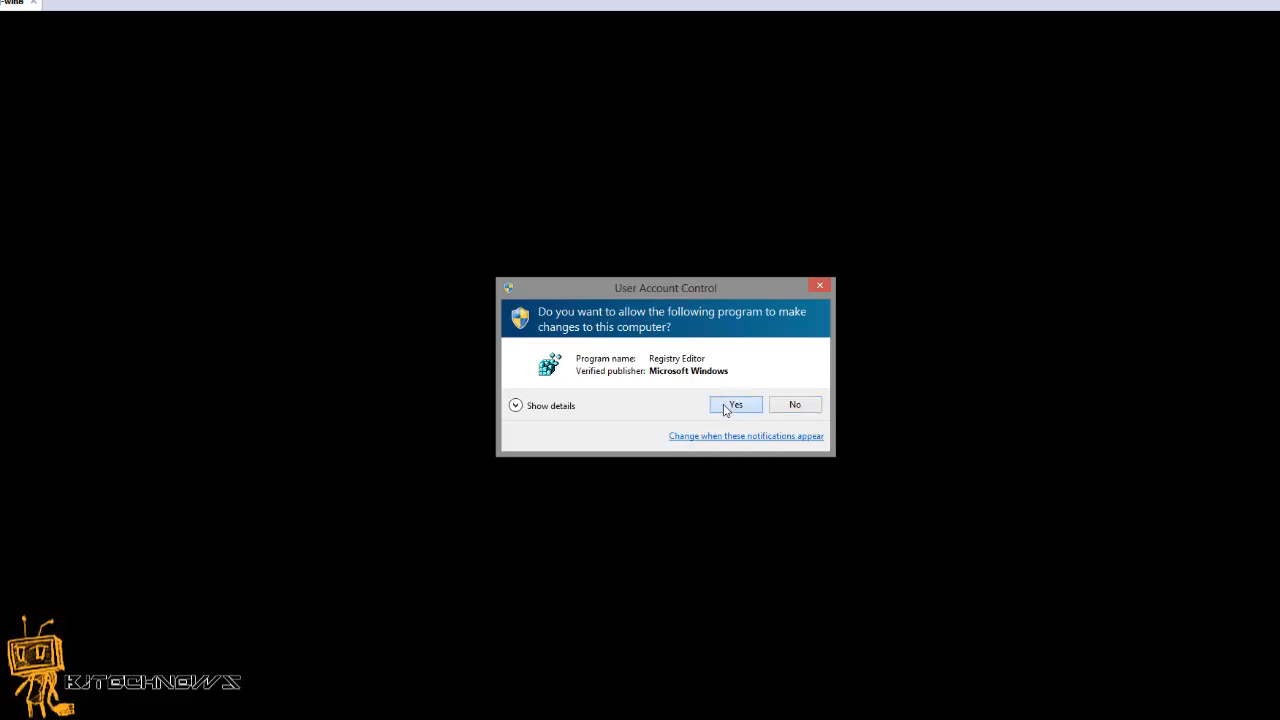
Allow Registry Editor through UAC, collapse HKEY_CURRENT_USER and expand HKEY_LOCAL_MACHINE\SOFTWARE.
click(736, 404)
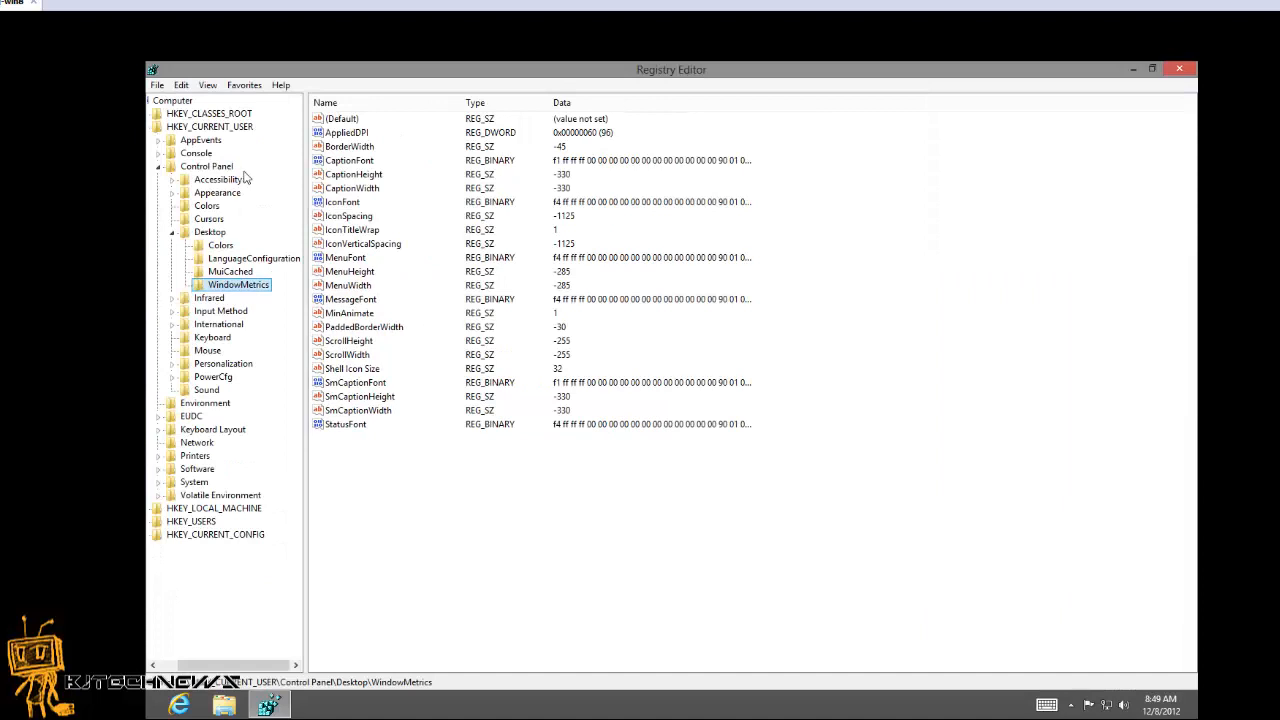
mouse_move(316, 190)
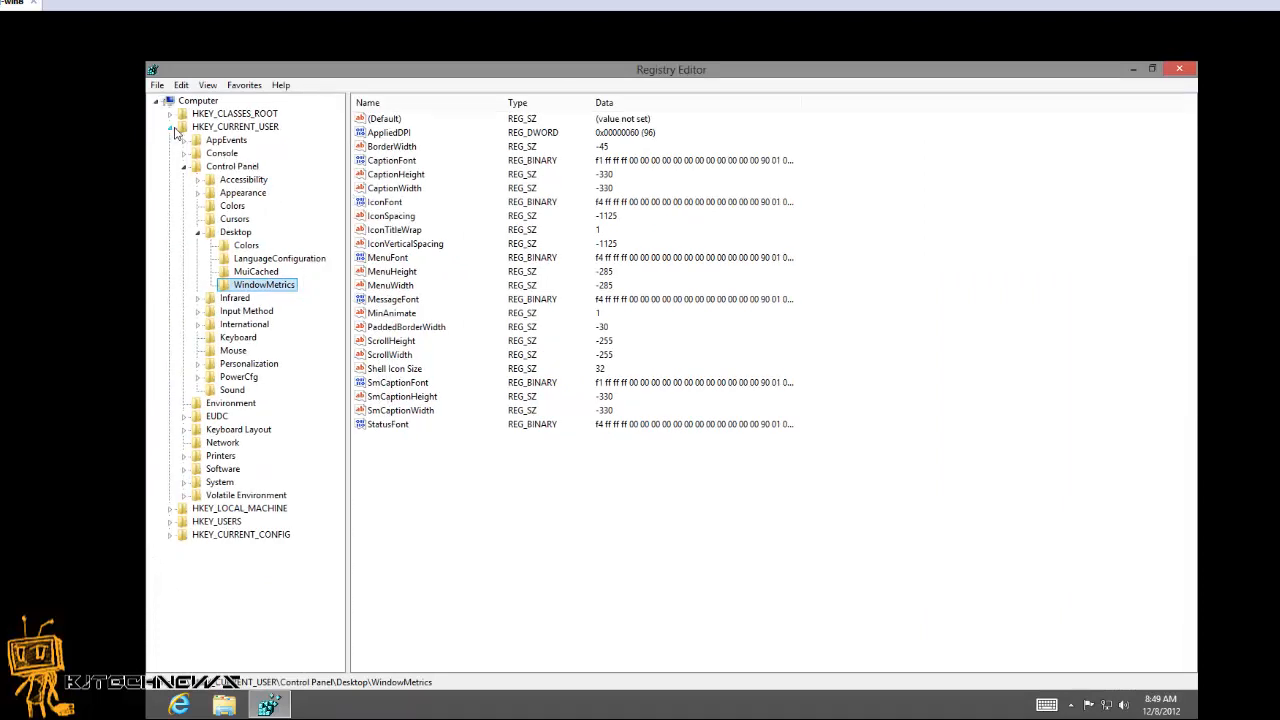
click(170, 128)
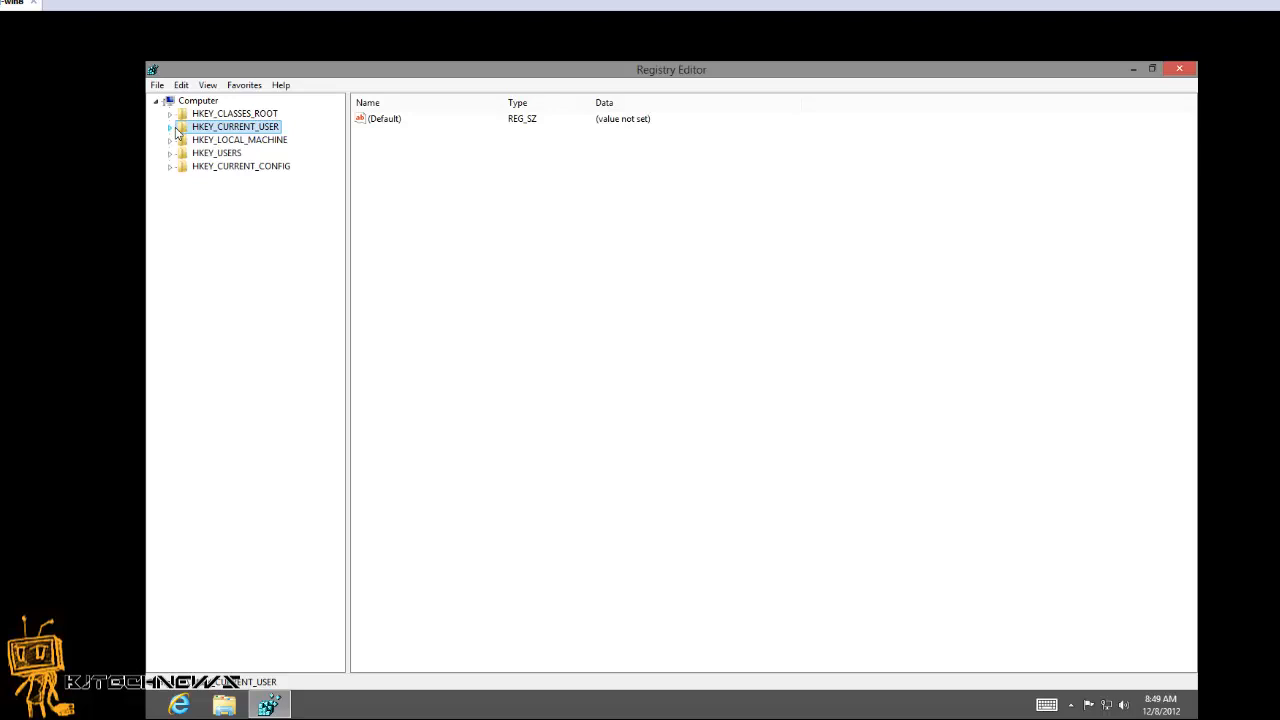
mouse_move(232, 172)
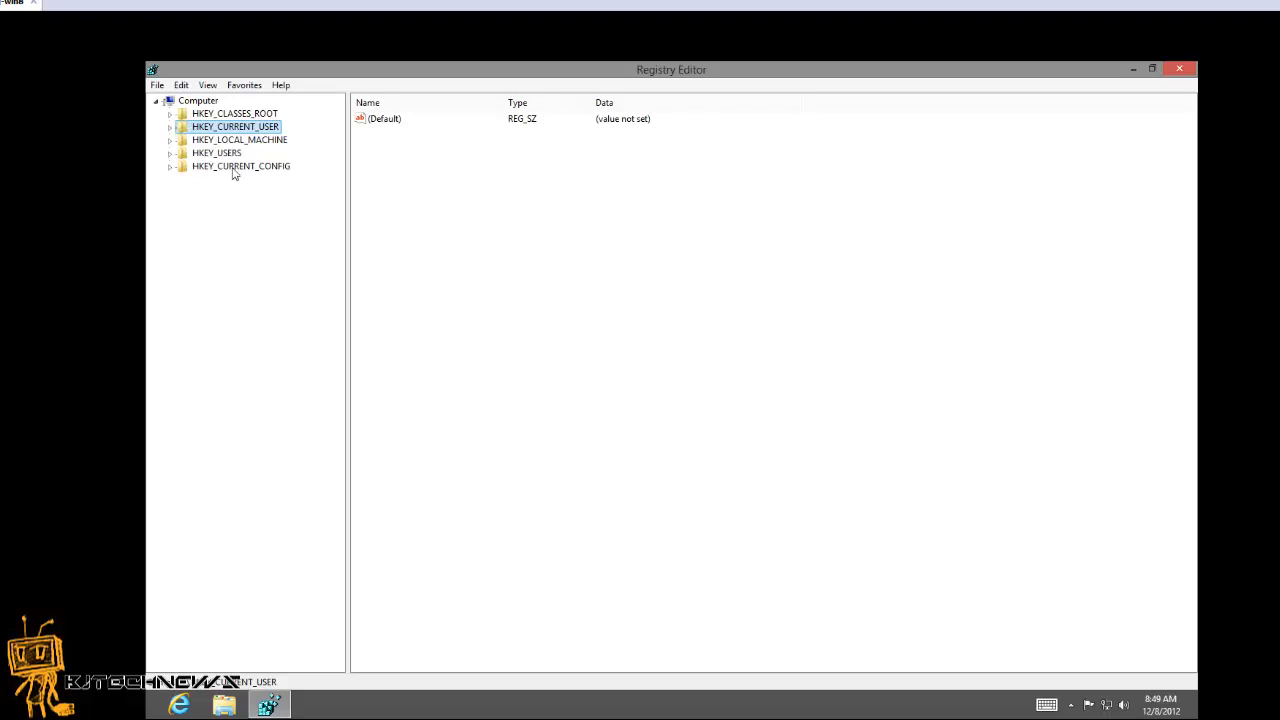
mouse_move(178, 148)
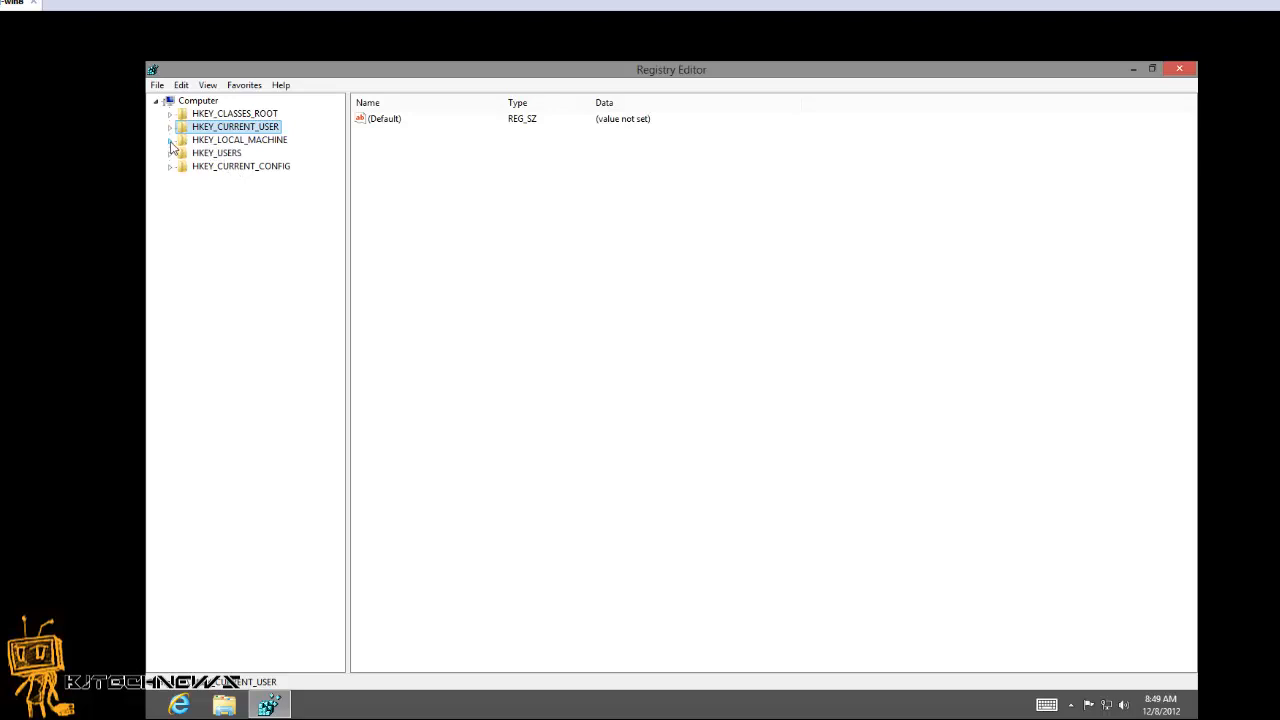
click(170, 140)
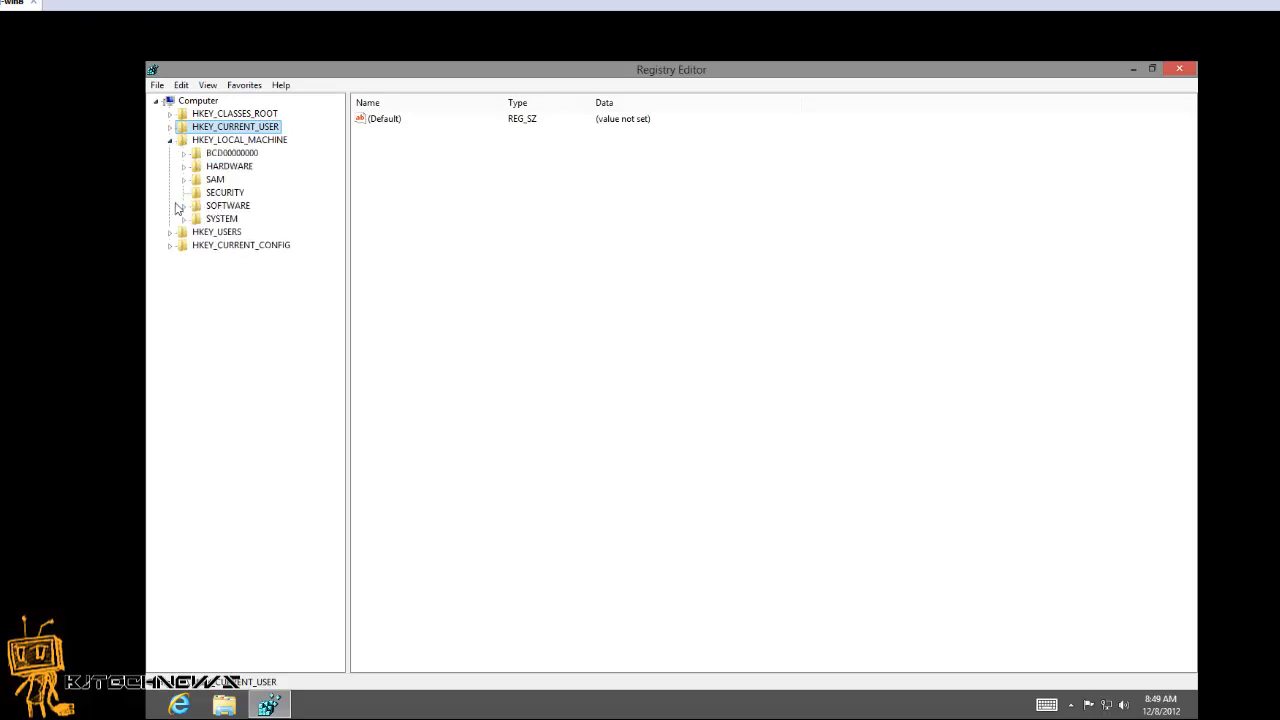
click(184, 204)
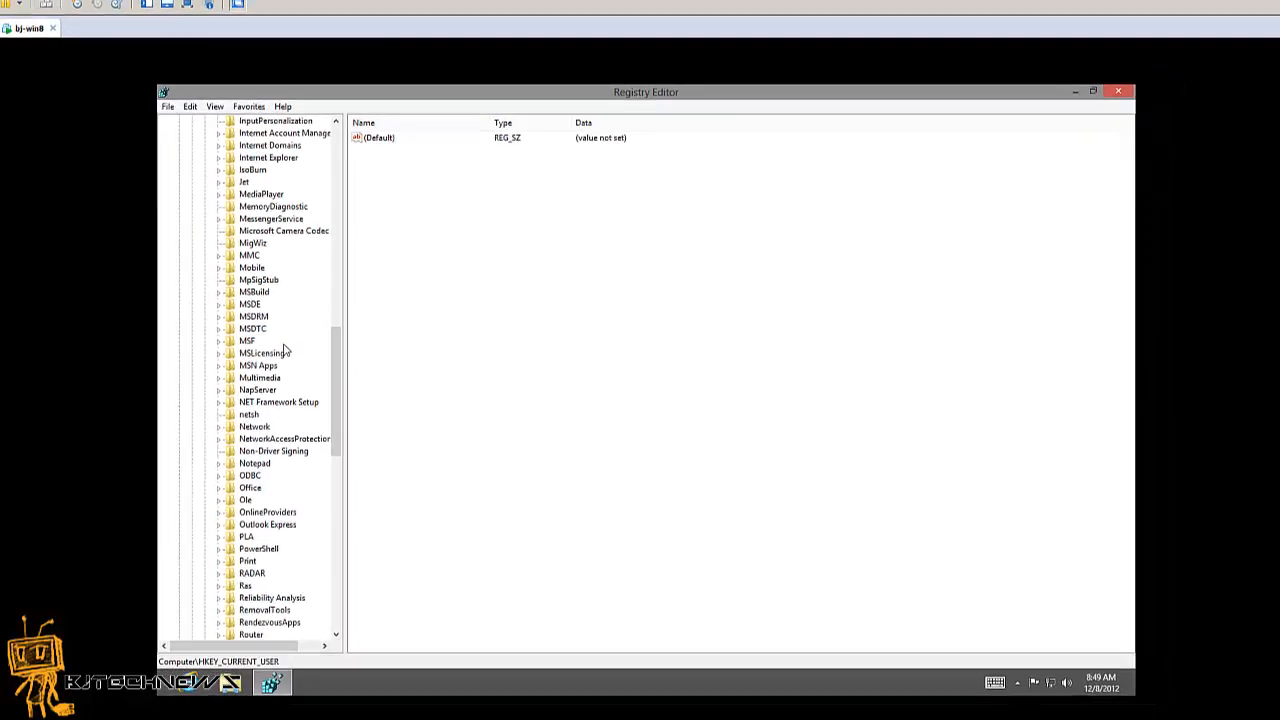
Expand Windows\CurrentVersion\Explorer, widen the tree pane and select DeviceUpdateLocations.
scroll(down, 3)
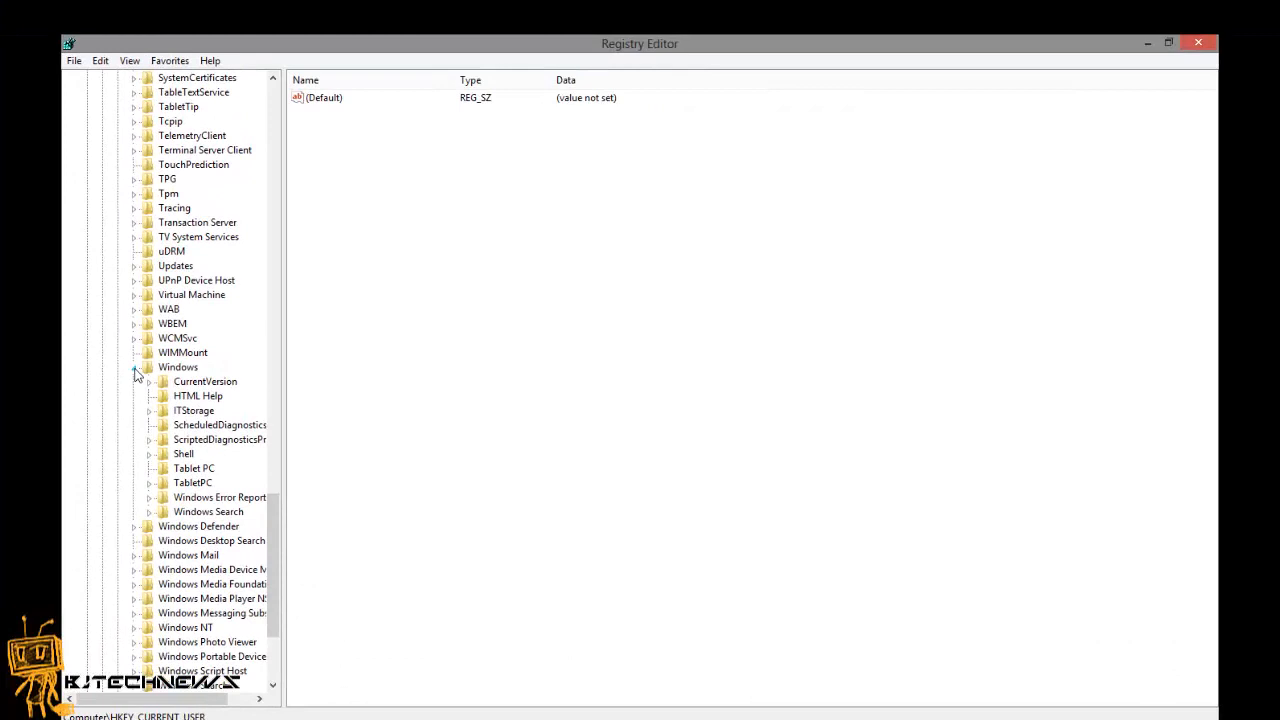
click(204, 380)
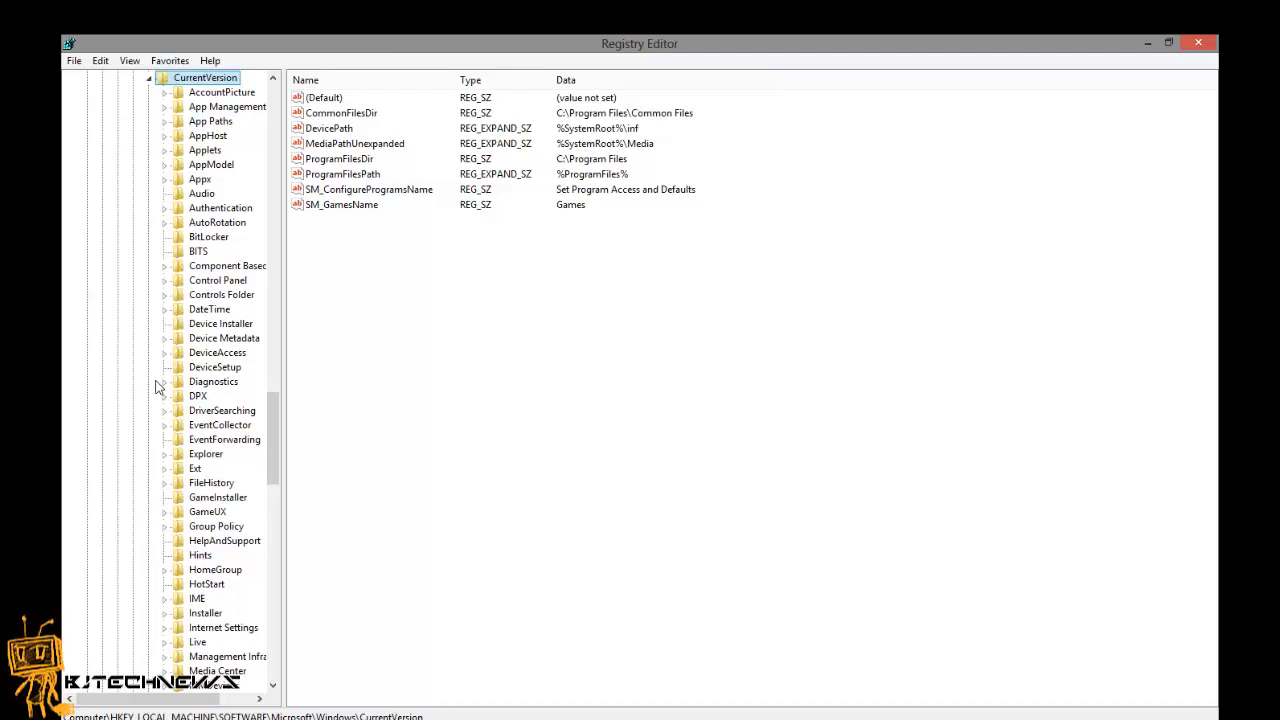
mouse_move(190, 336)
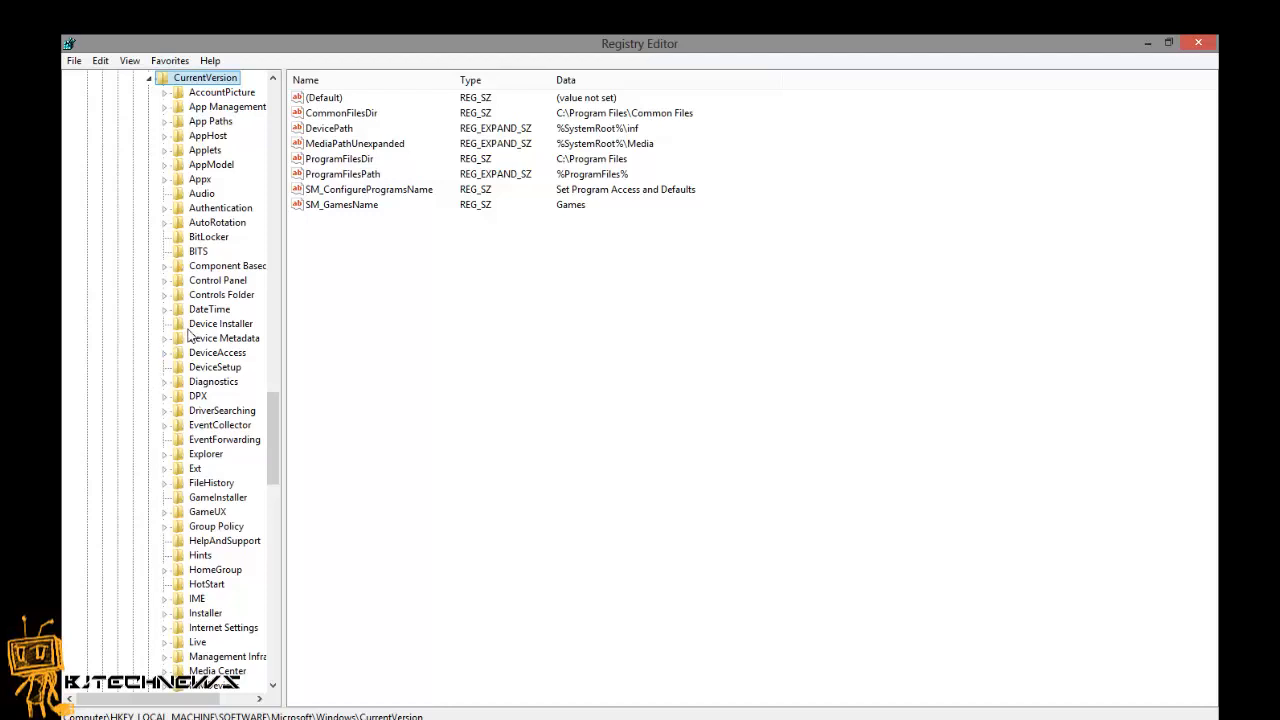
mouse_move(188, 356)
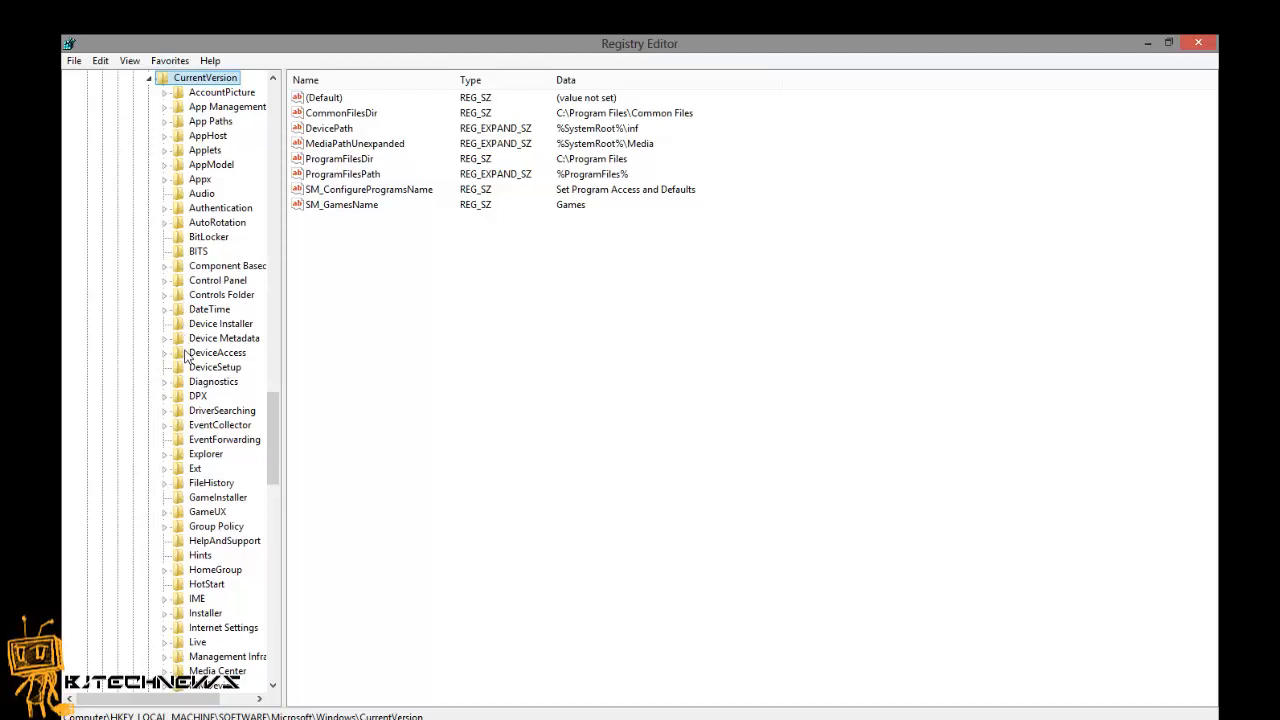
click(164, 452)
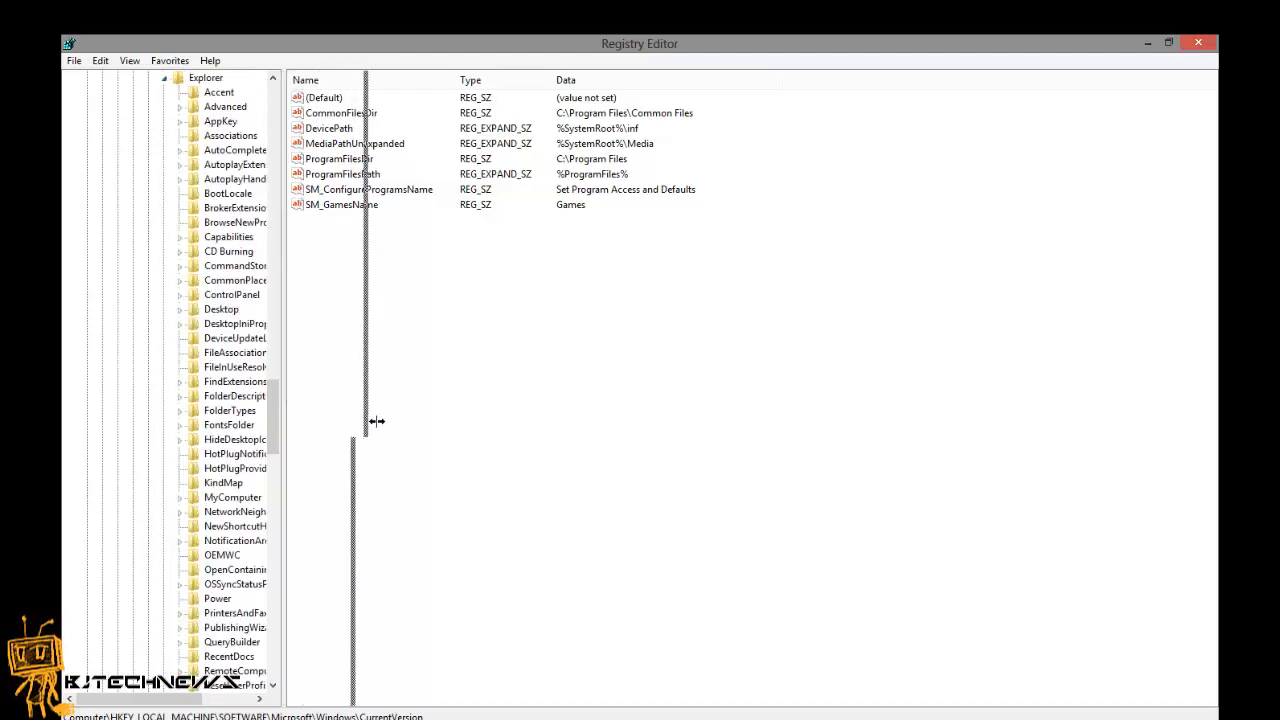
drag(352, 420, 396, 376)
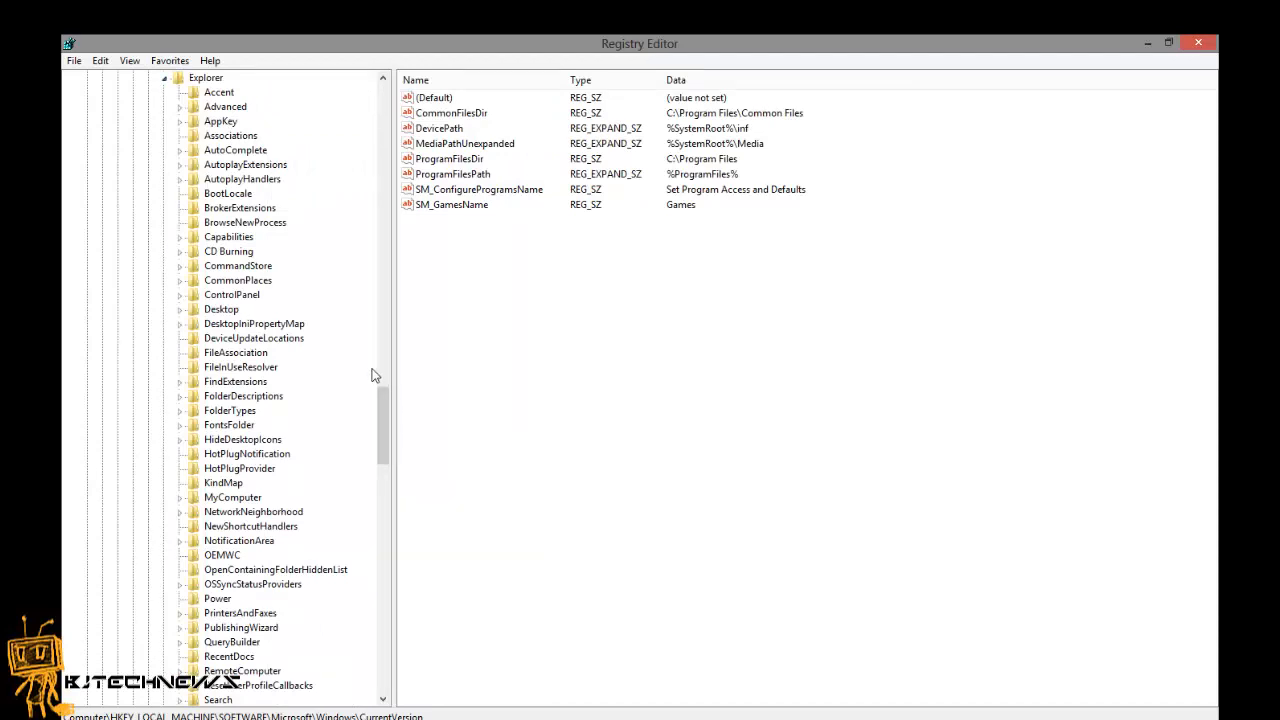
mouse_move(288, 306)
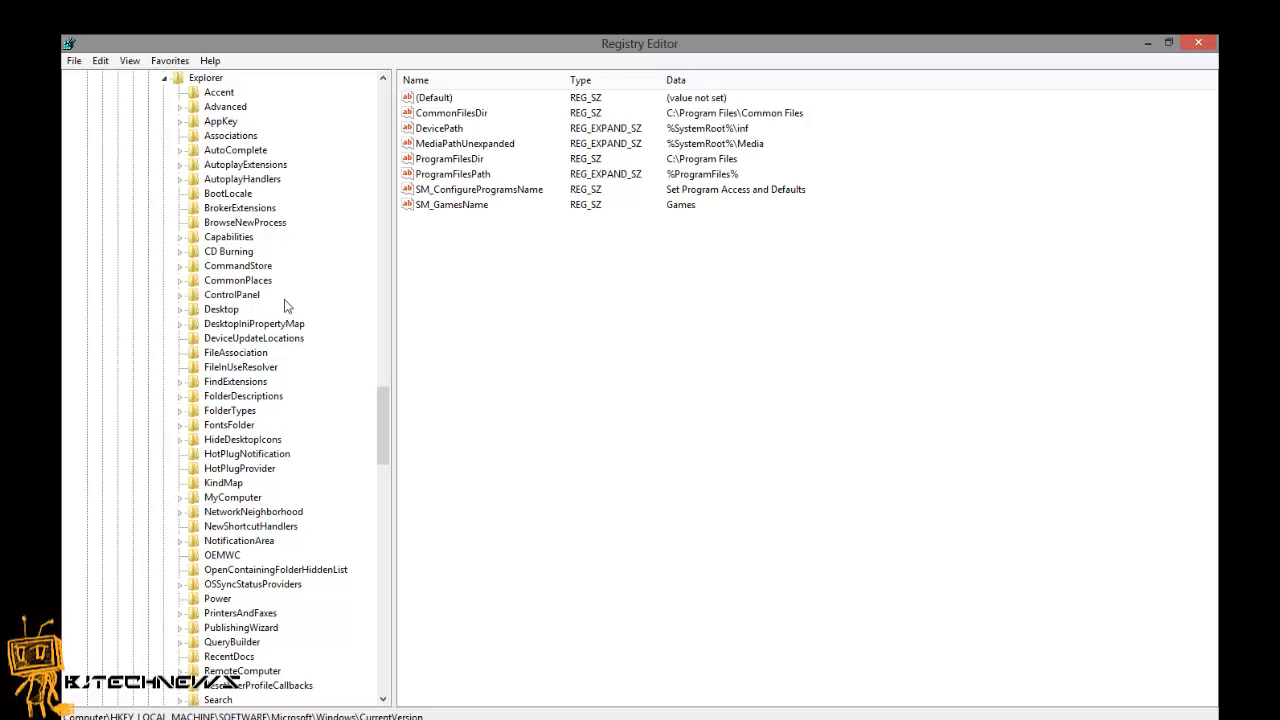
mouse_move(252, 328)
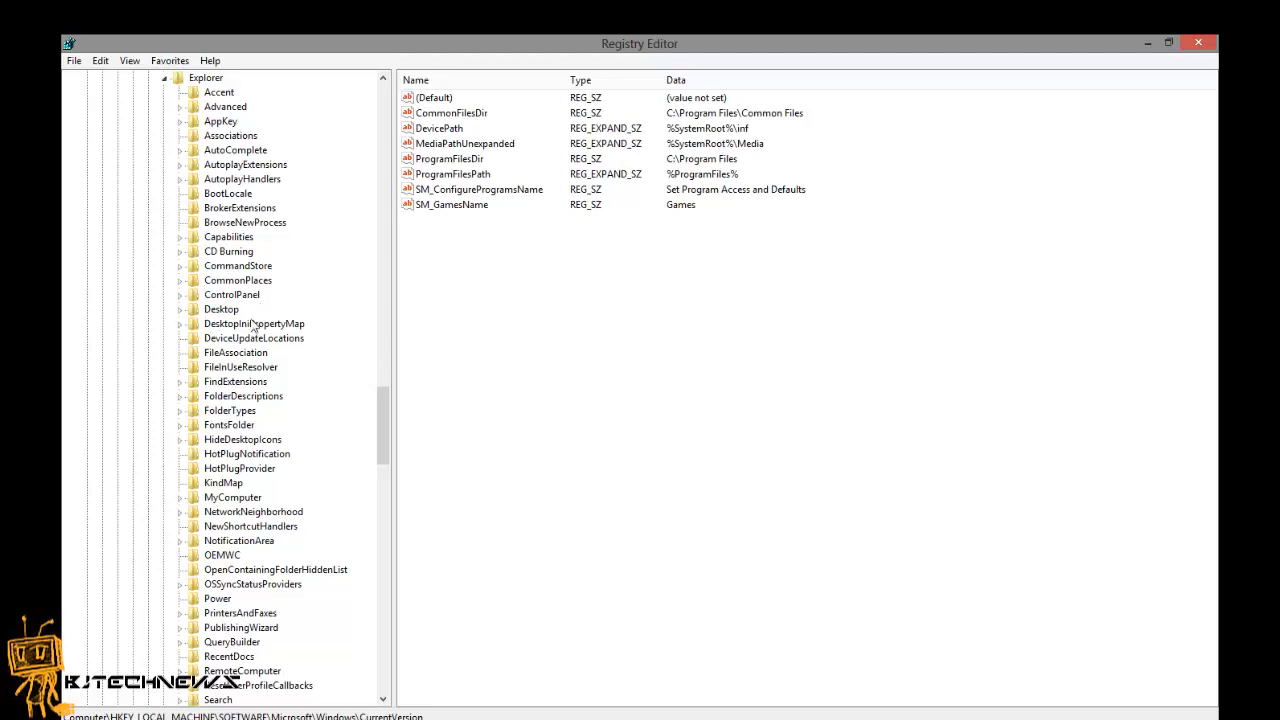
mouse_move(170, 348)
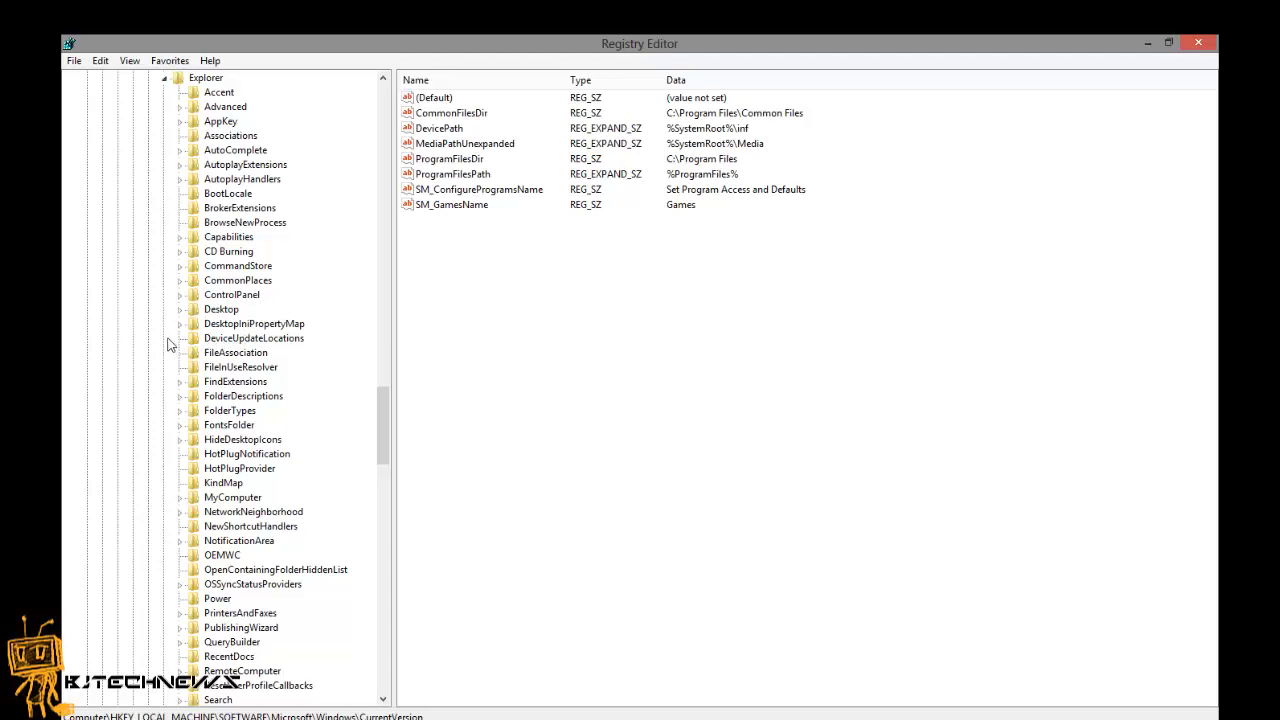
mouse_move(216, 344)
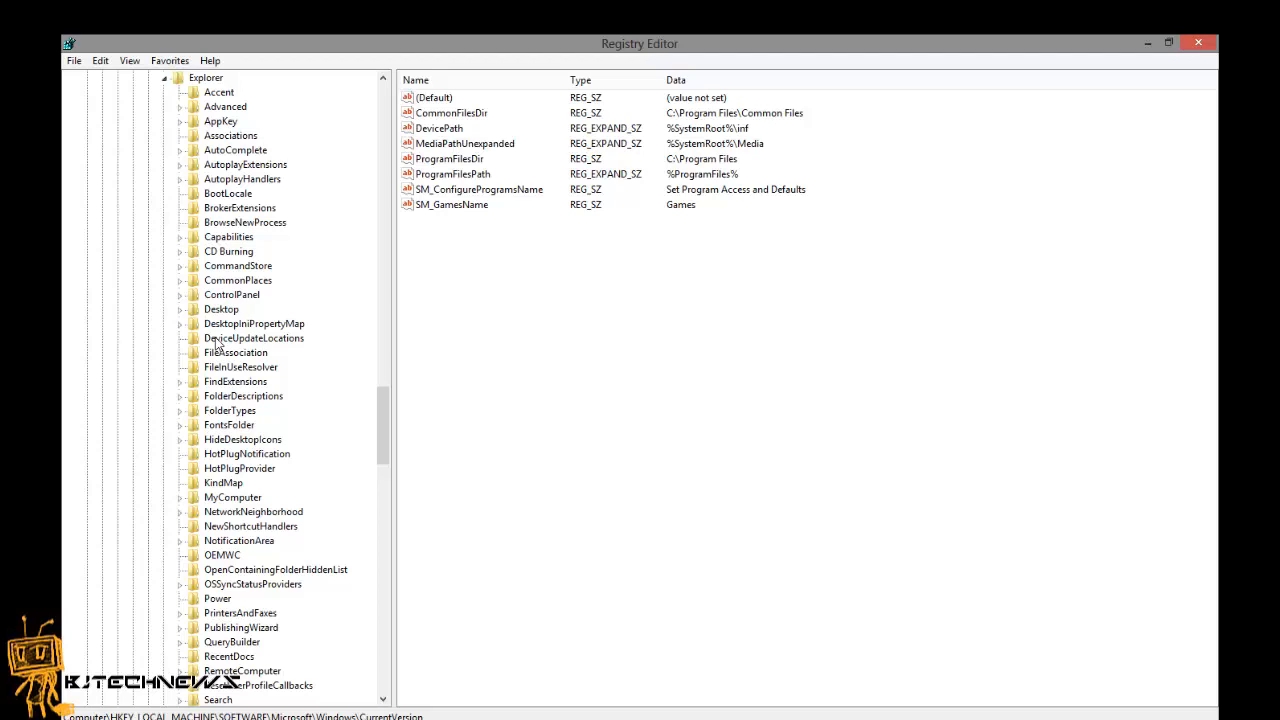
click(252, 338)
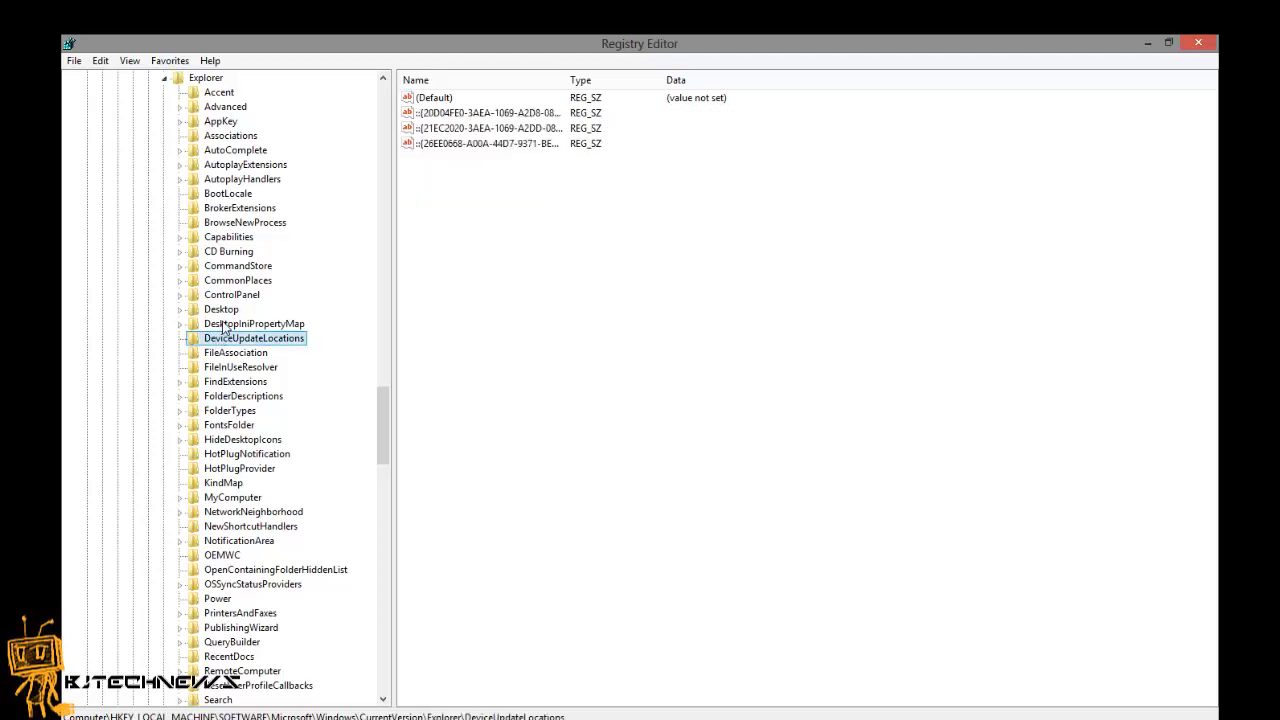
Expand Explorer's FolderDescriptions key and view the first GUID entry, named AccountPictures.
click(242, 396)
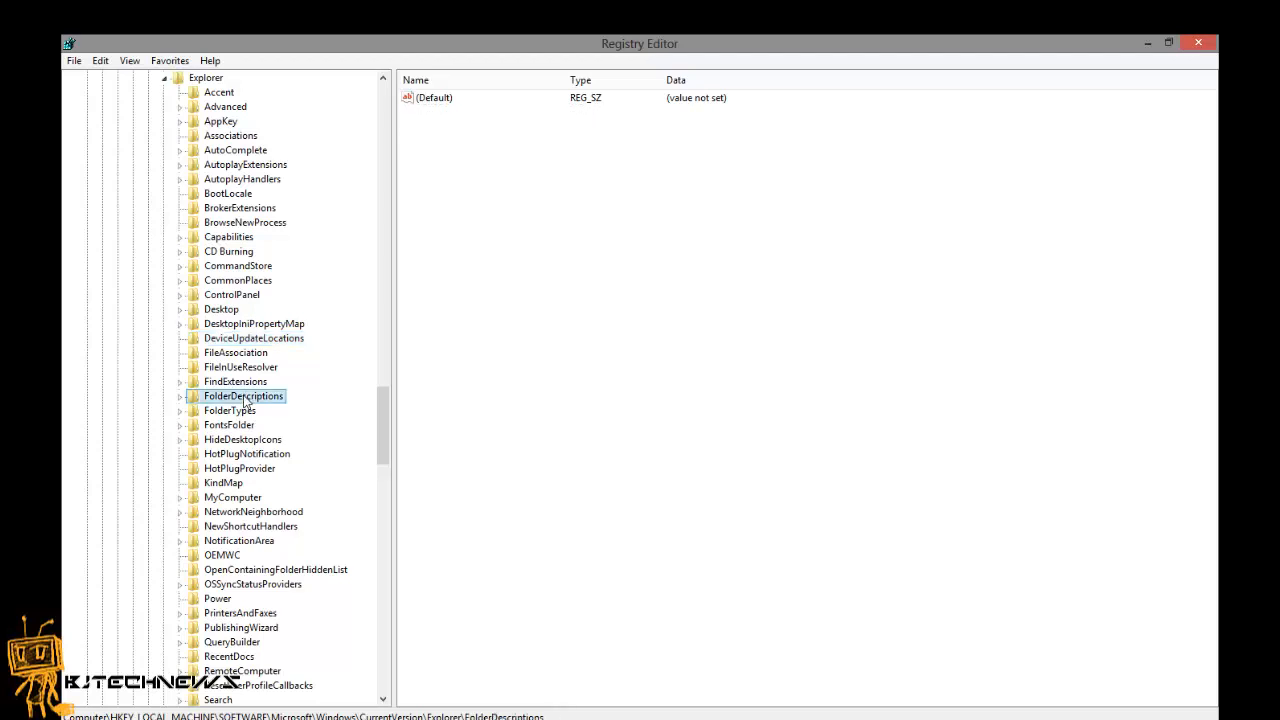
click(178, 396)
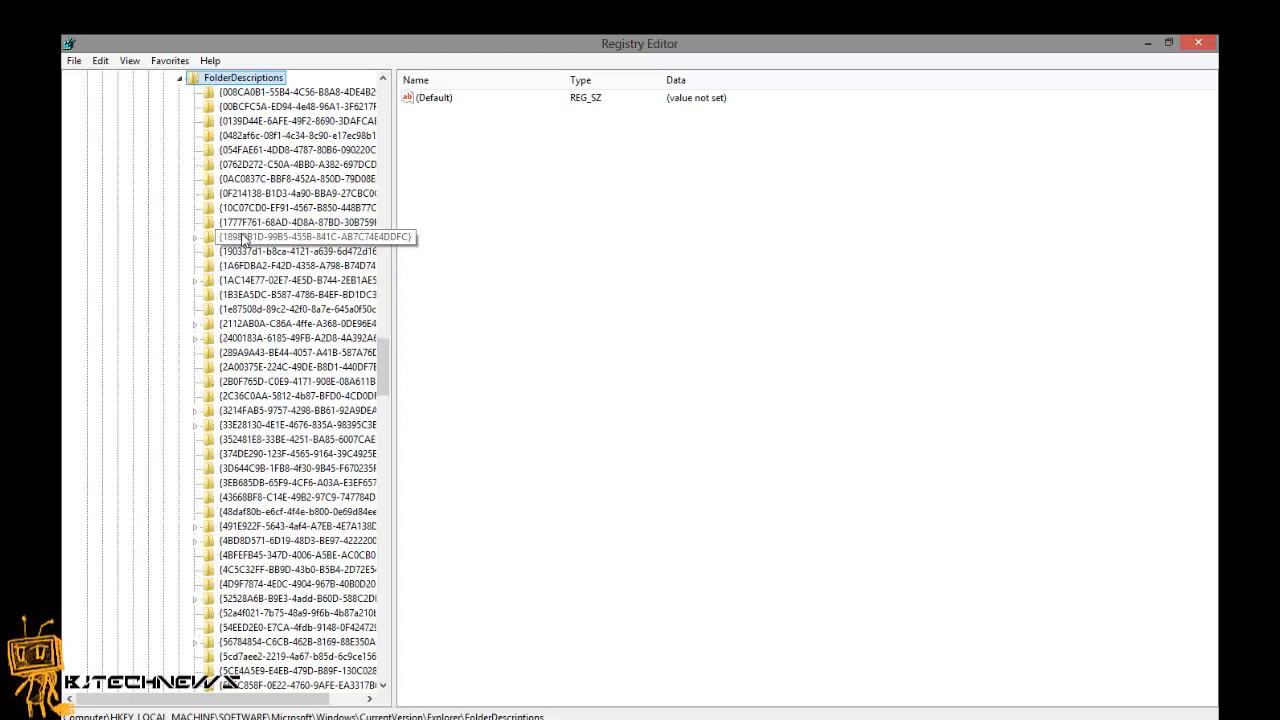
mouse_move(290, 222)
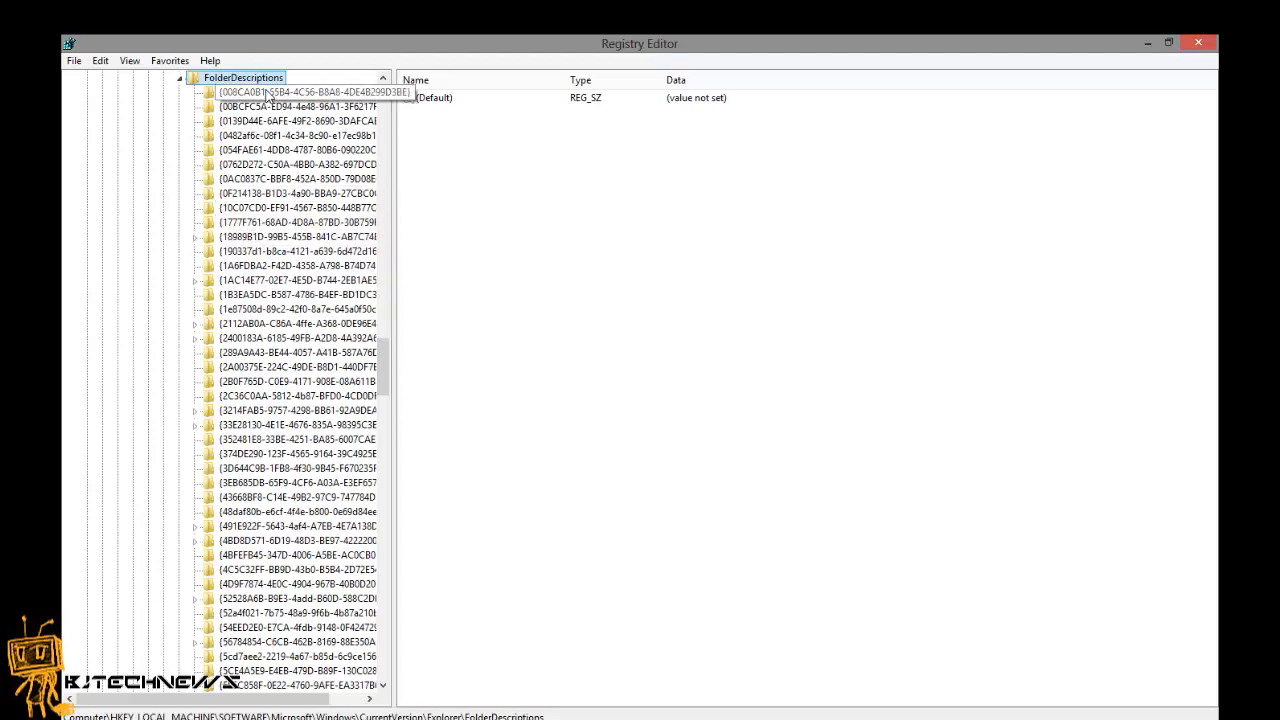
click(296, 92)
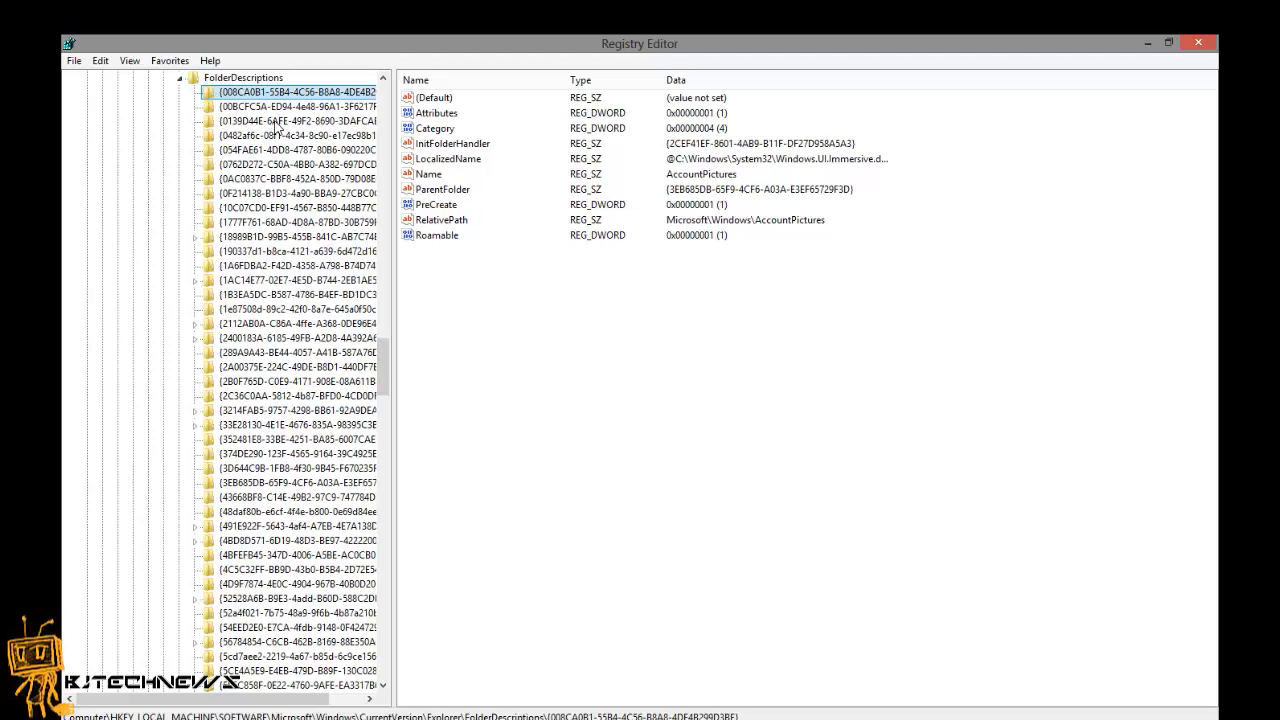
click(434, 96)
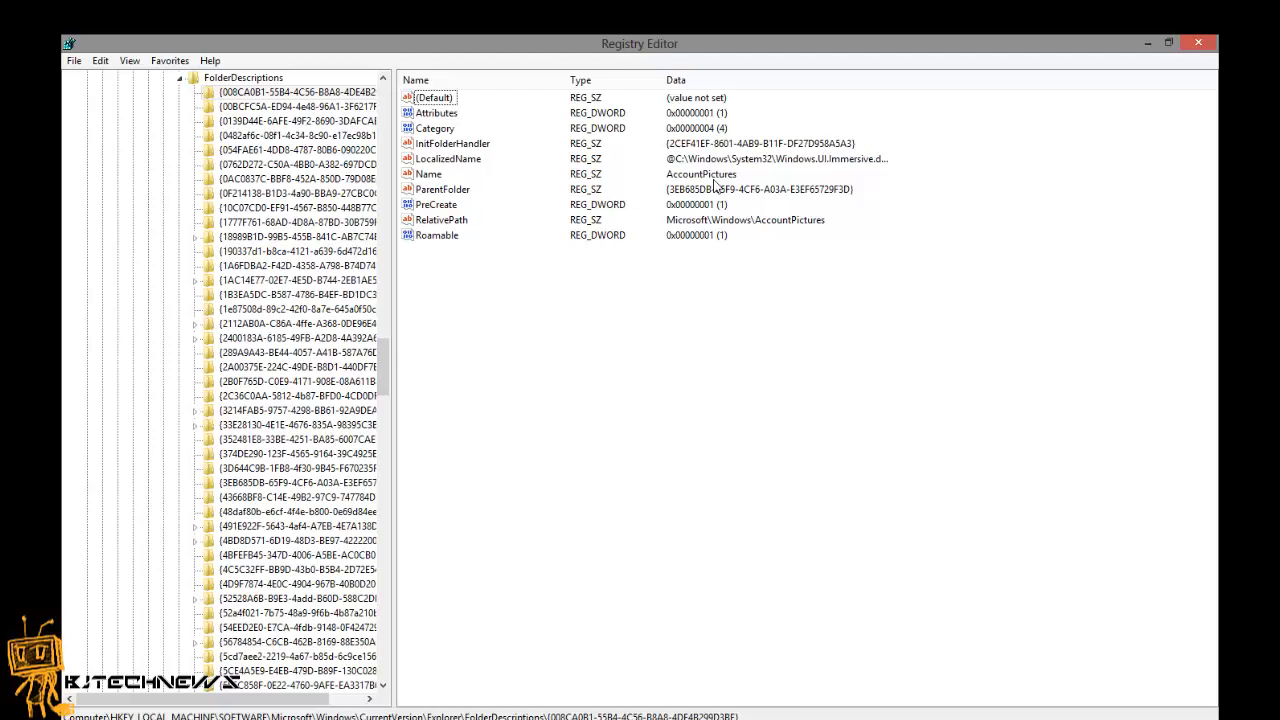
mouse_move(436, 12)
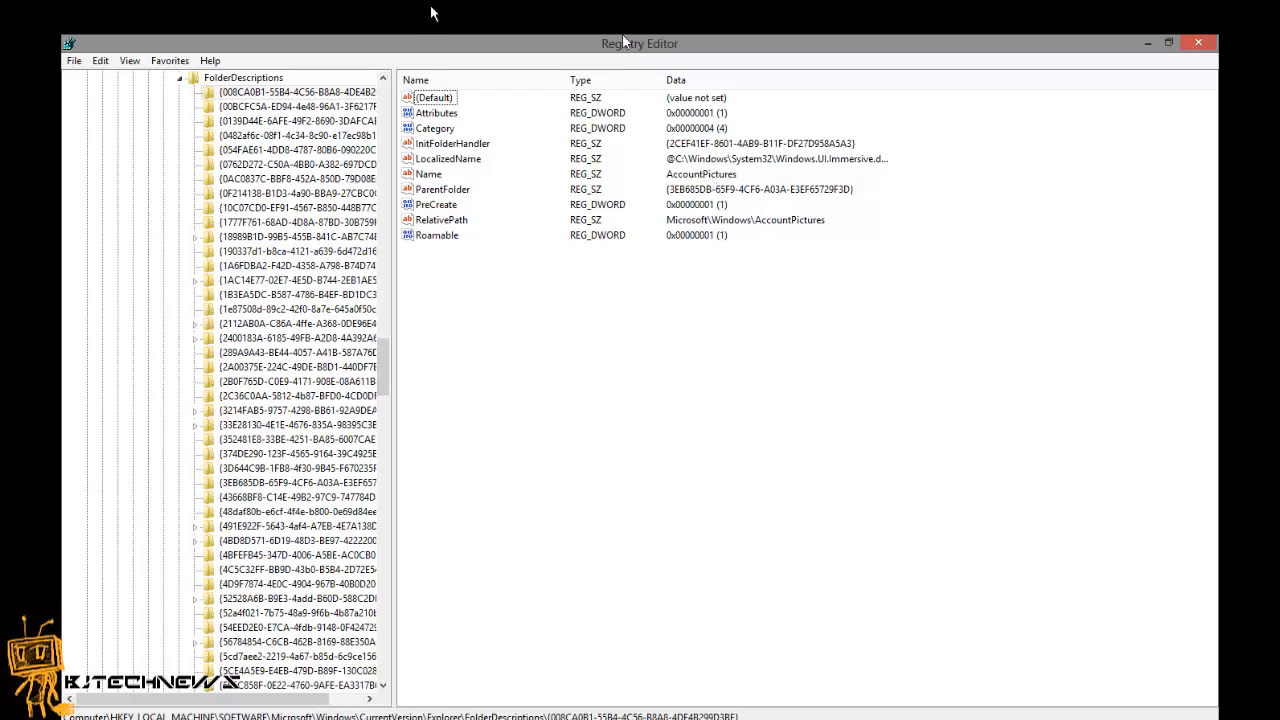
Step through the GUID entries (RoamingTiles, PublicAccountPictures, GameTasks, MyComputerFolder, SyncSetupFolder) to Favorites.
click(296, 108)
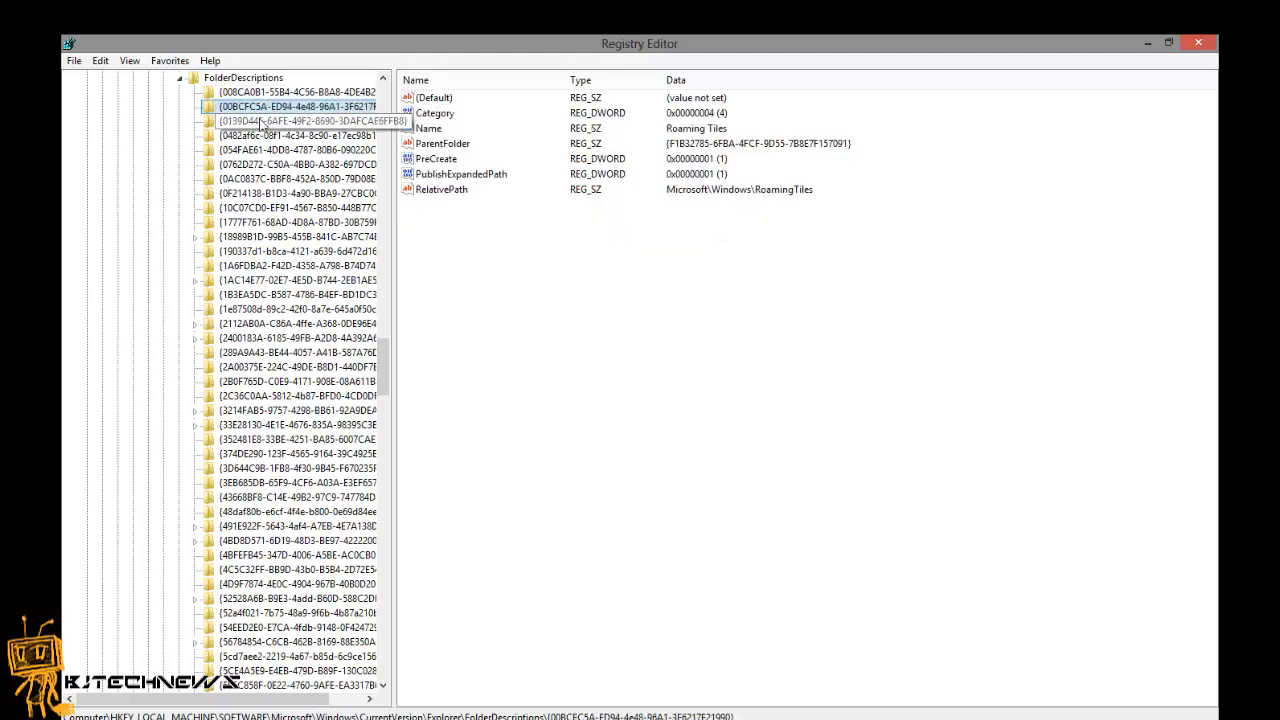
click(290, 136)
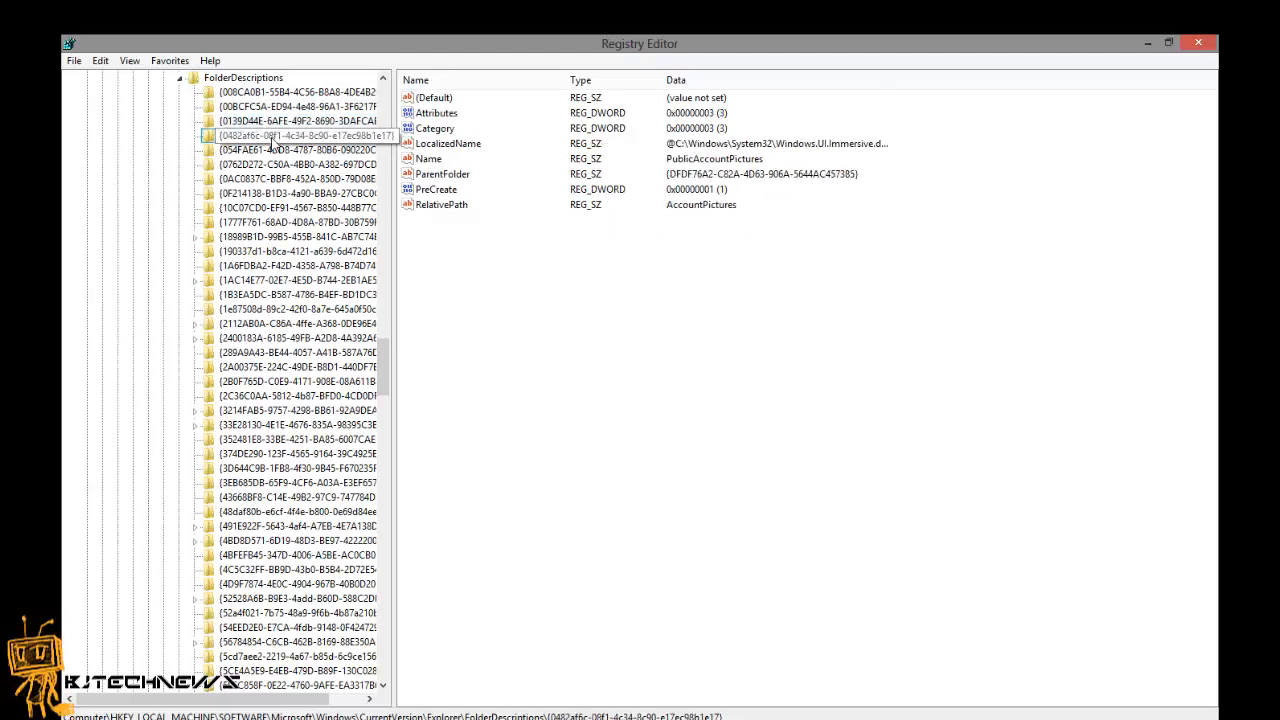
click(290, 150)
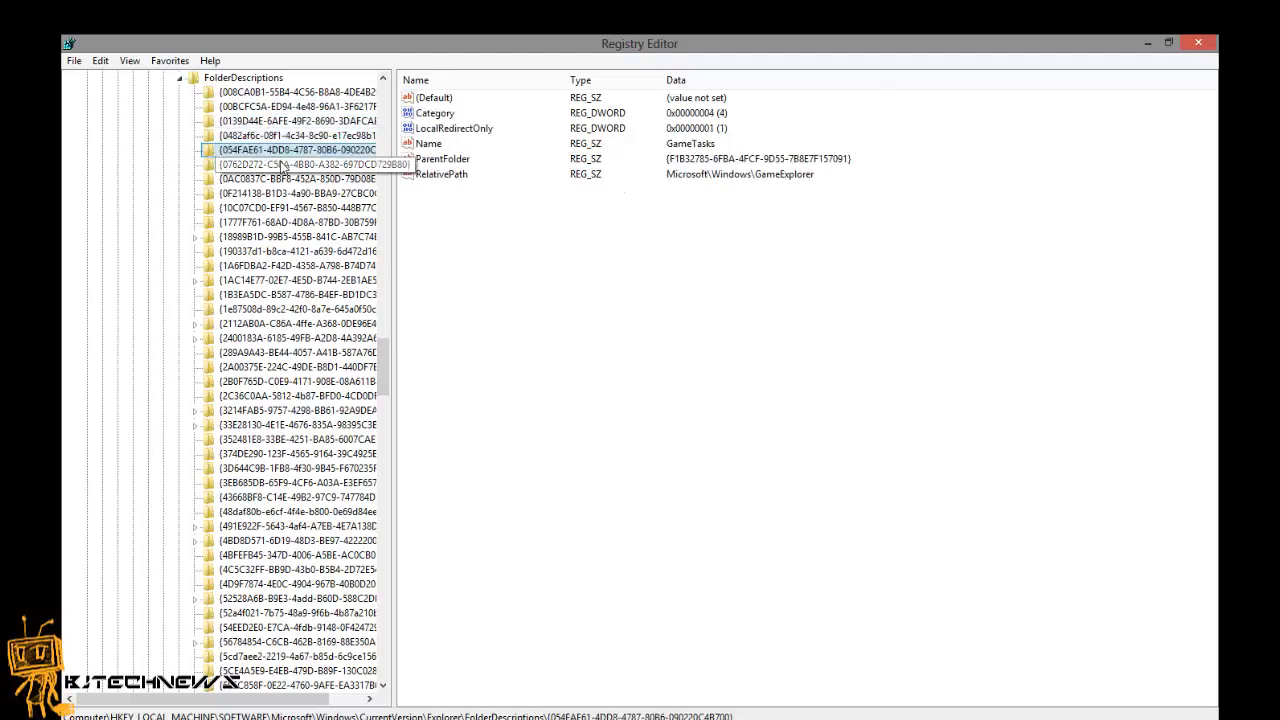
click(296, 178)
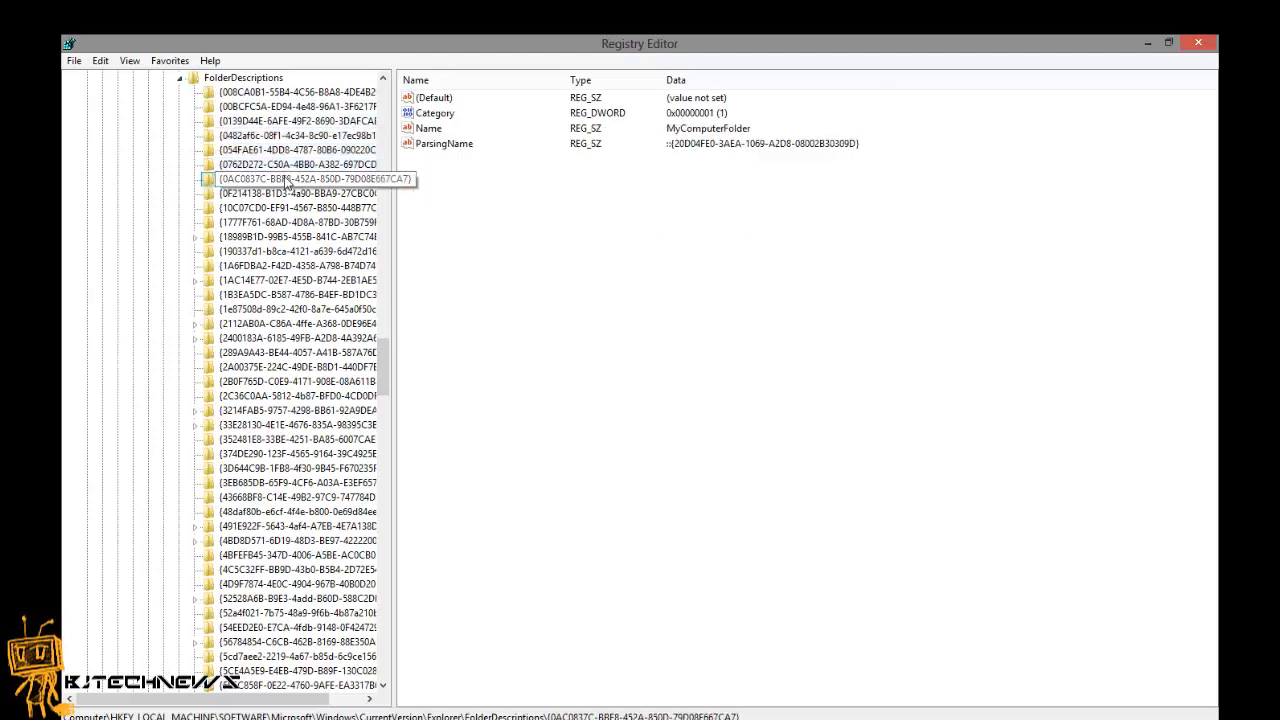
click(298, 192)
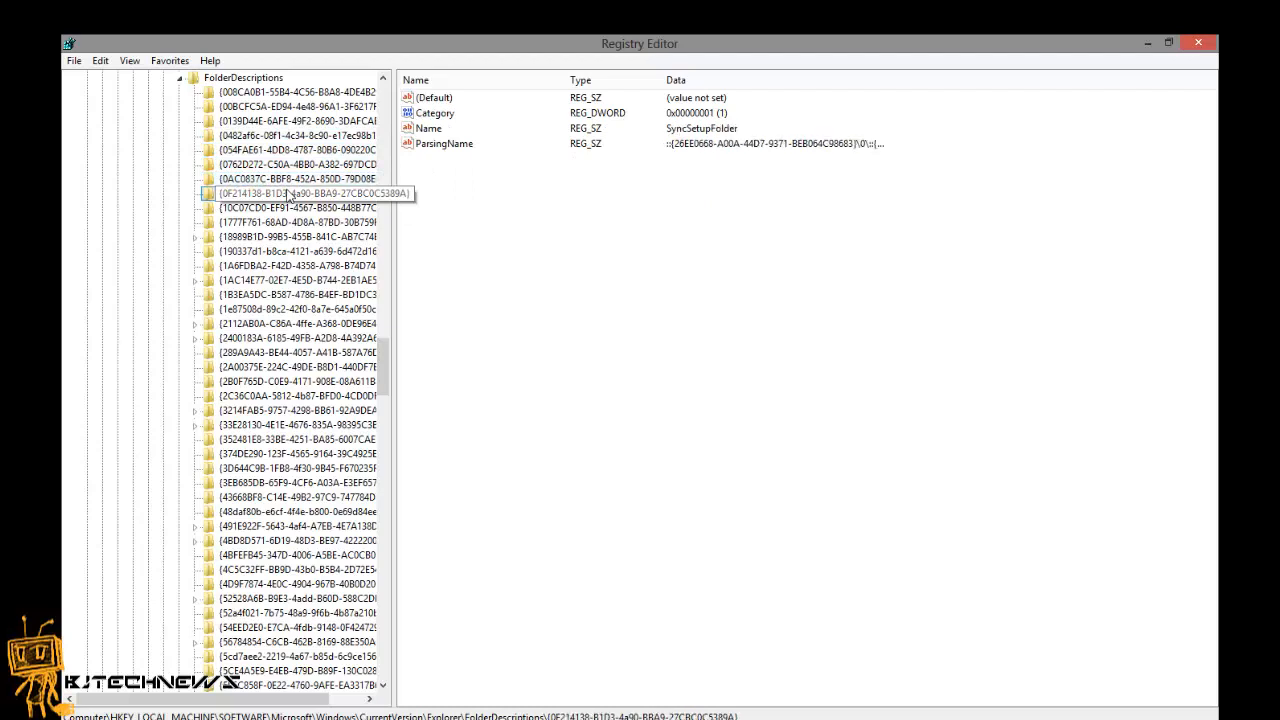
click(296, 220)
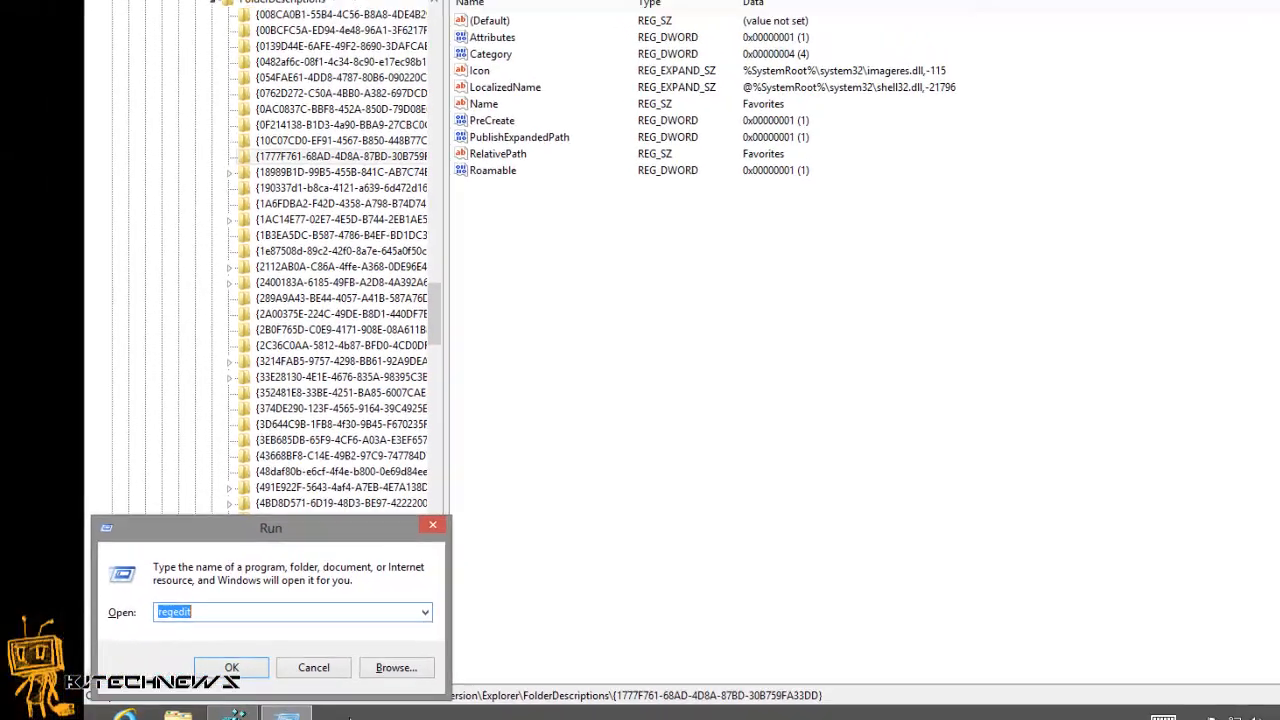
Run shell:Favorites from the Run dialog to open the Favorites folder.
text(shell:startup)
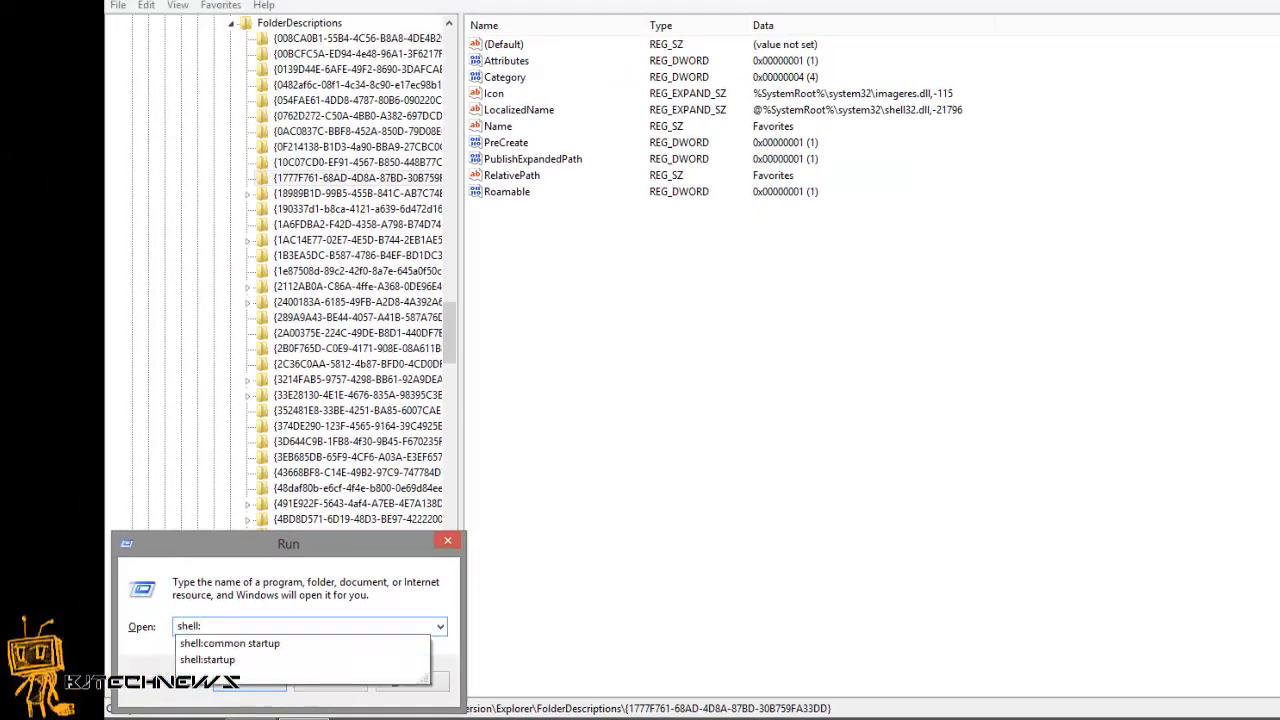
text(F)
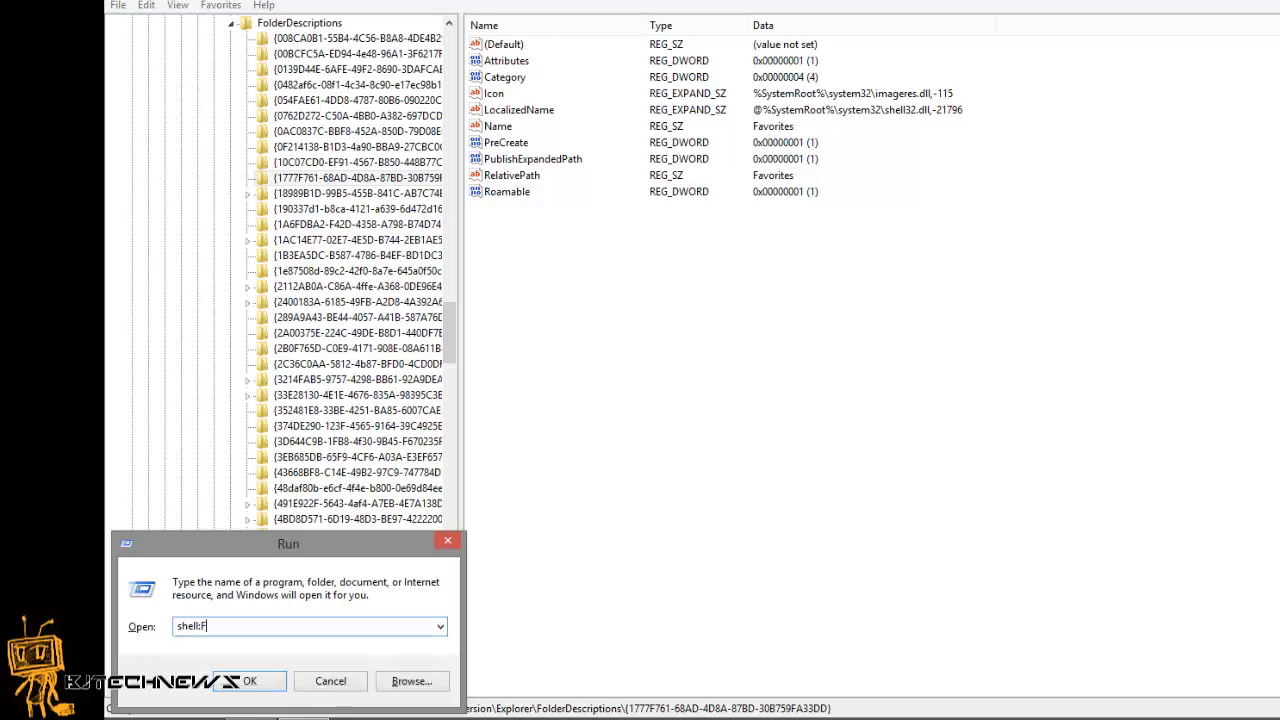
text(avori)
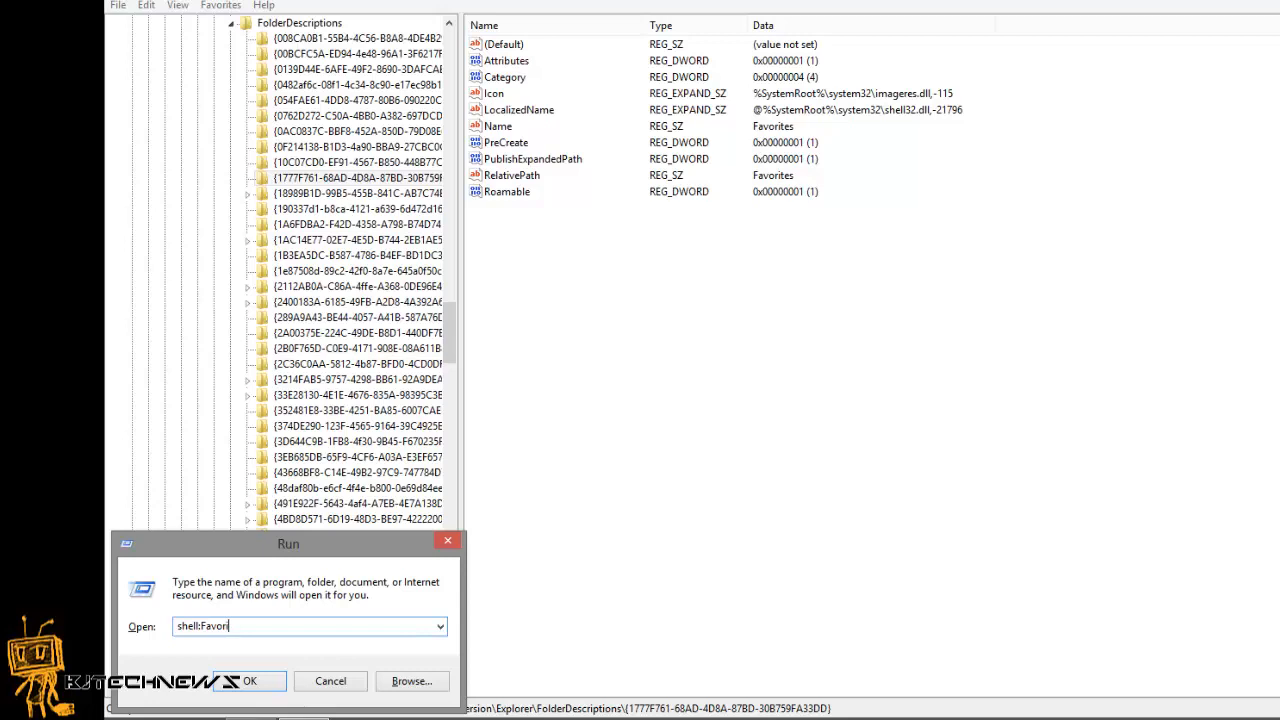
text(tes)
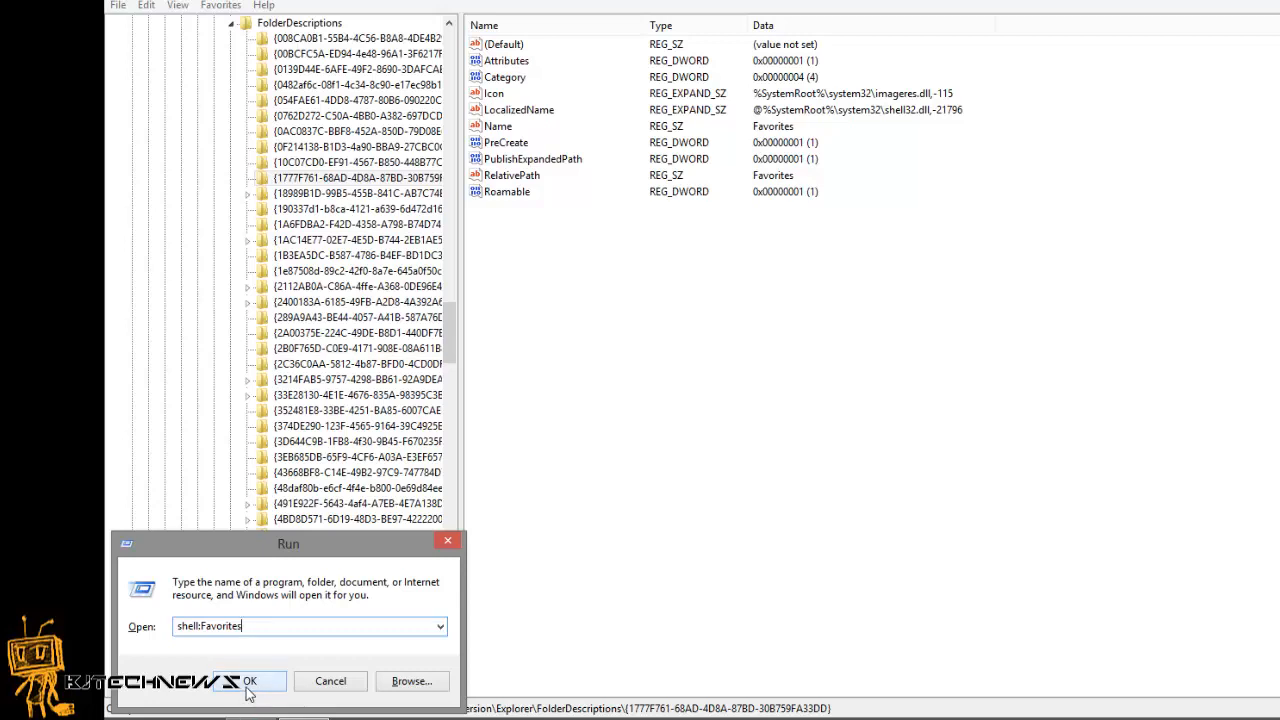
click(248, 680)
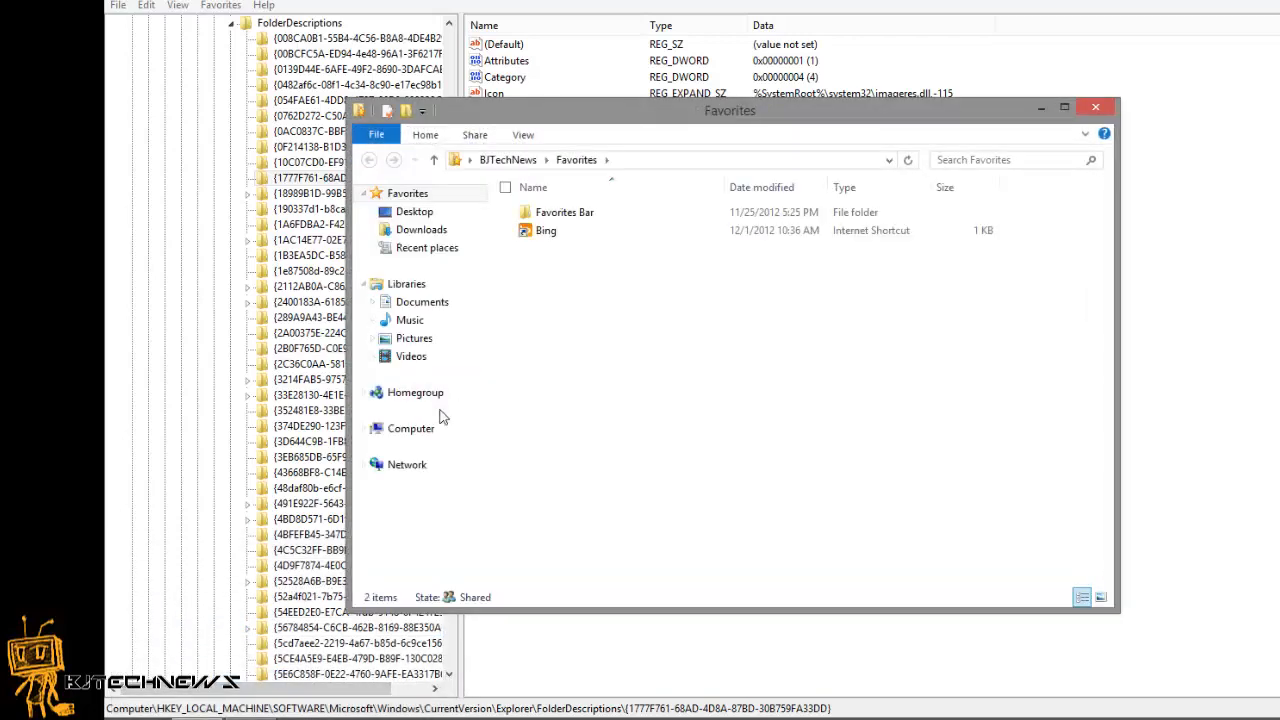
Move the Favorites window, listing Favorites Bar and Bing, toward the left of the screen.
drag(730, 110, 488, 80)
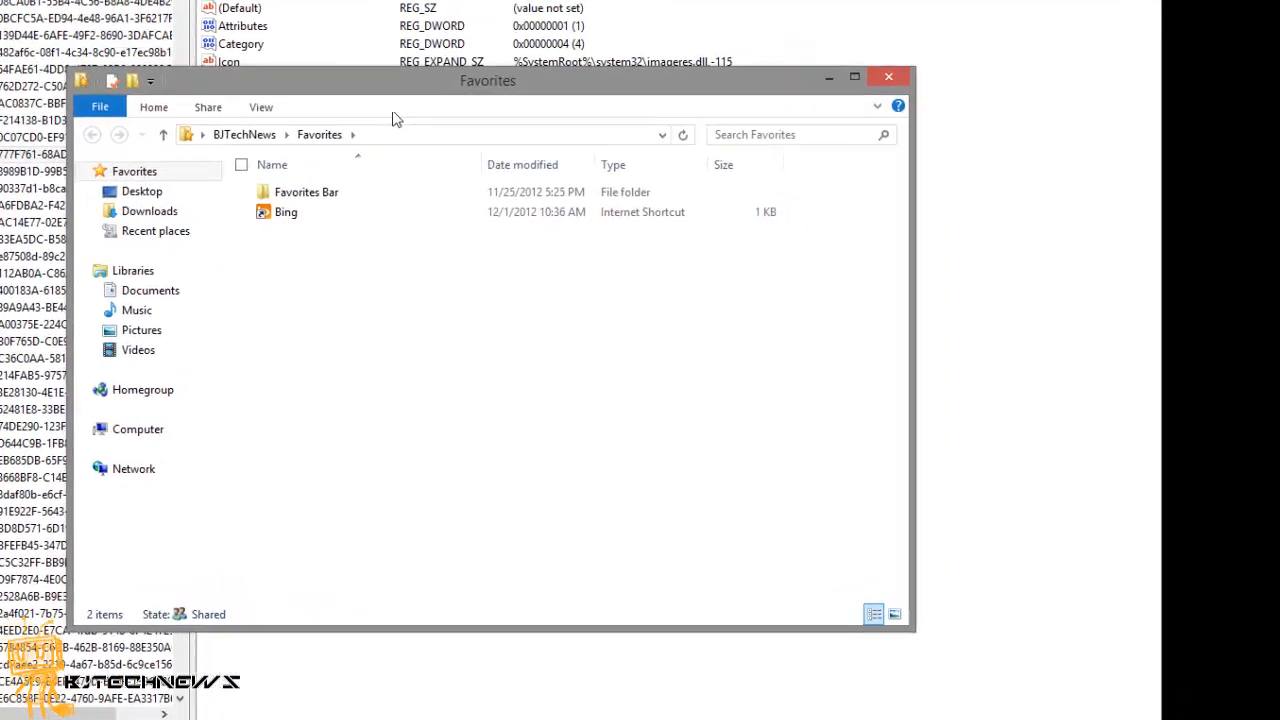
drag(488, 80, 332, 84)
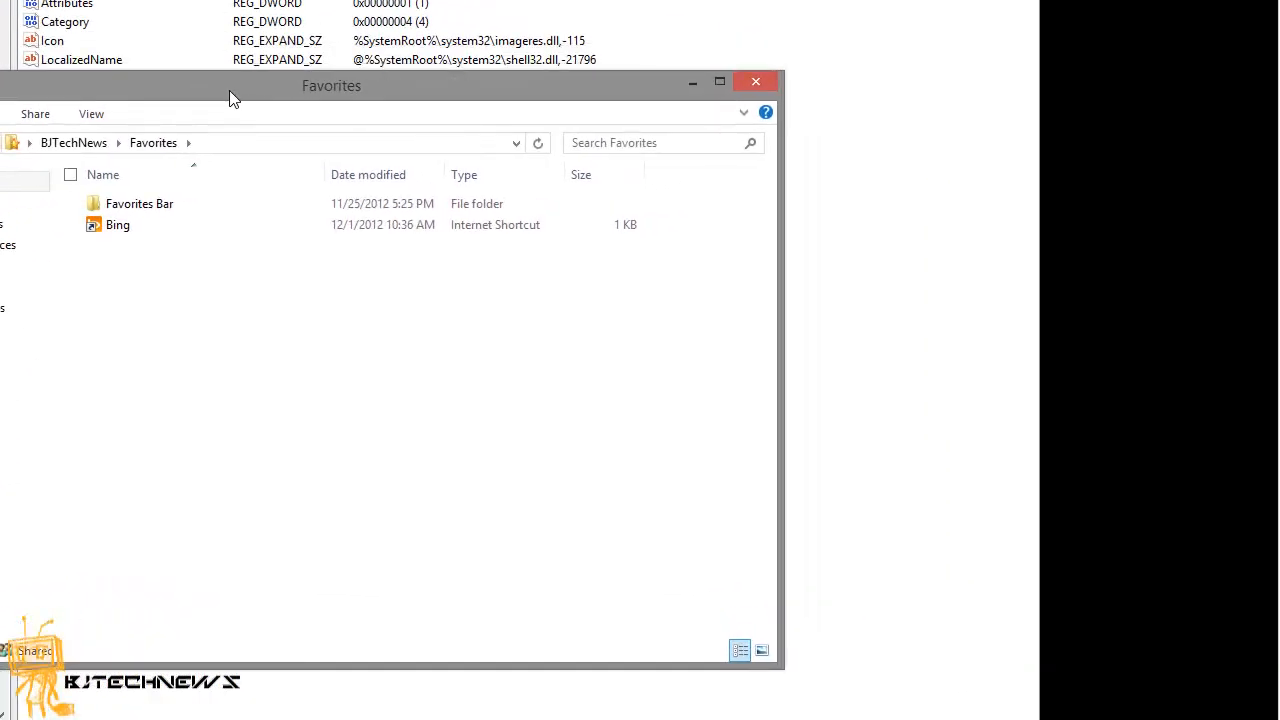